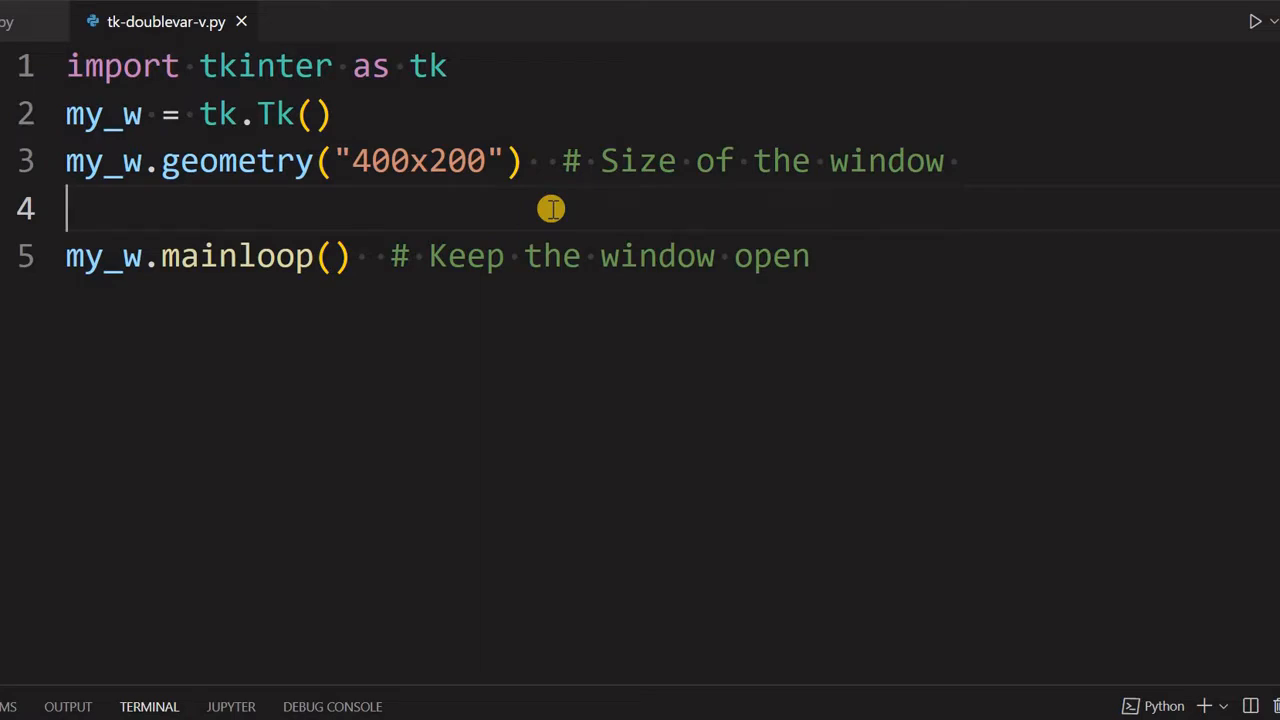
mouse_move(212, 206)
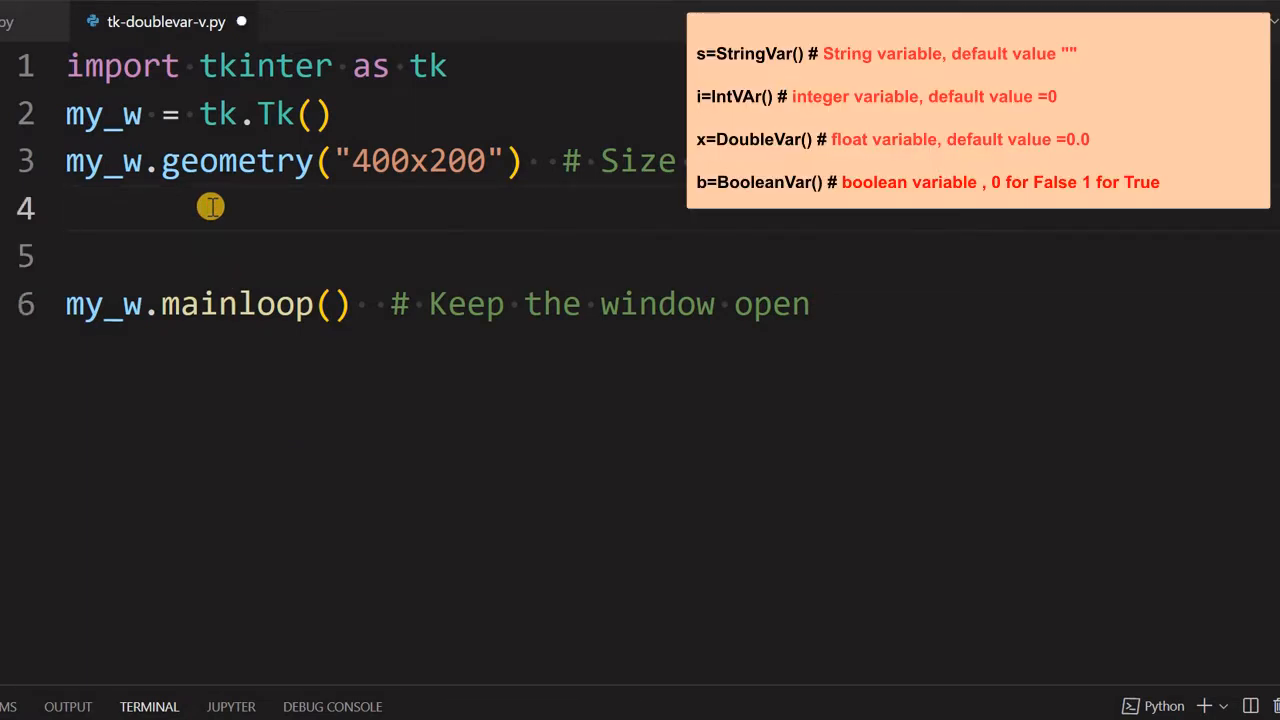
Start line 4 as e_v=tk.DoubleVar(master=my_w, accepting DoubleVar from IntelliSense.
type("e_v")
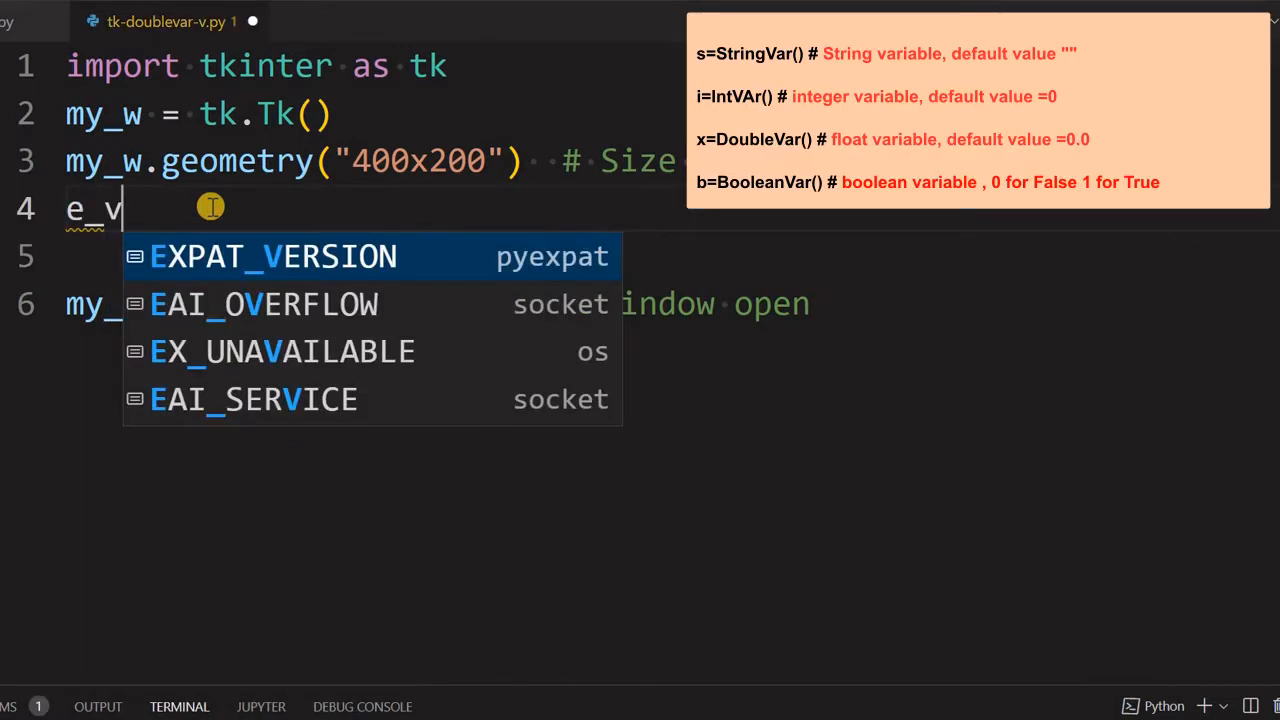
type("=t")
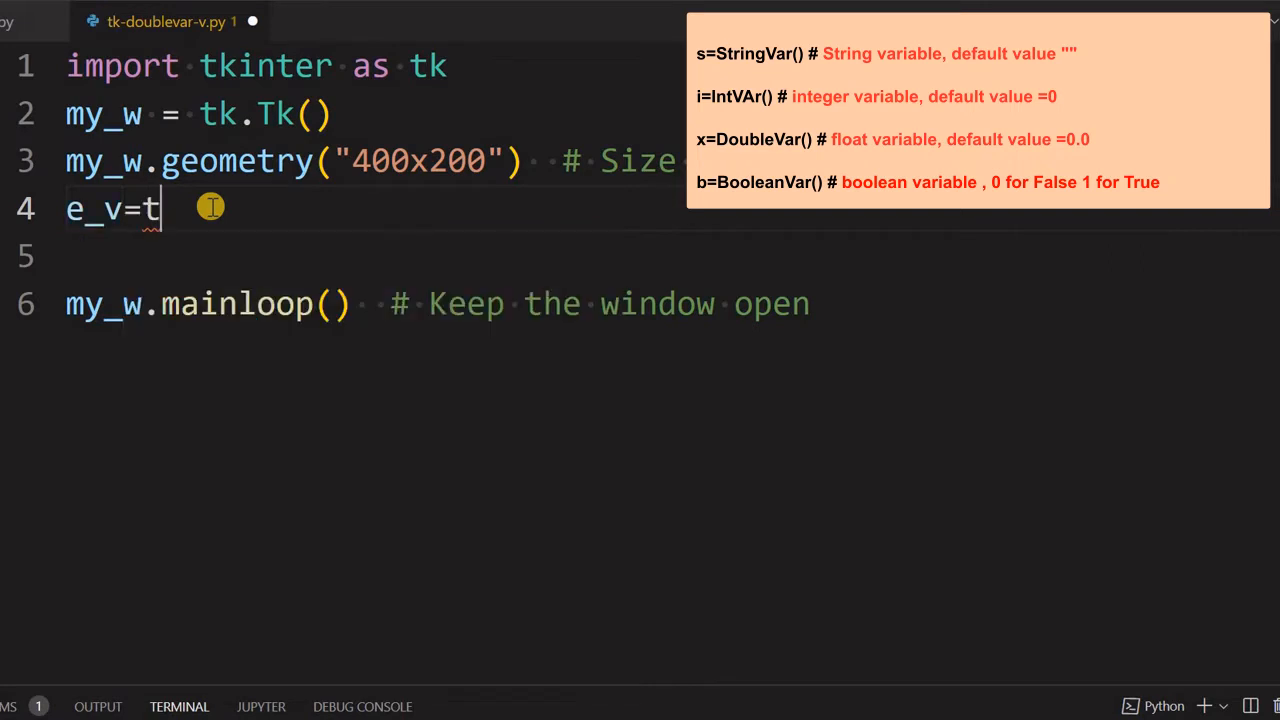
type("k.D")
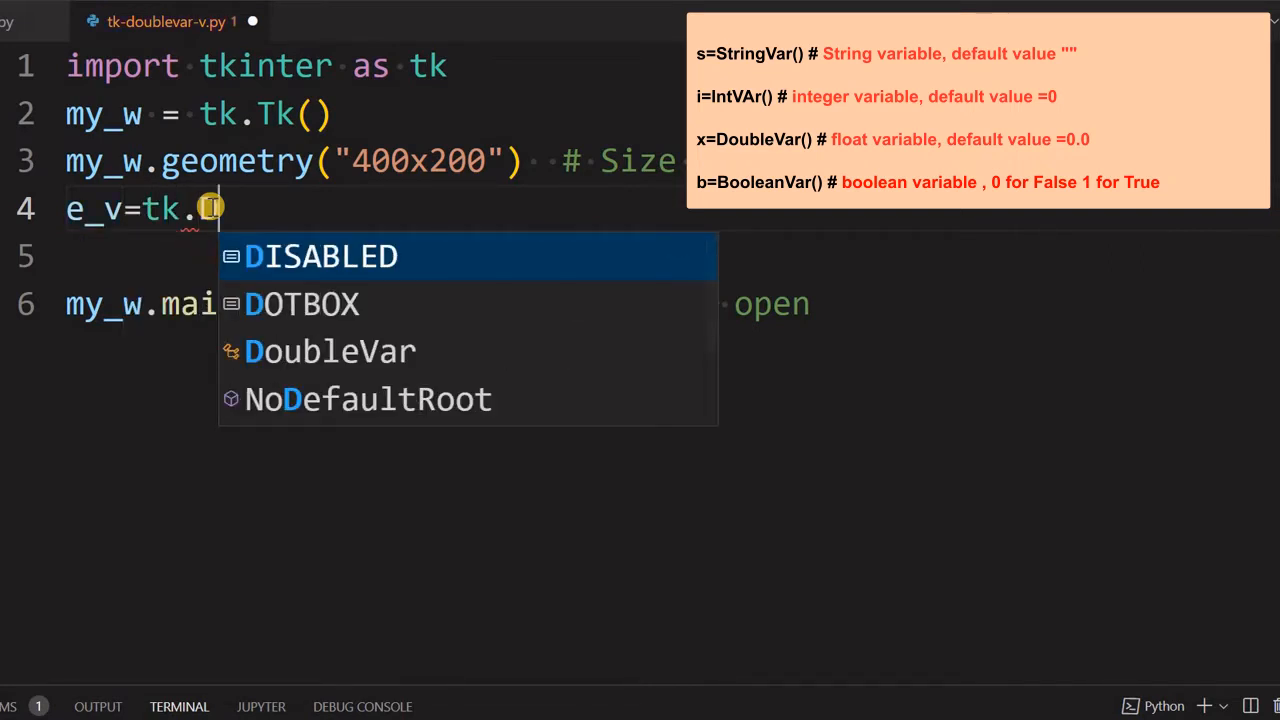
left_click(330, 352)
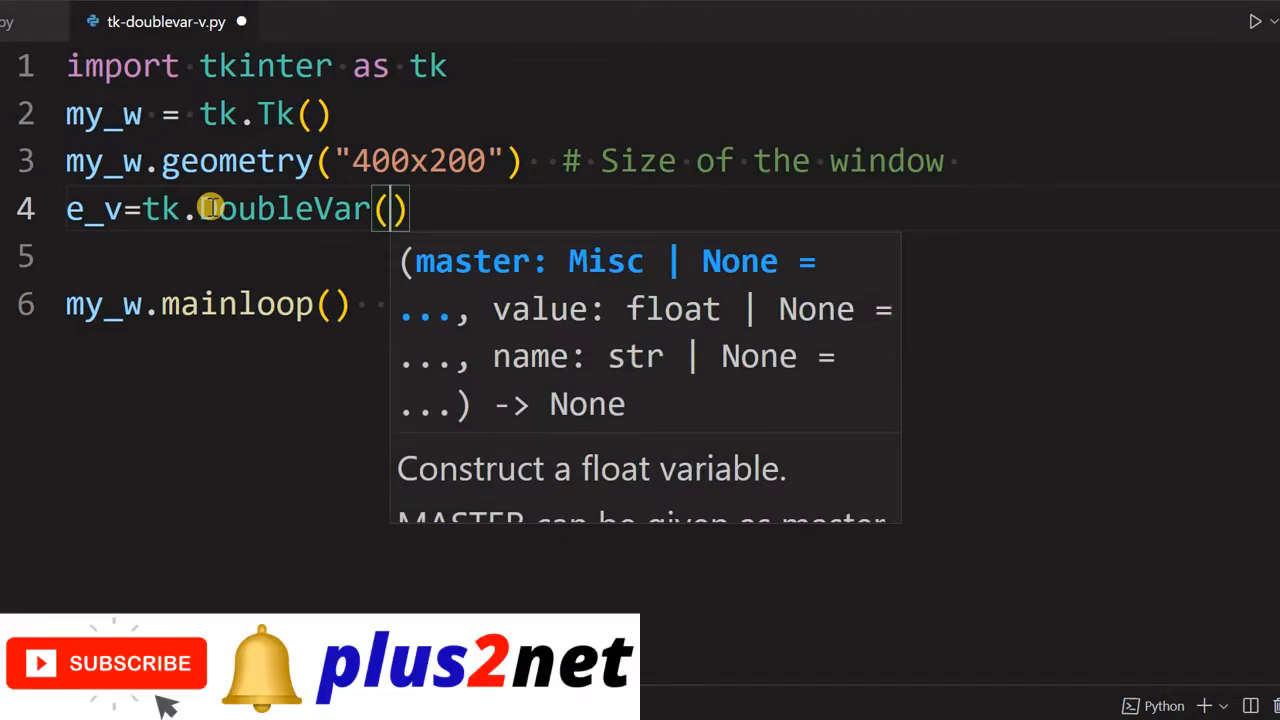
type("ma")
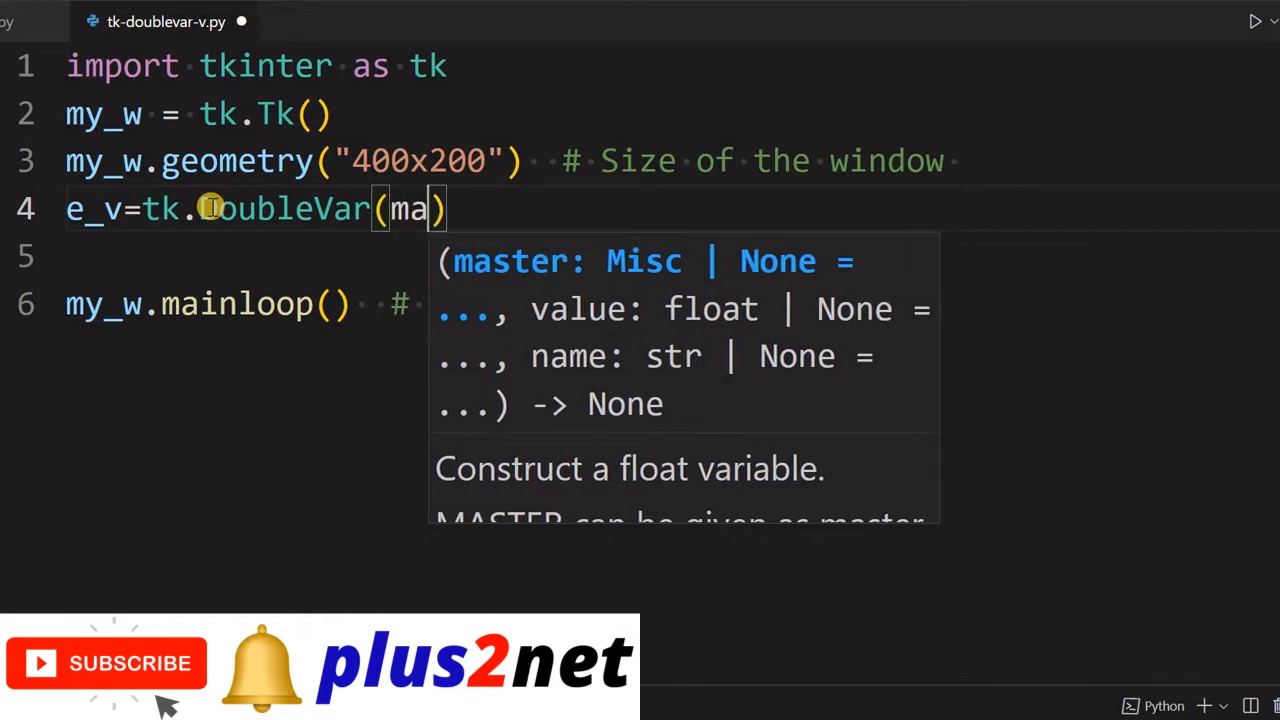
type("ster=")
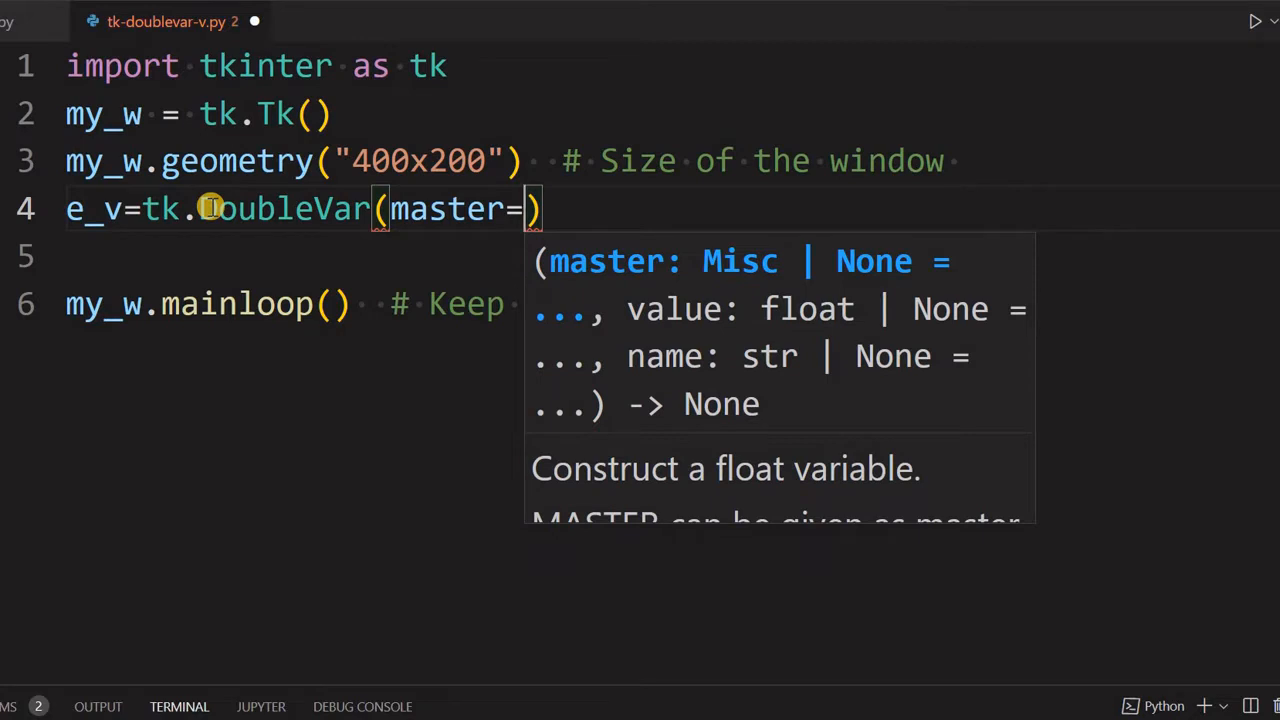
type("my_w,")
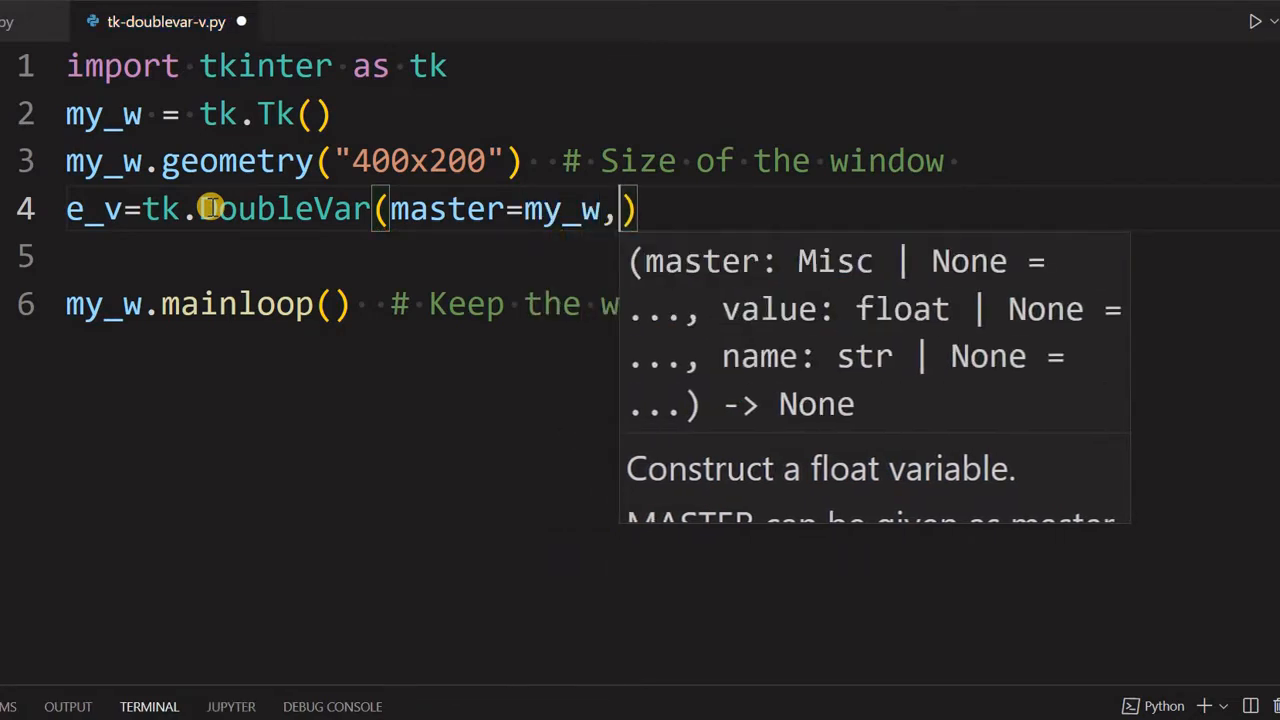
Add value=5.6 and a name argument beginning with PY_ to the DoubleVar call.
type("value=")
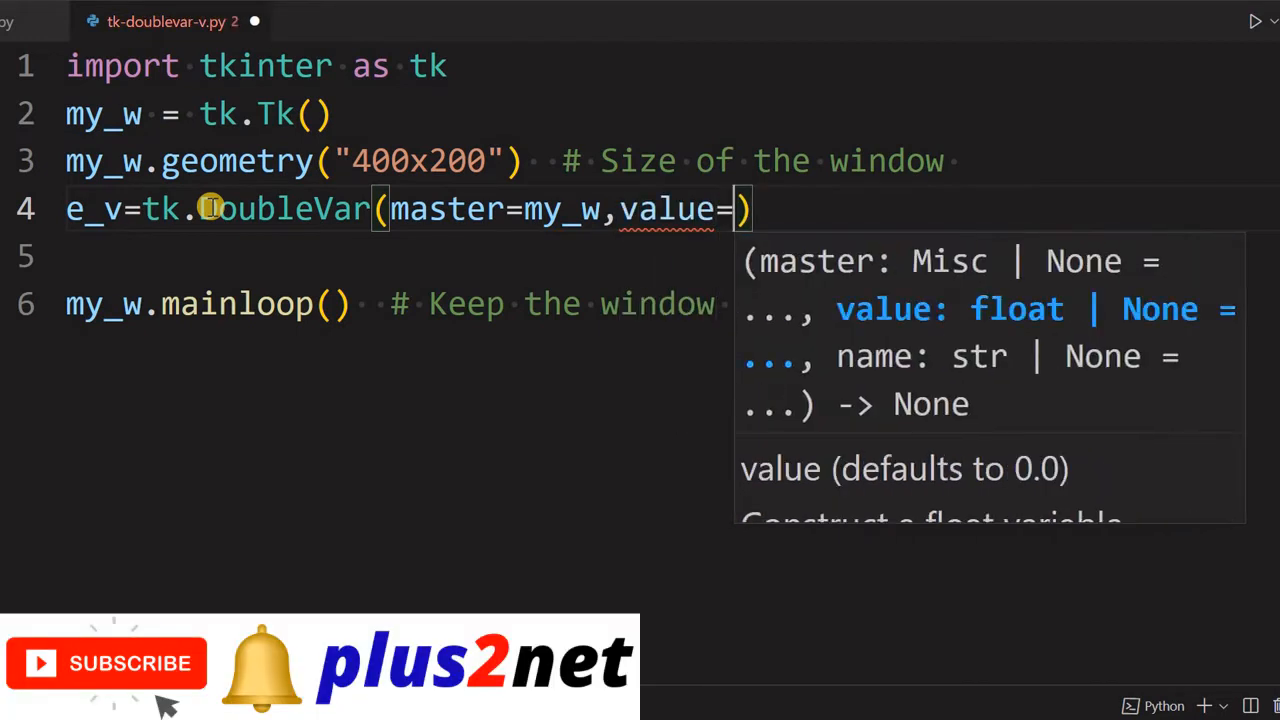
type("5.6")
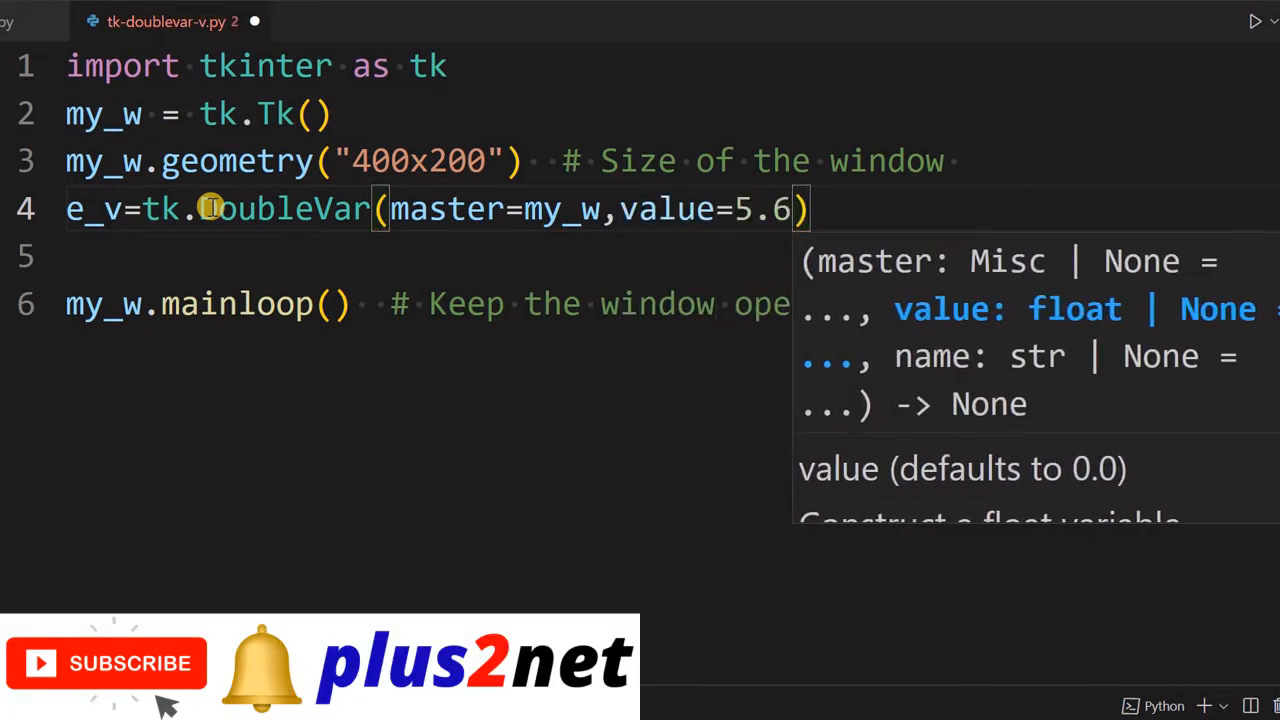
type(",name=")
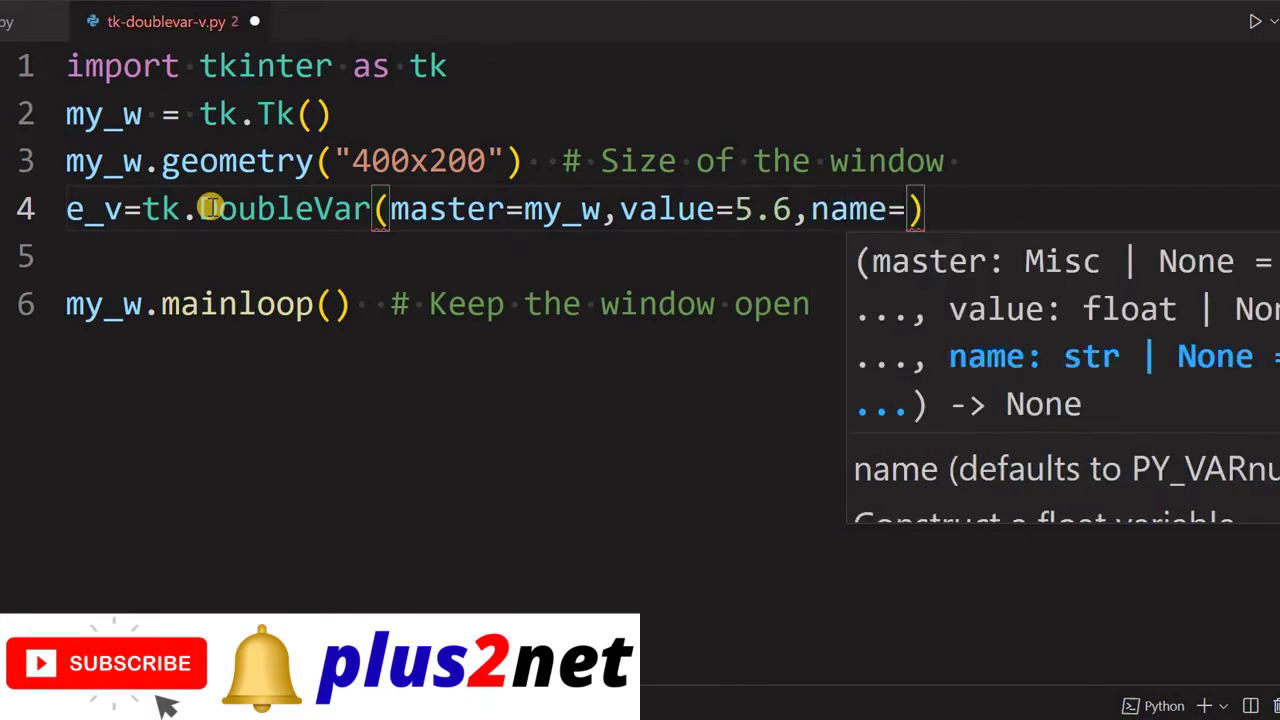
type("PY_")
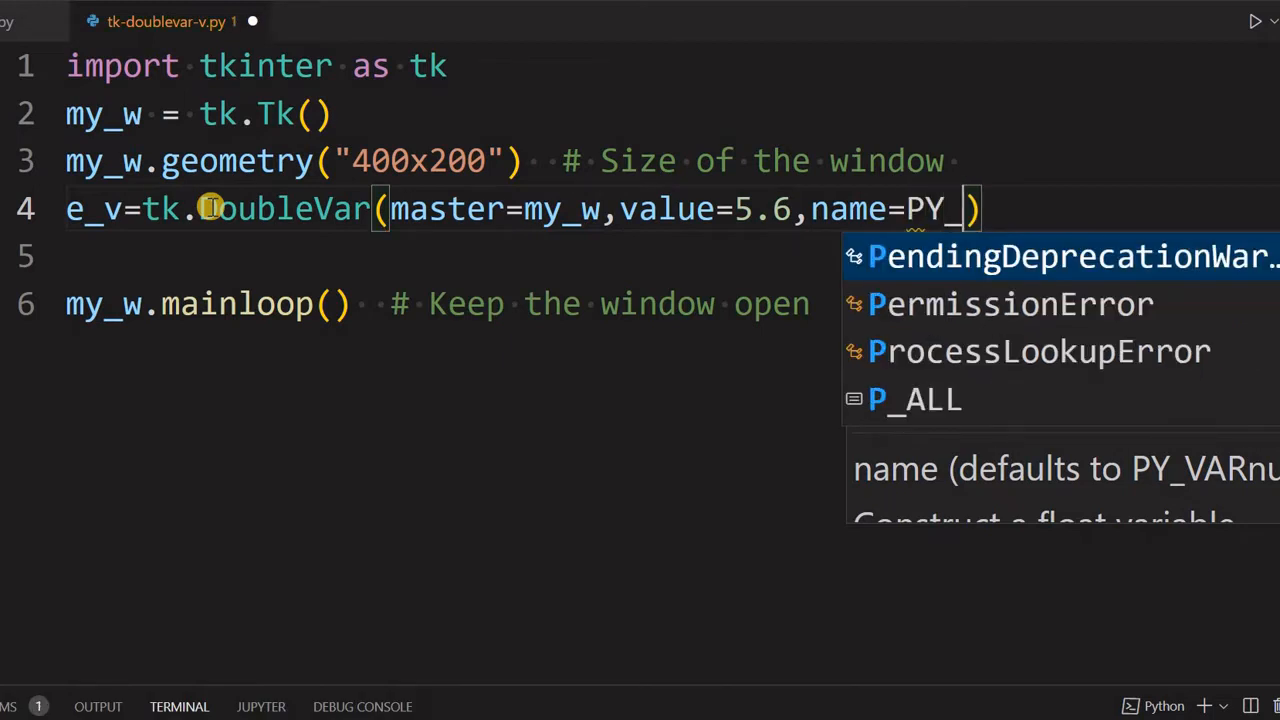
Finish the name as PY_VAR1, trim the line to value=5.6, run the script and close the empty Tk window.
type("VAR1")
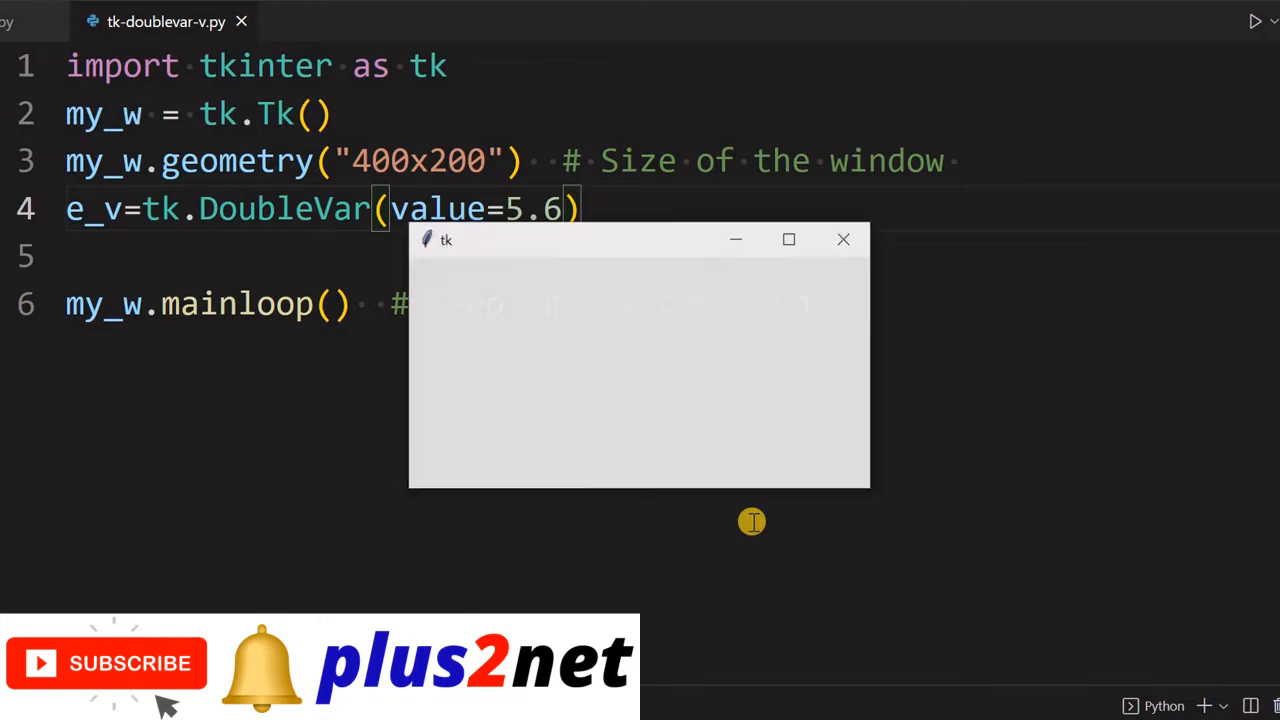
left_click(844, 240)
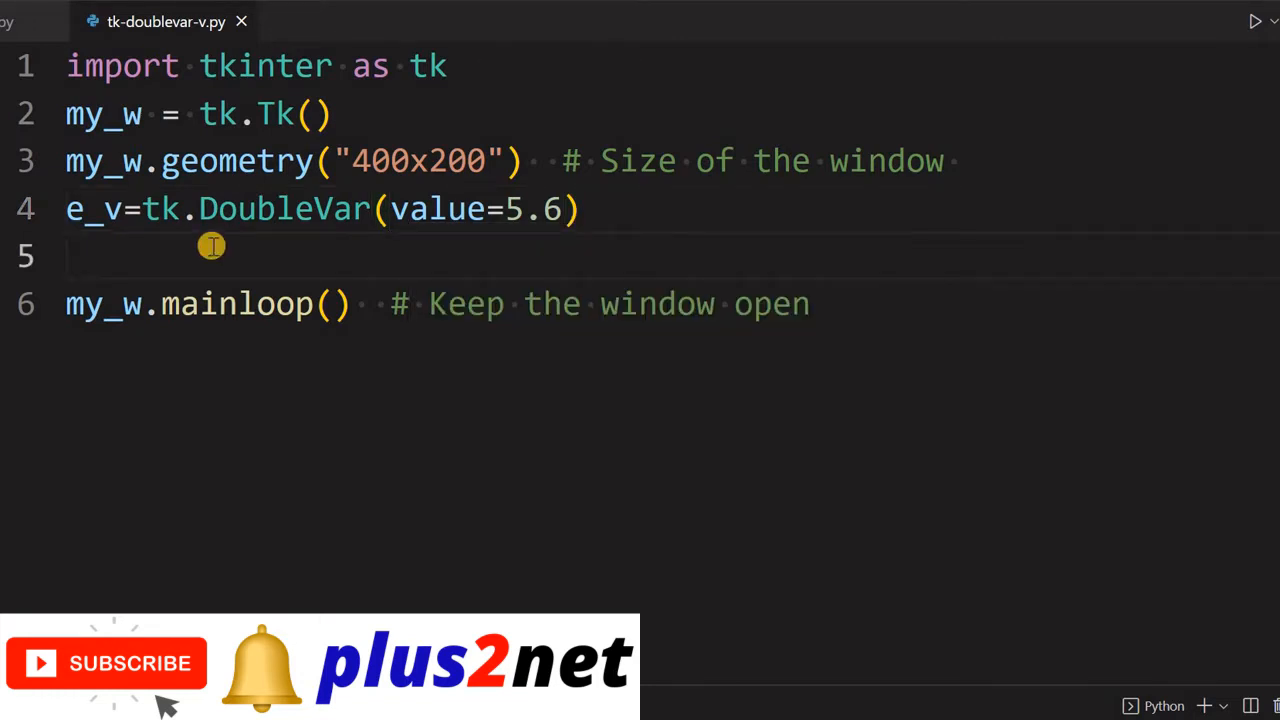
Add e_v.set(5.345) on line 5 and leave two blank lines before mainloop.
type("e_v")
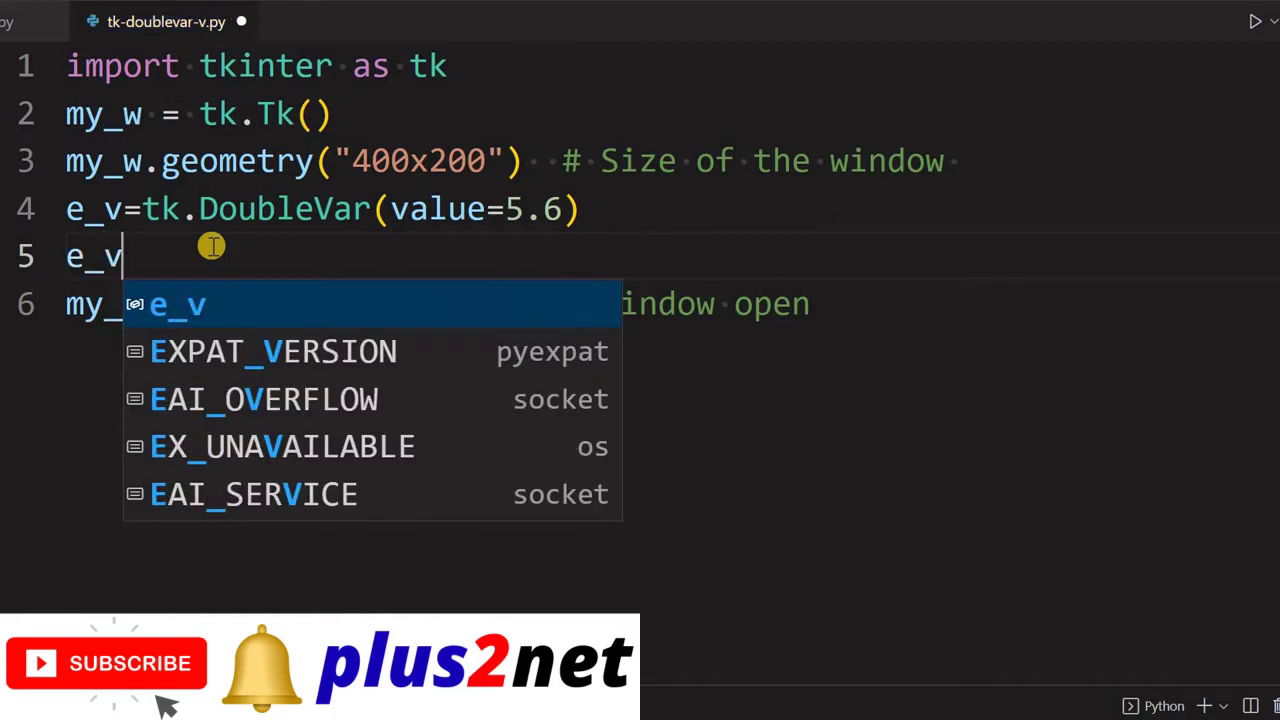
type(".set()")
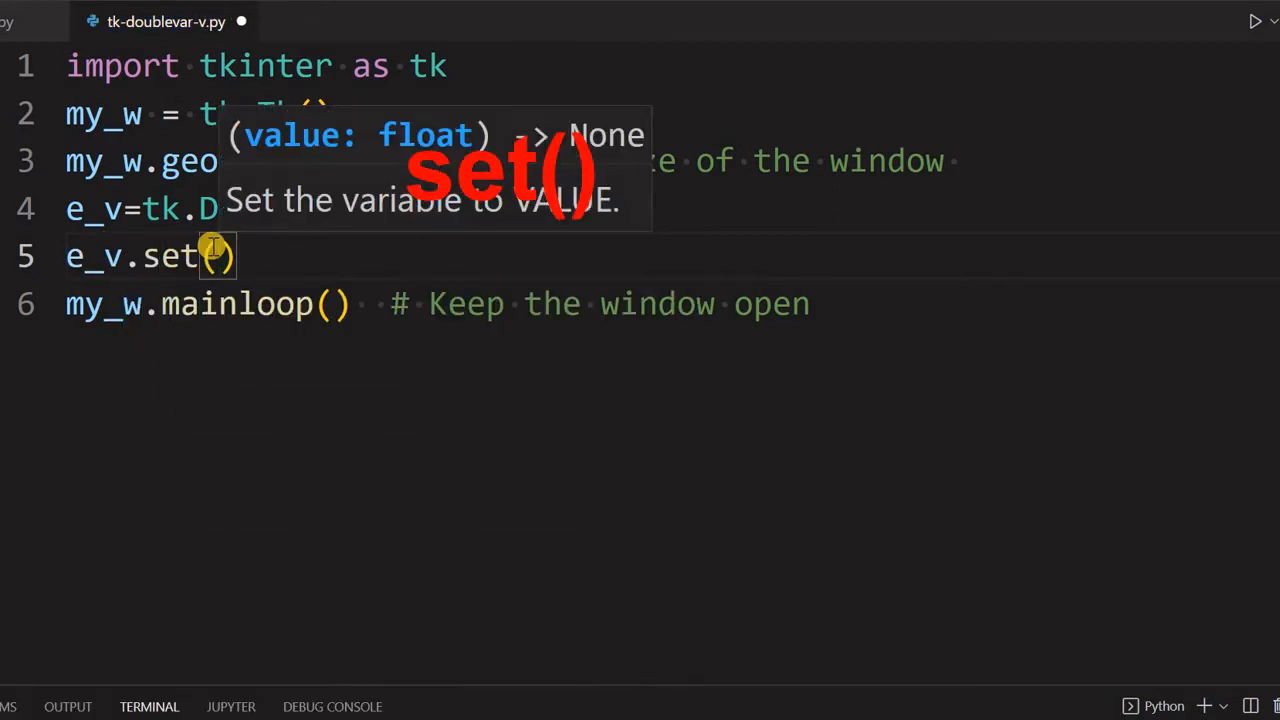
type("5.345")
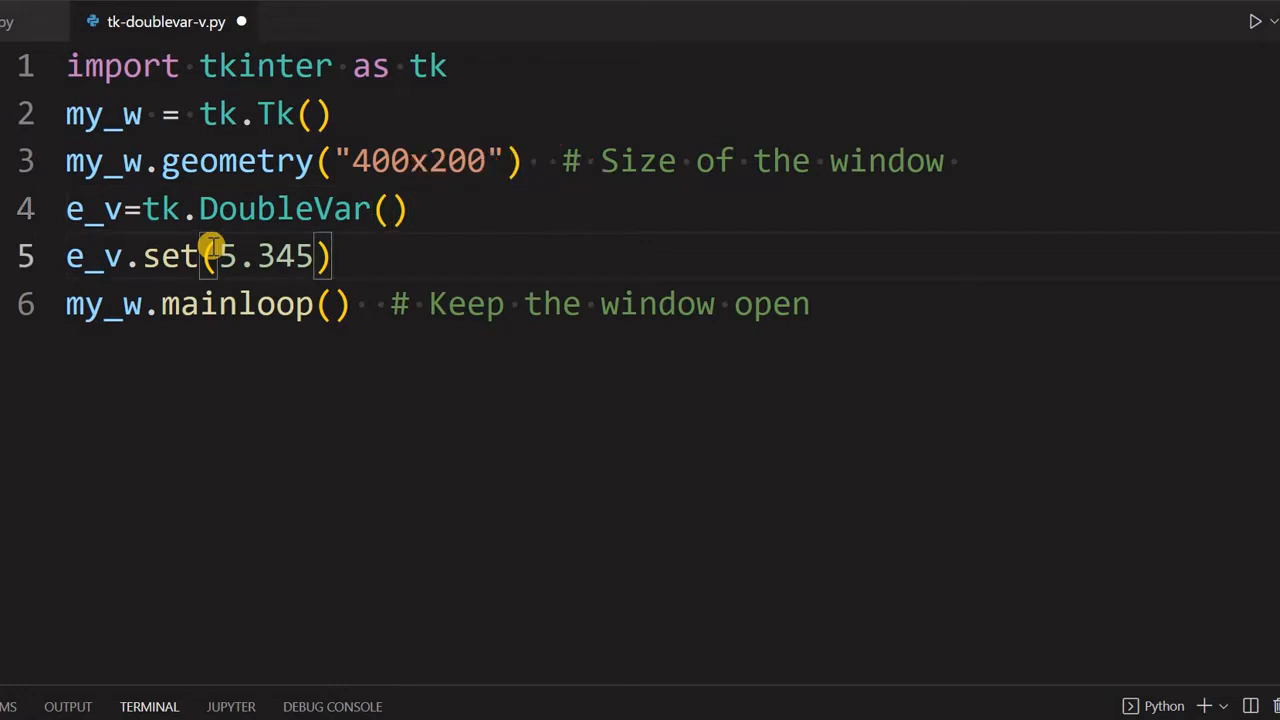
key("Enter")
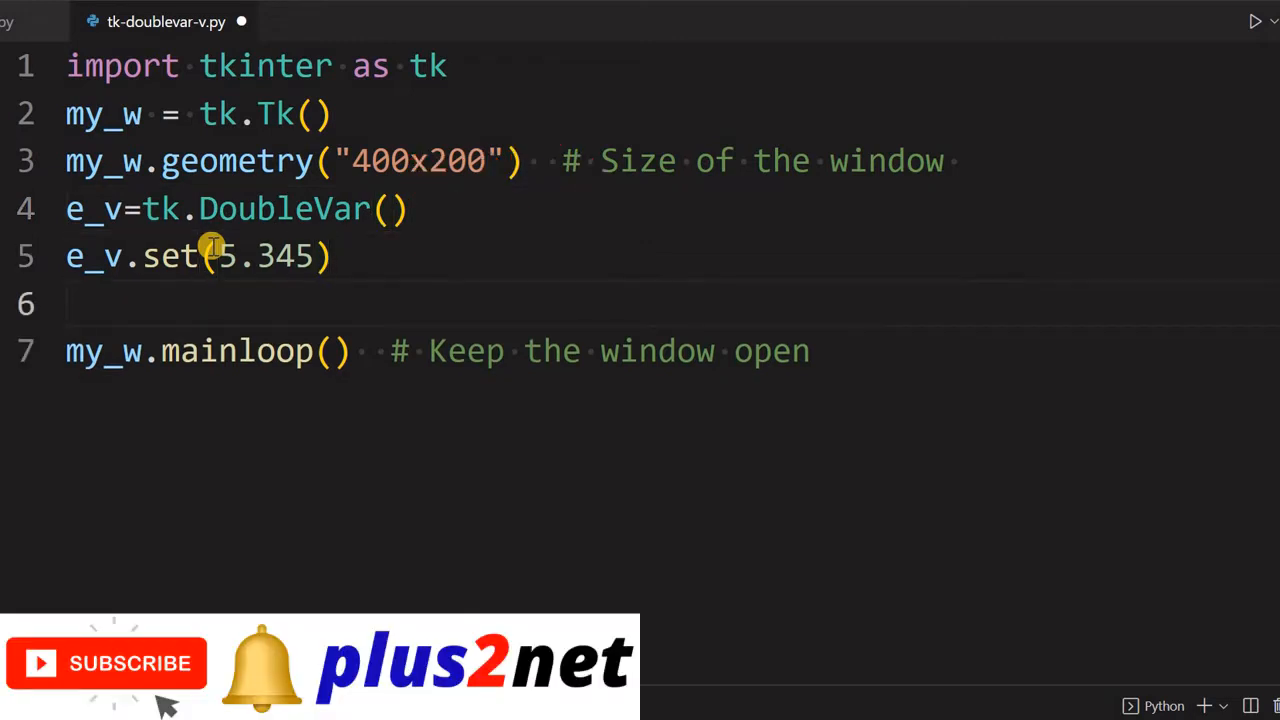
key("Enter")
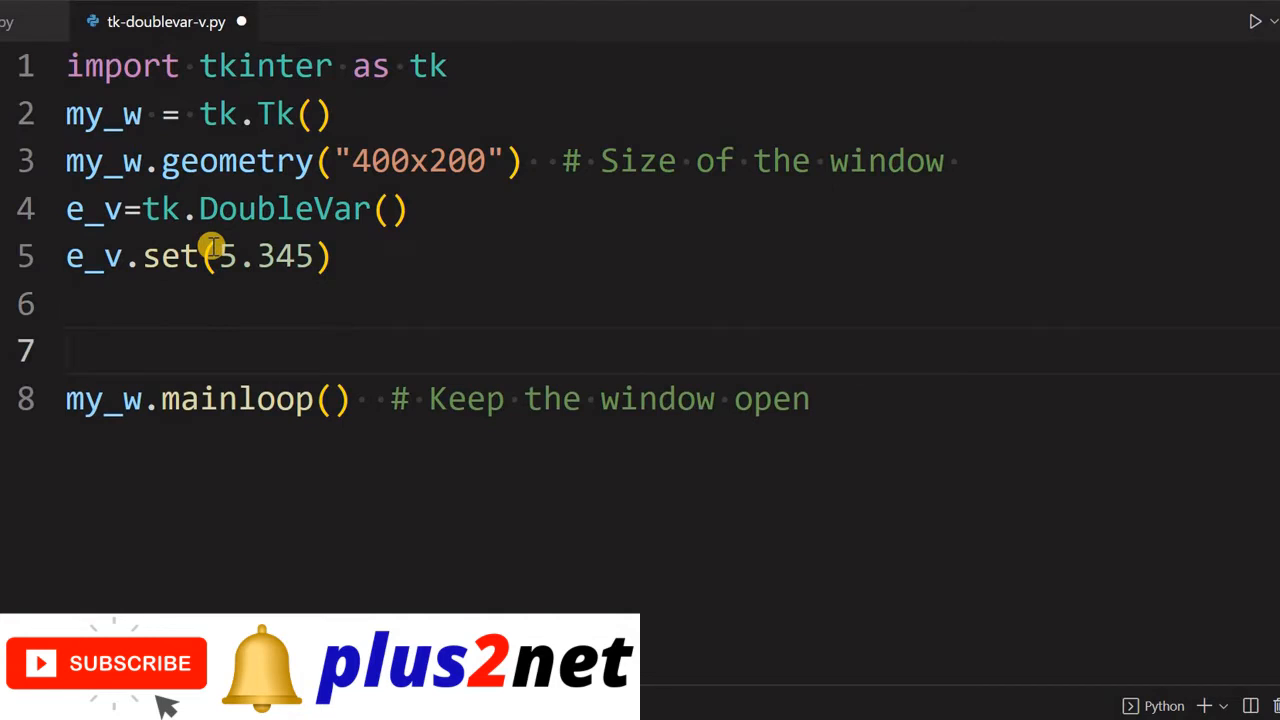
Write e1=tk.Entry(my_w,textvariable=e_v,font=22) on line 7.
type("e1")
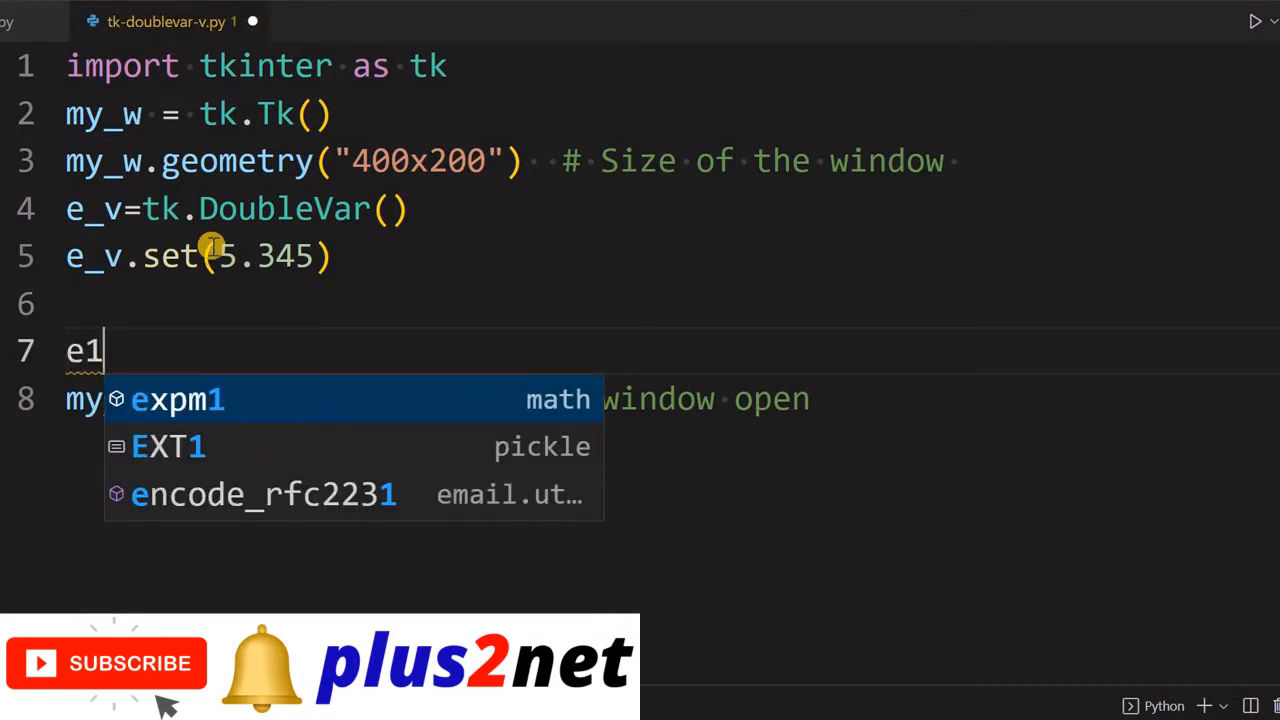
type("=")
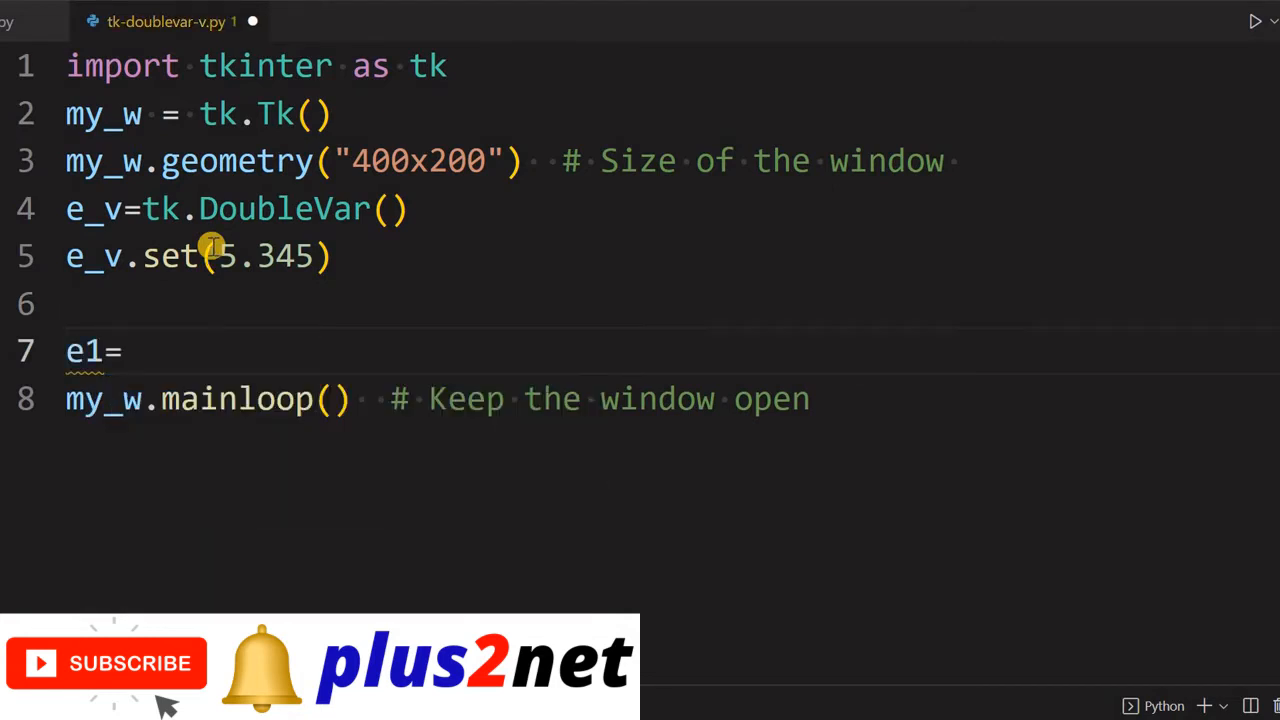
type("tk")
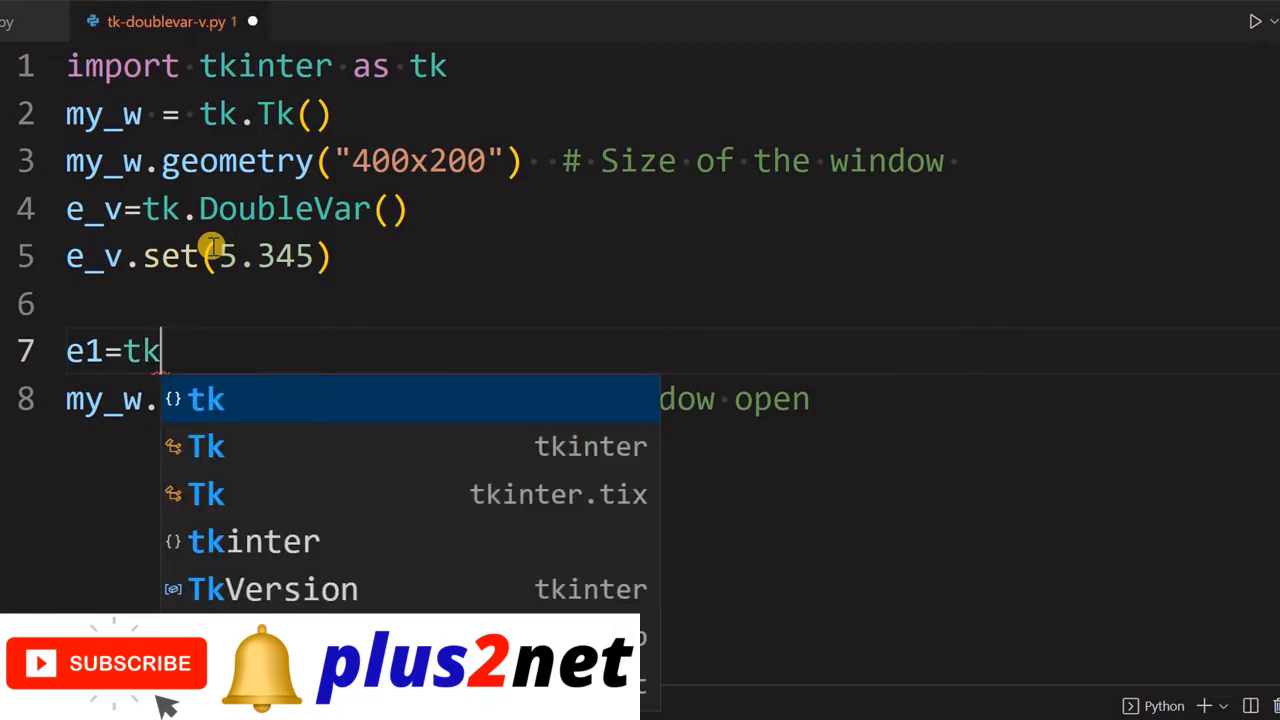
type("Entry(my_w")
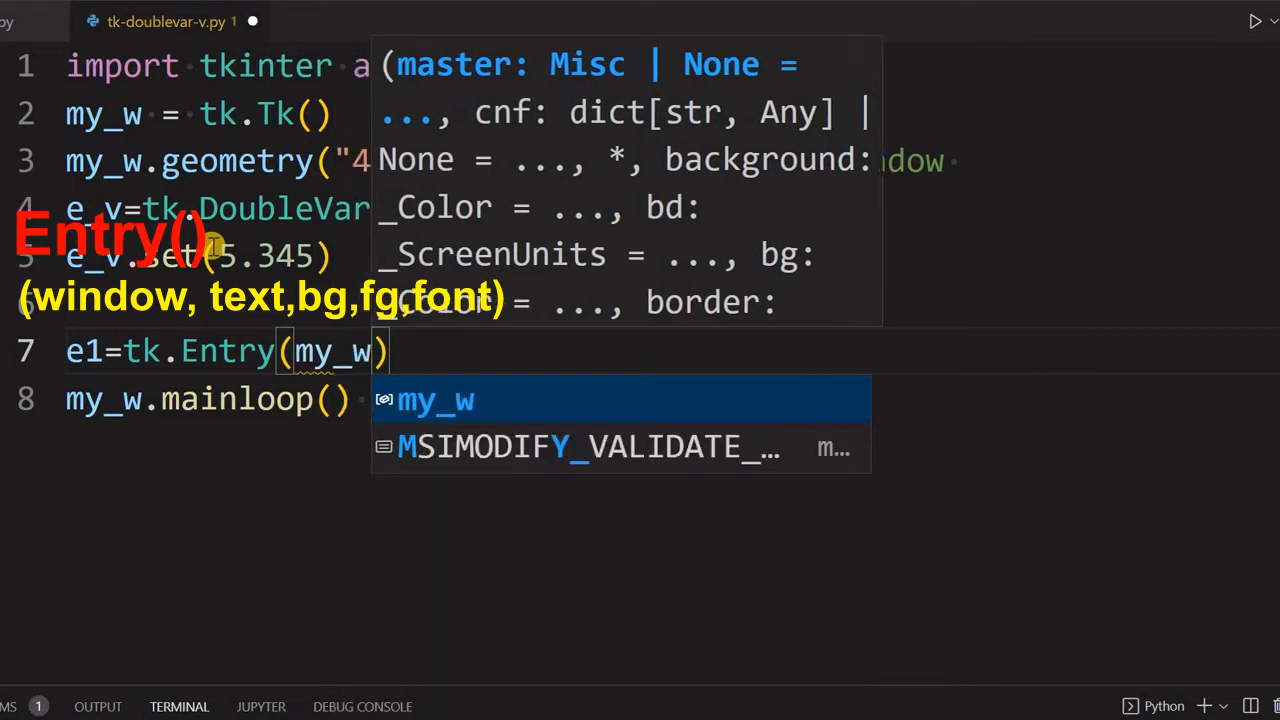
type(",textvariable=")
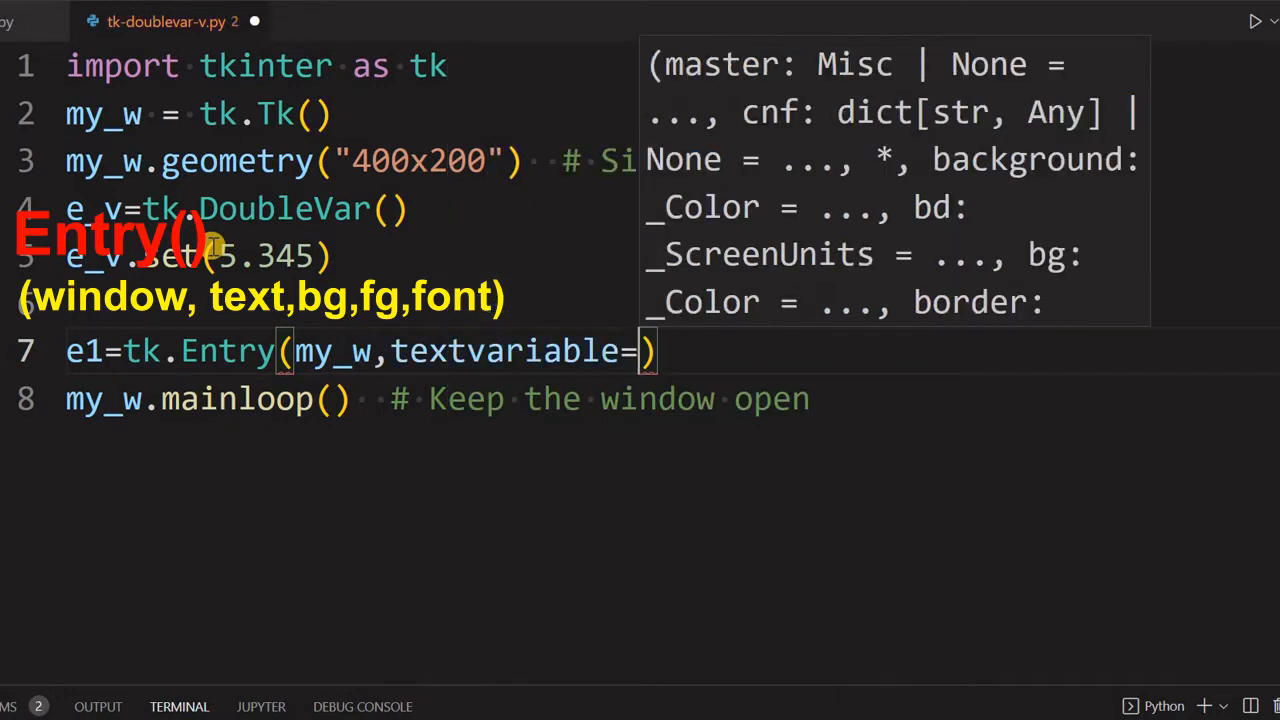
type("e_v")
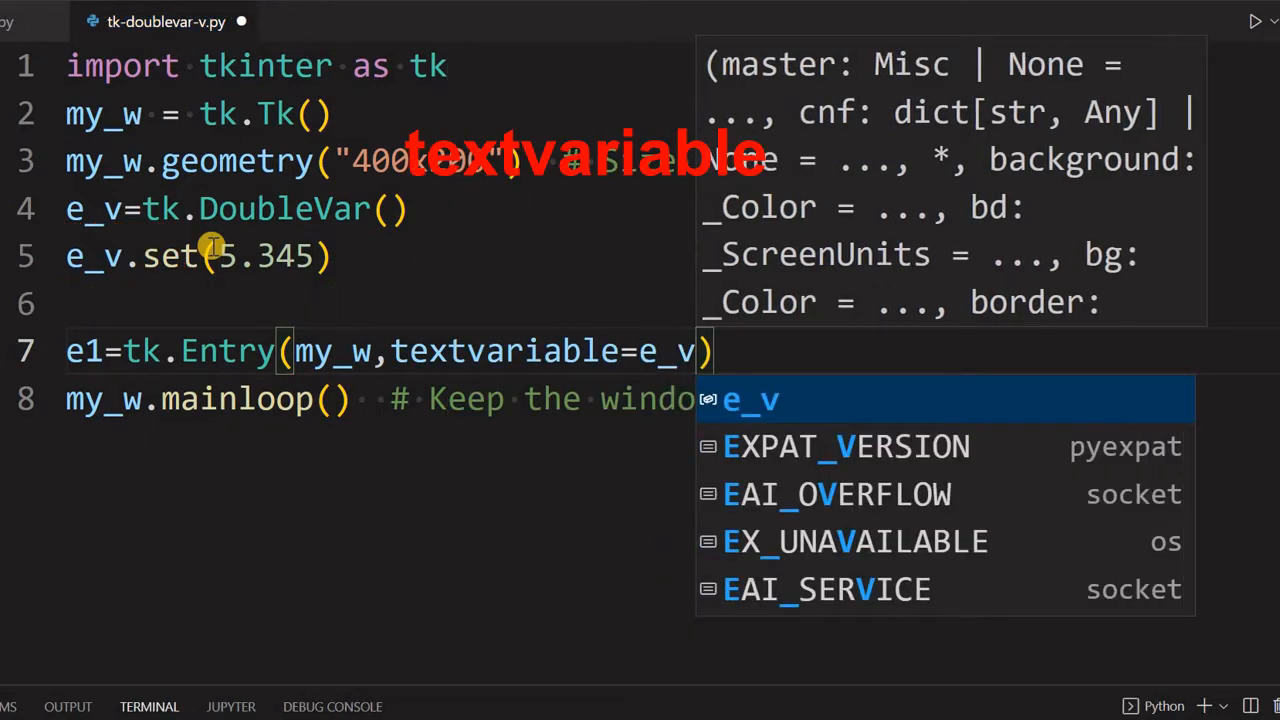
type(",font=22")
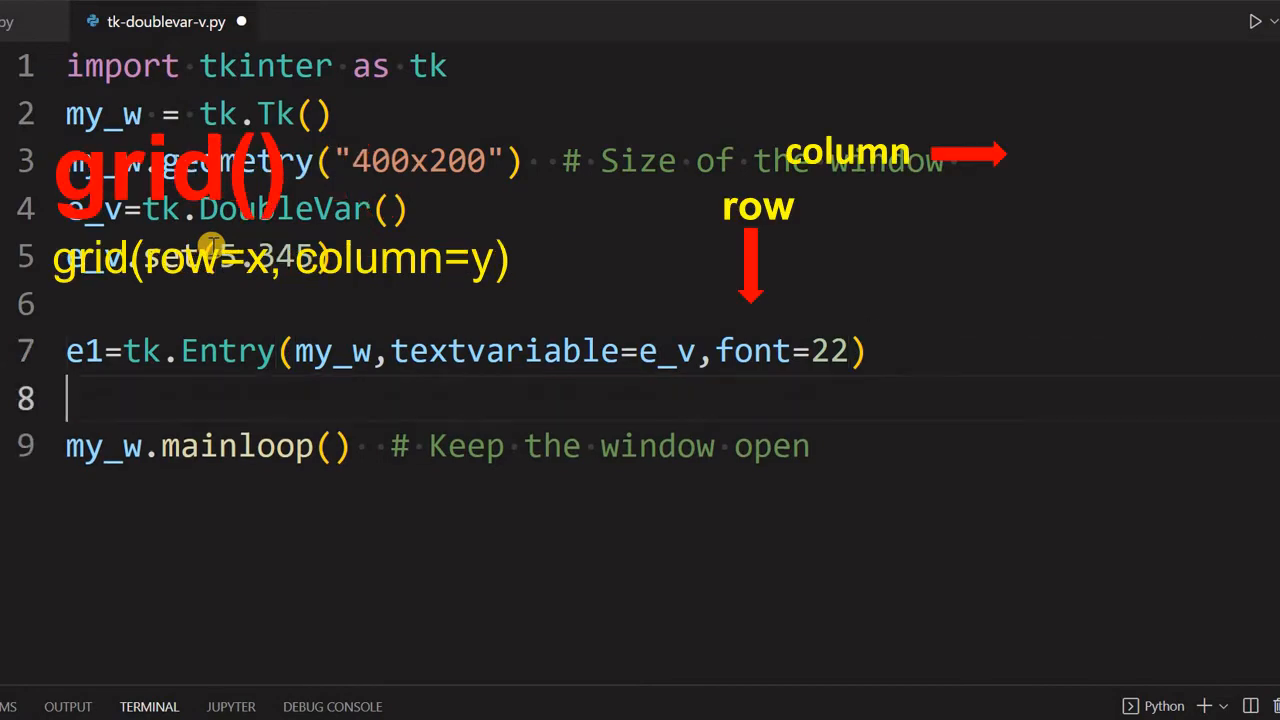
Write e1.grid(row=0,column=0,padx=15,pady=15) and select textvariable=e_v.
type("e1.gr")
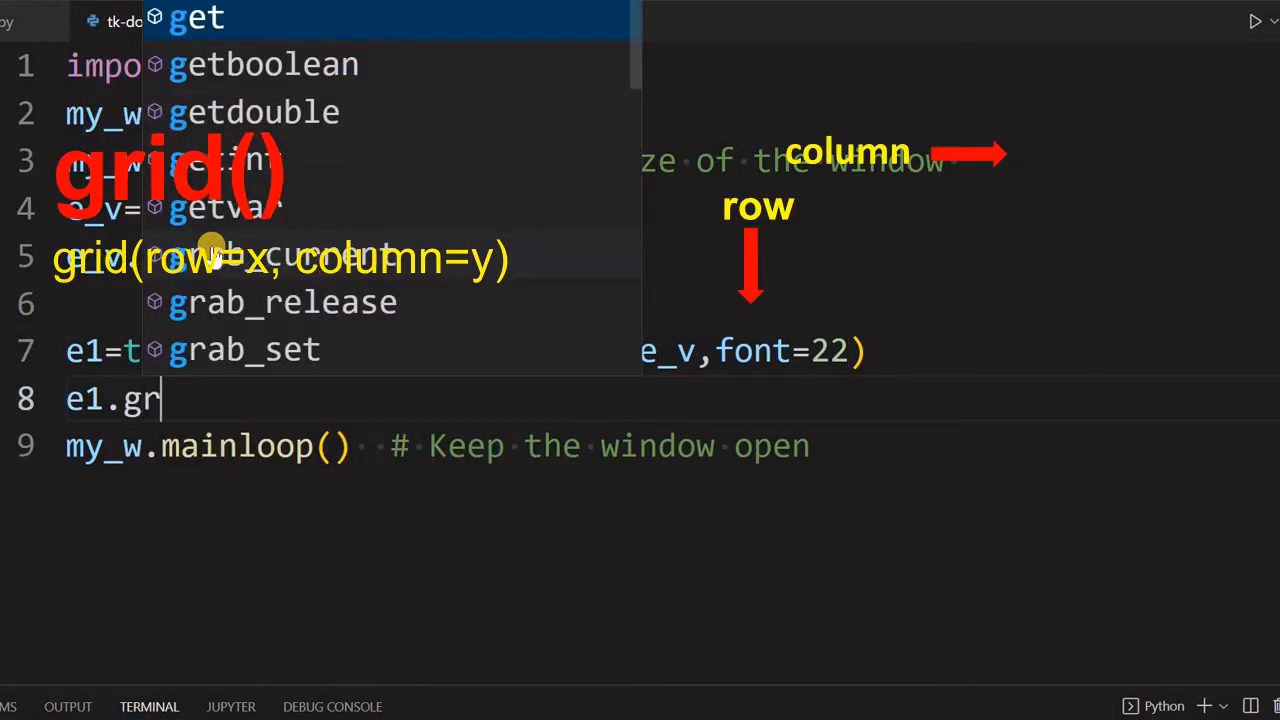
type("id(row=0,column=0,")
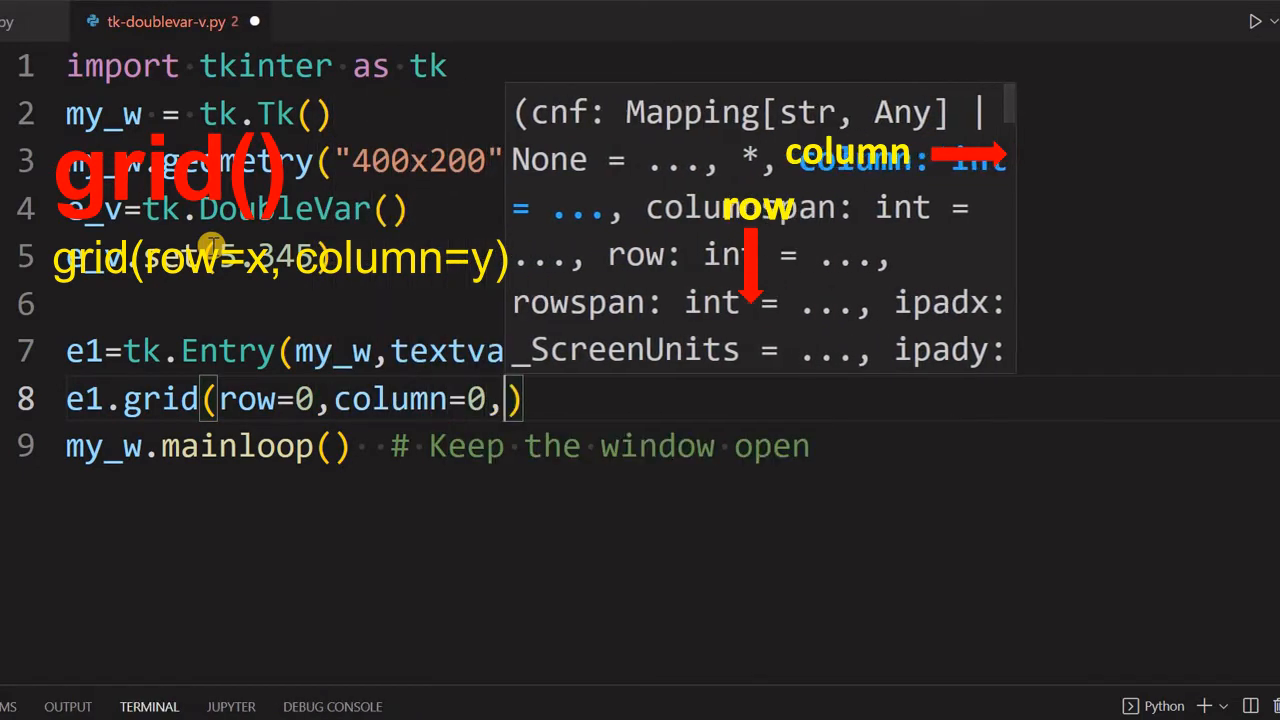
type("padx=")
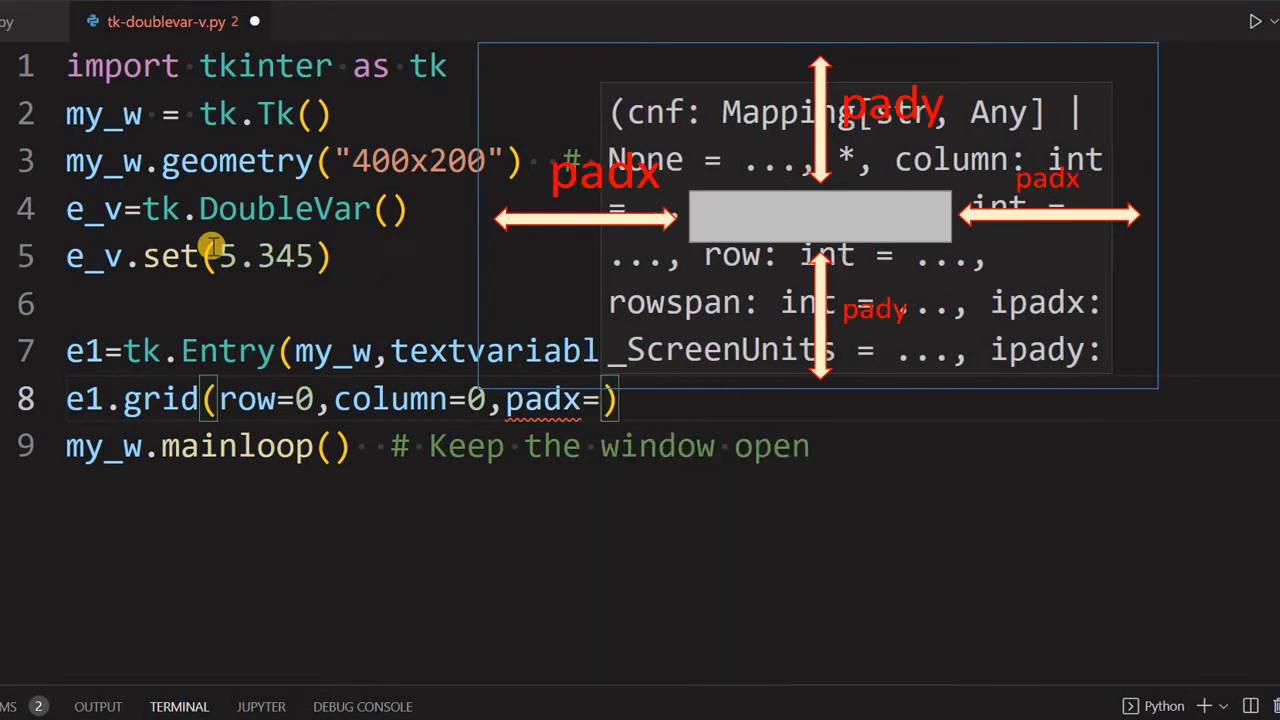
type("15,pady=1")
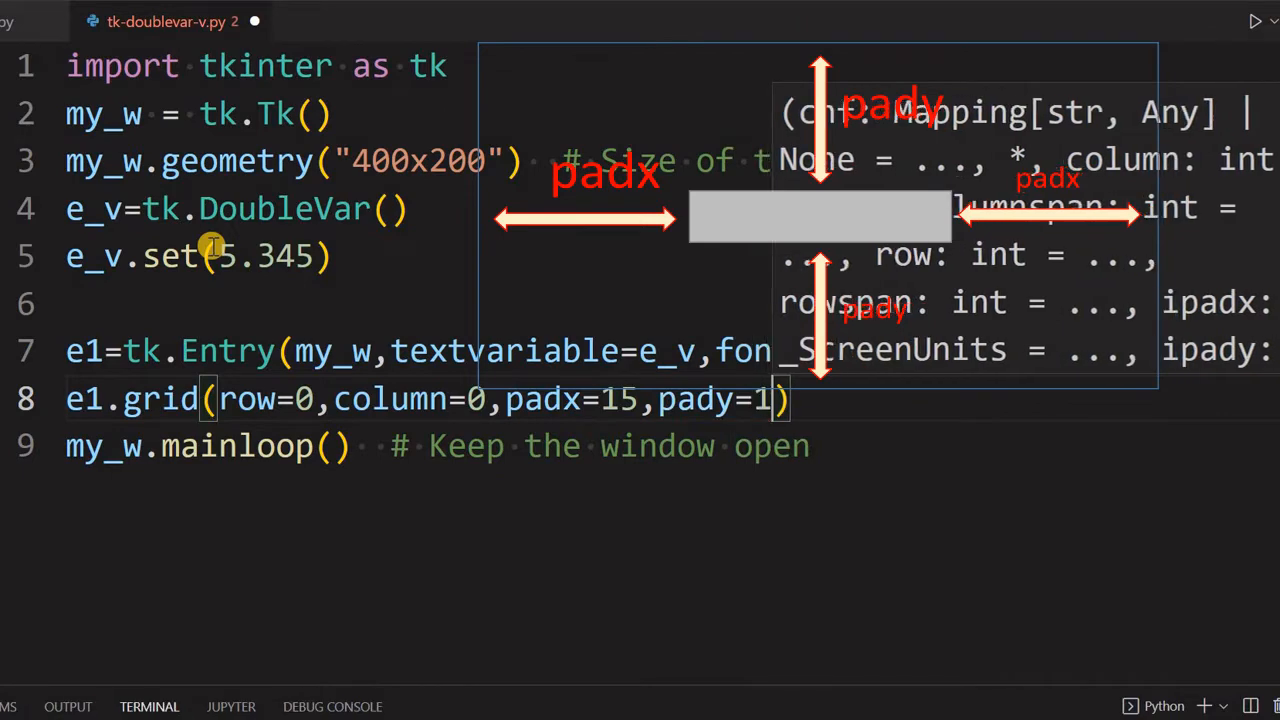
type("5")
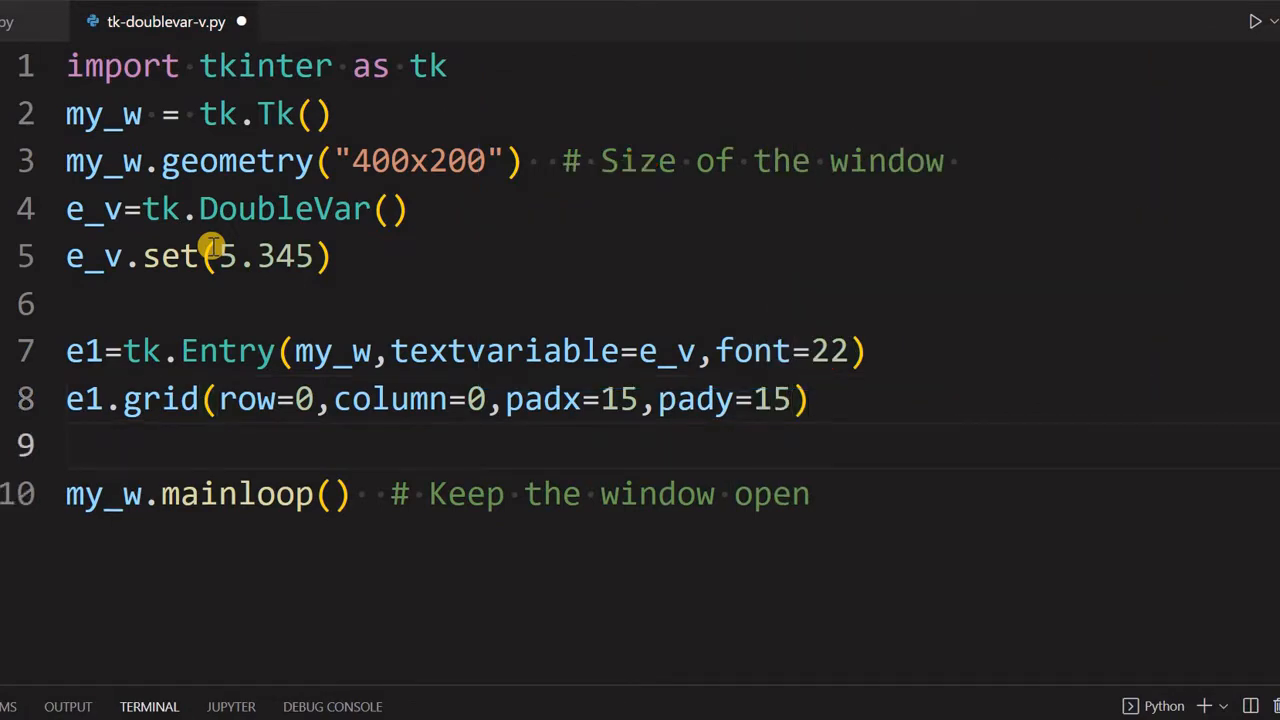
double_click(476, 350)
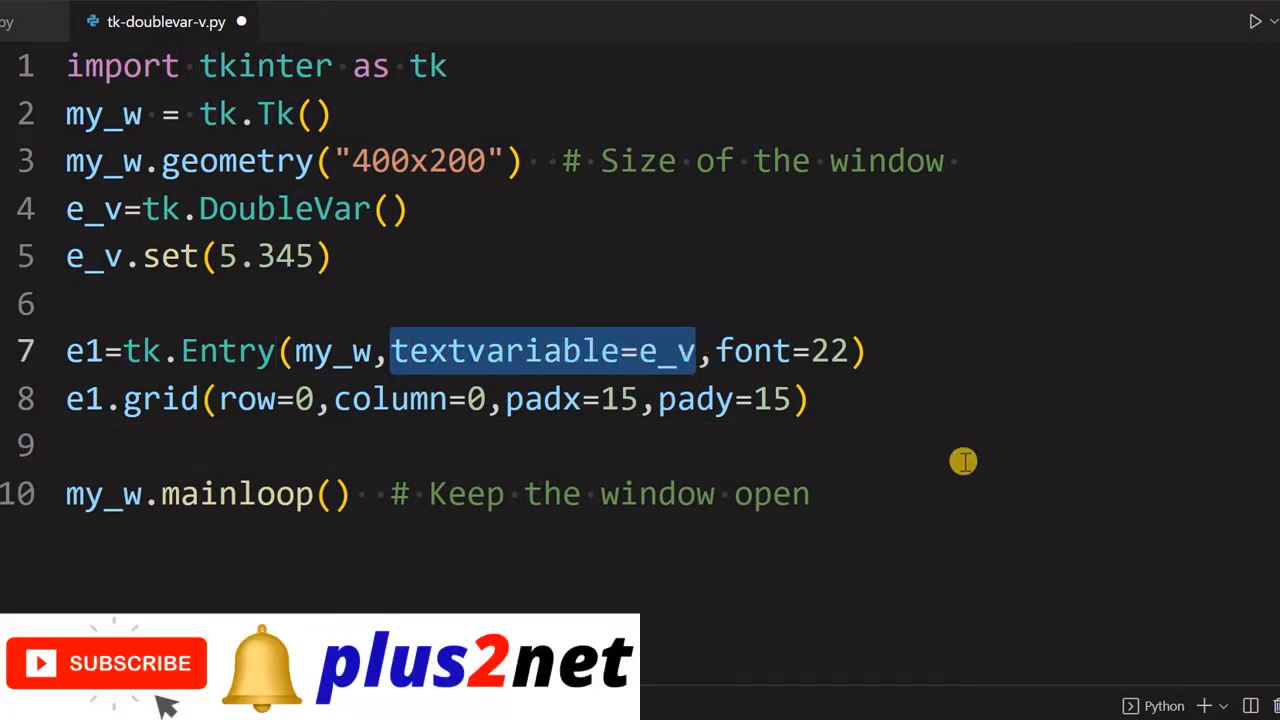
mouse_move(1252, 22)
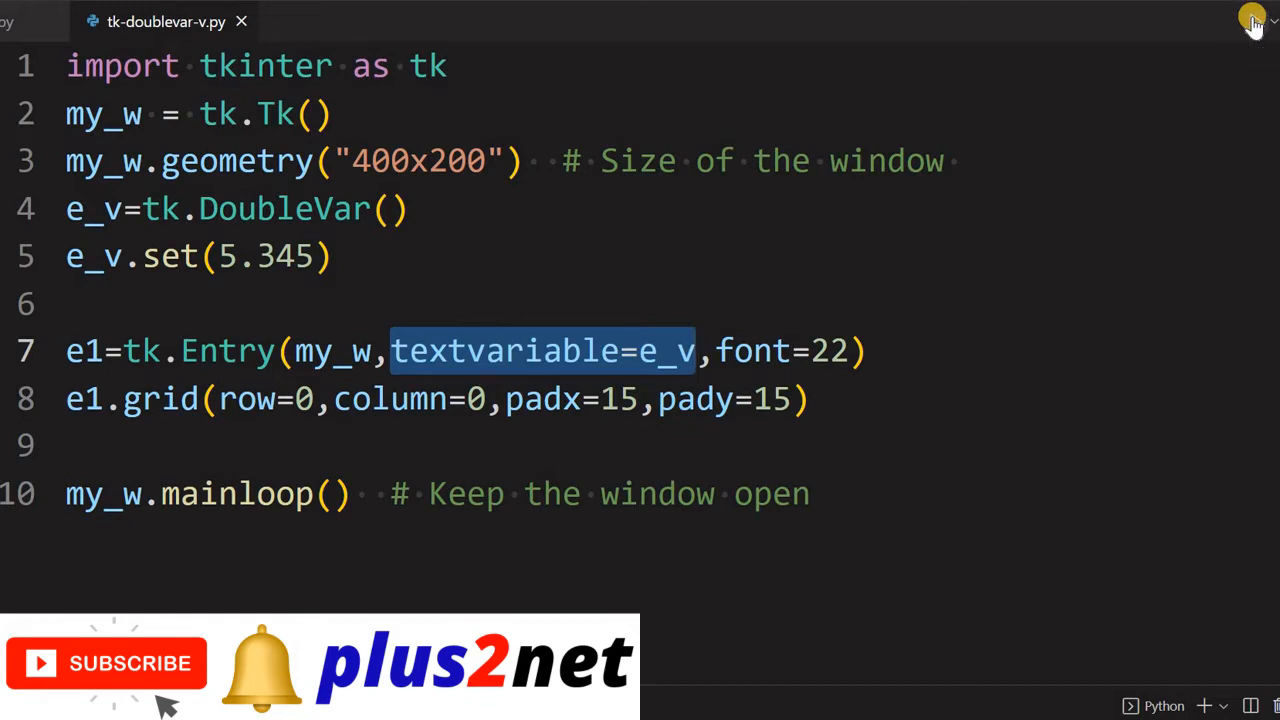
left_click(1252, 22)
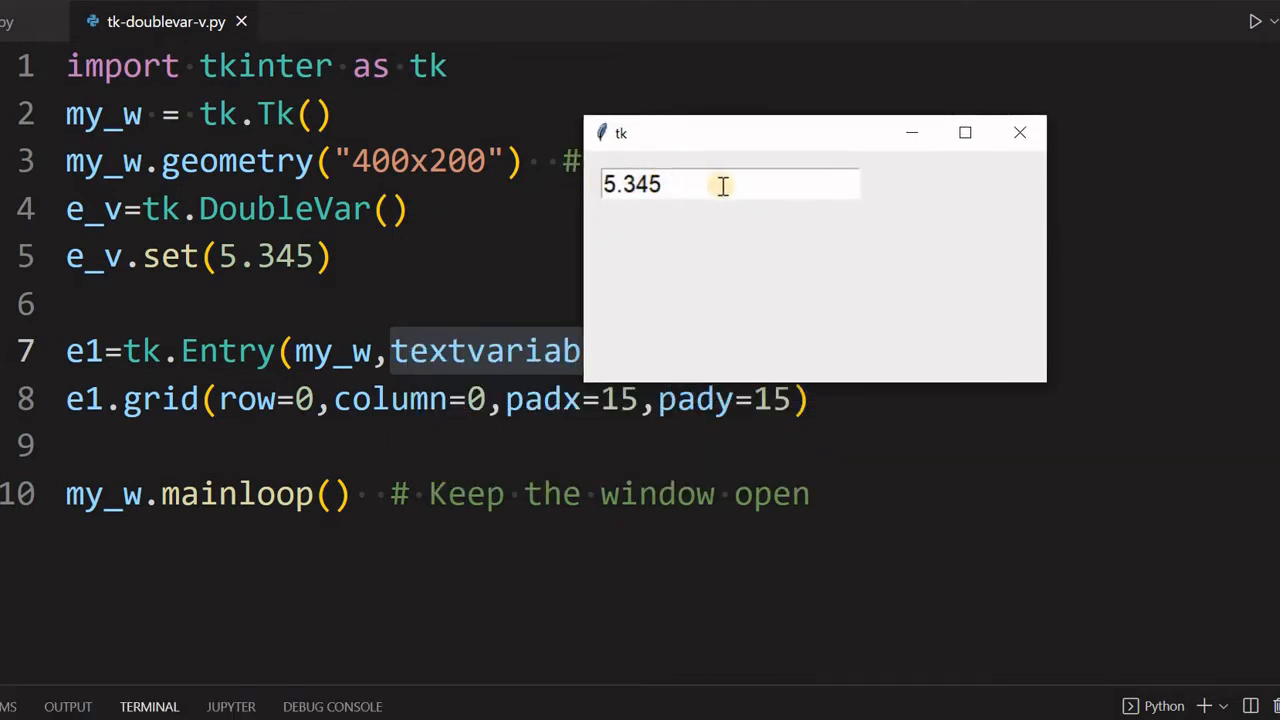
type("as")
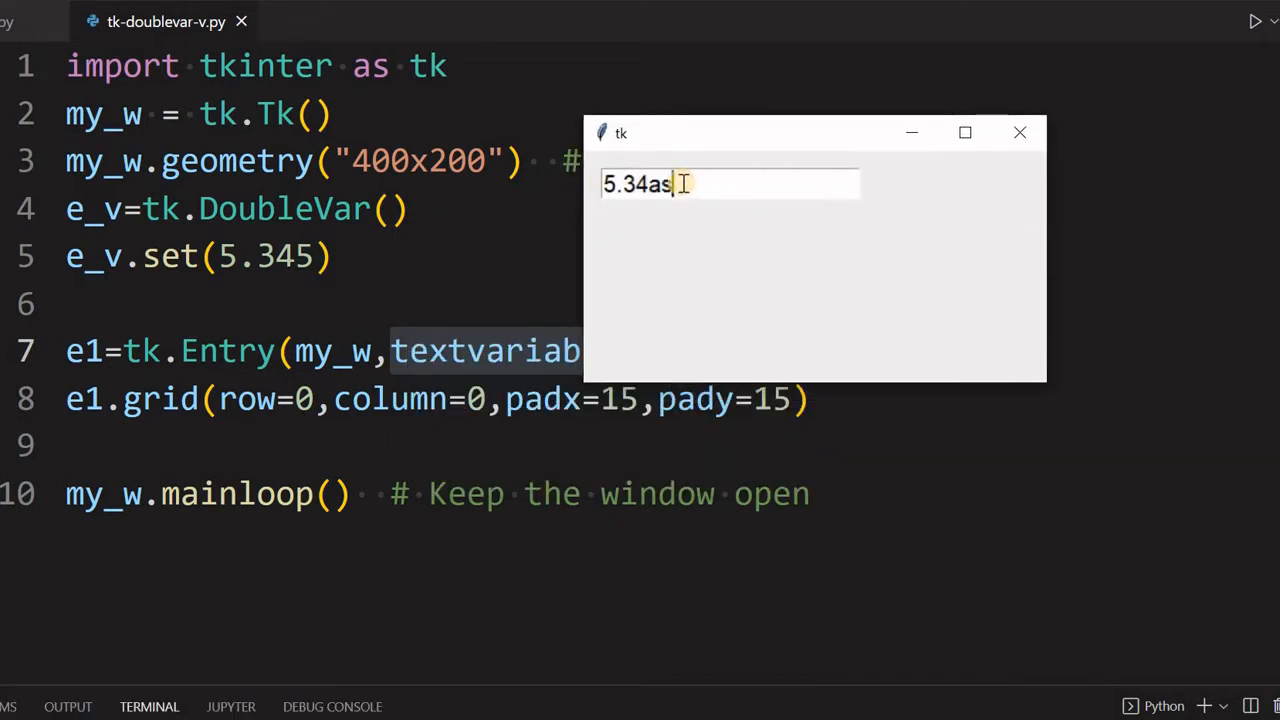
key("Backspace")
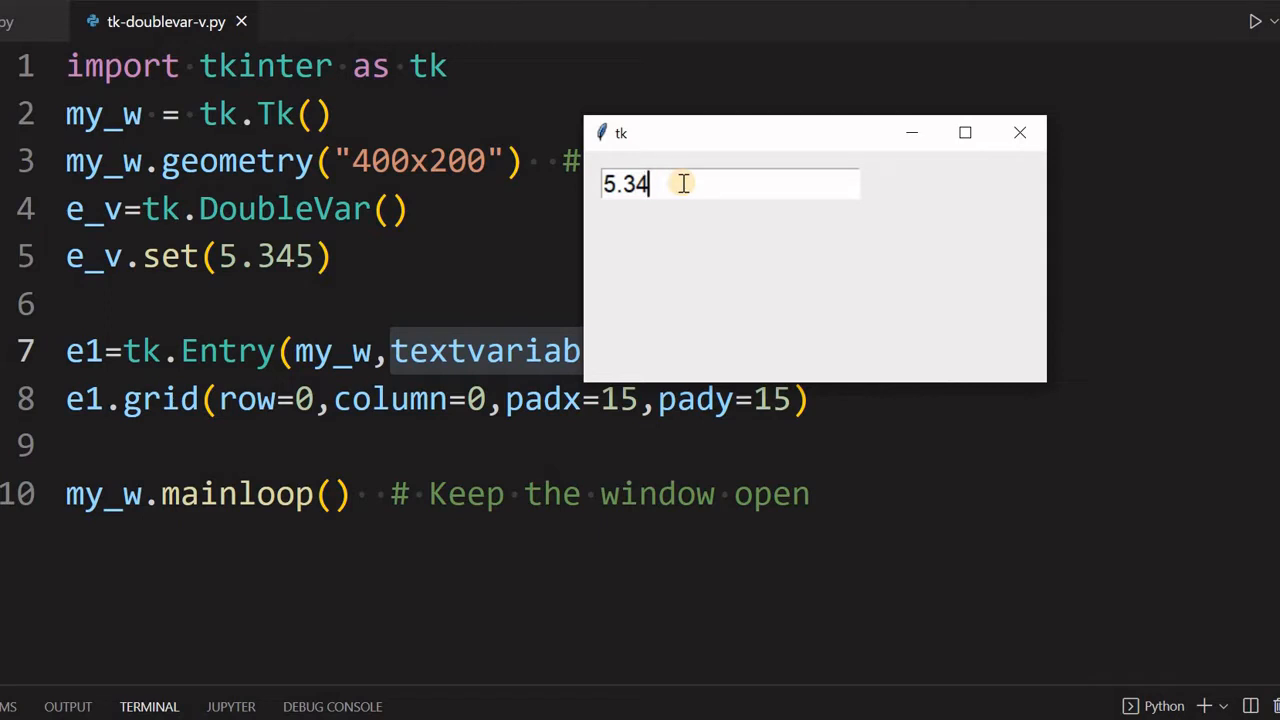
type("56")
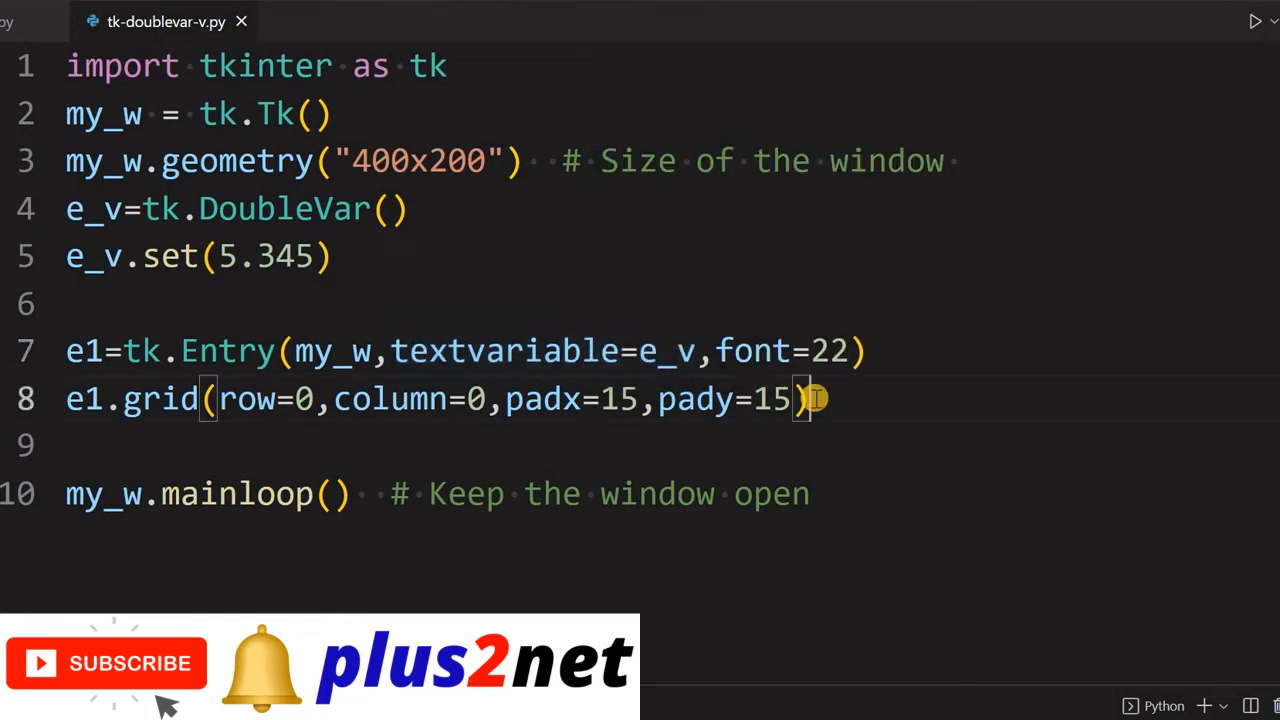
Write l1=tk.Label(my_w,text='Output',font=22,bg='yellow') on line 10.
type("l1=tk.Label(")
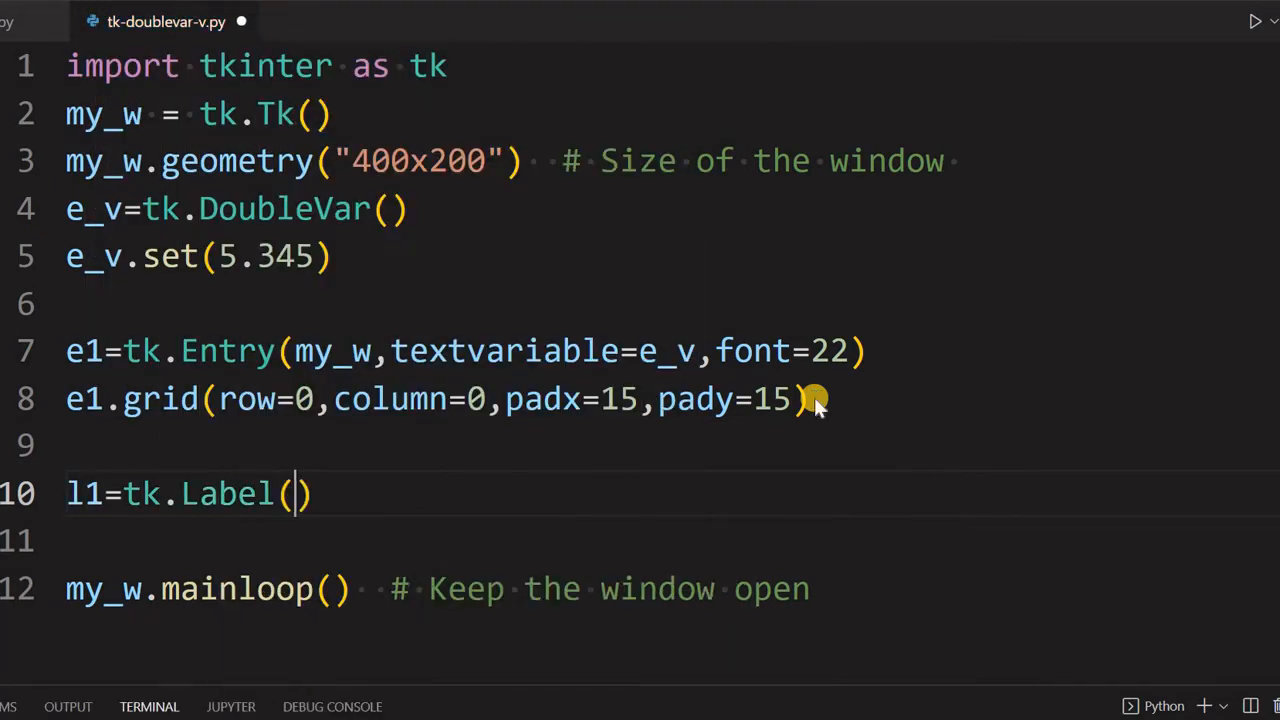
type("my_w,text='")
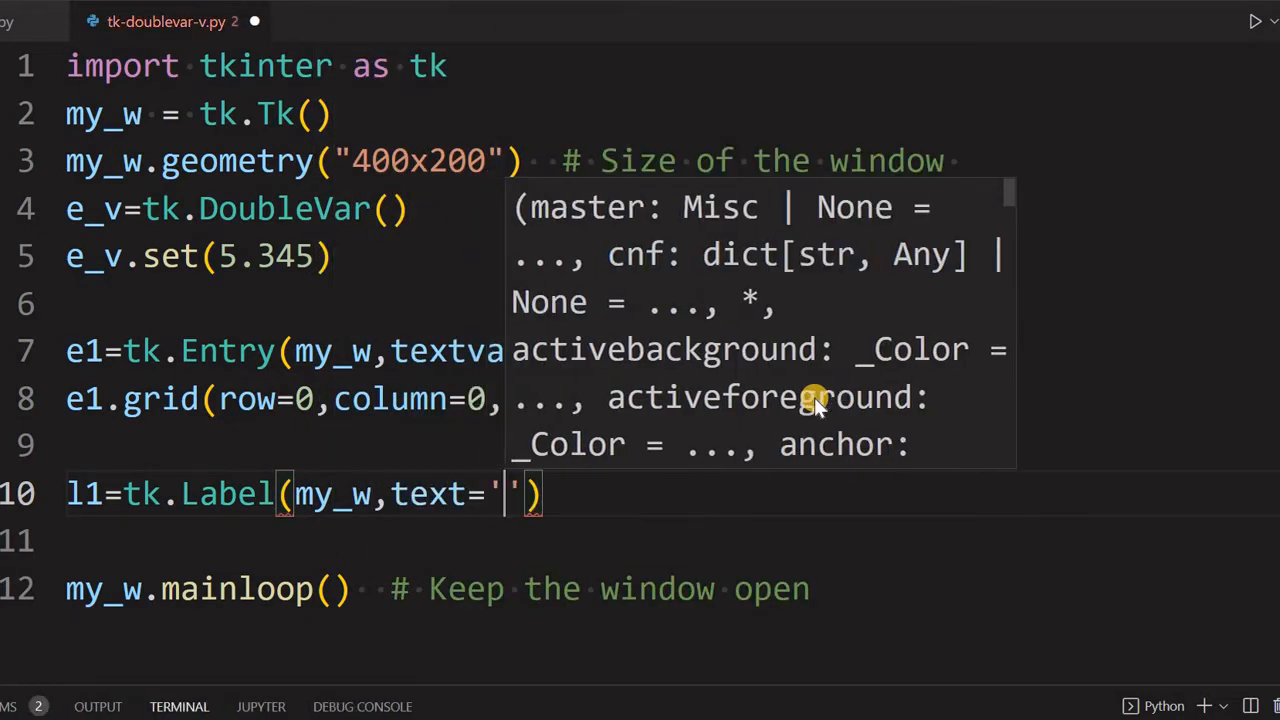
type("Output")
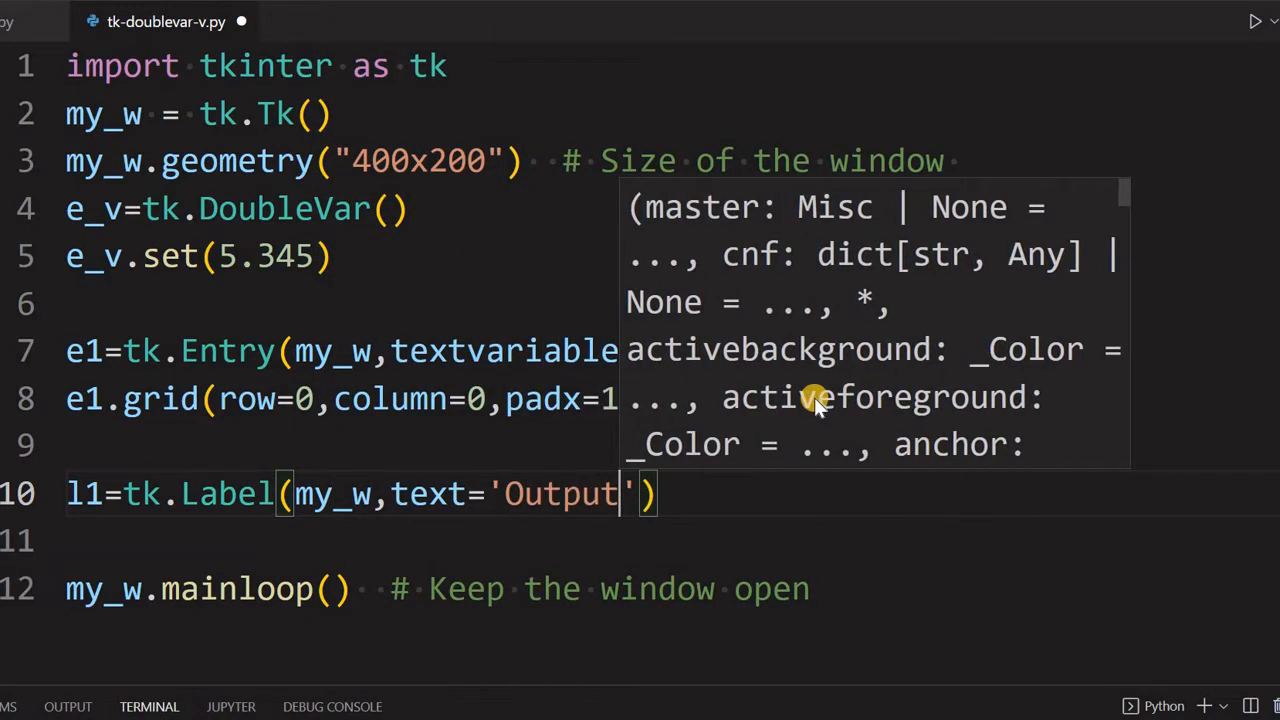
type(",font")
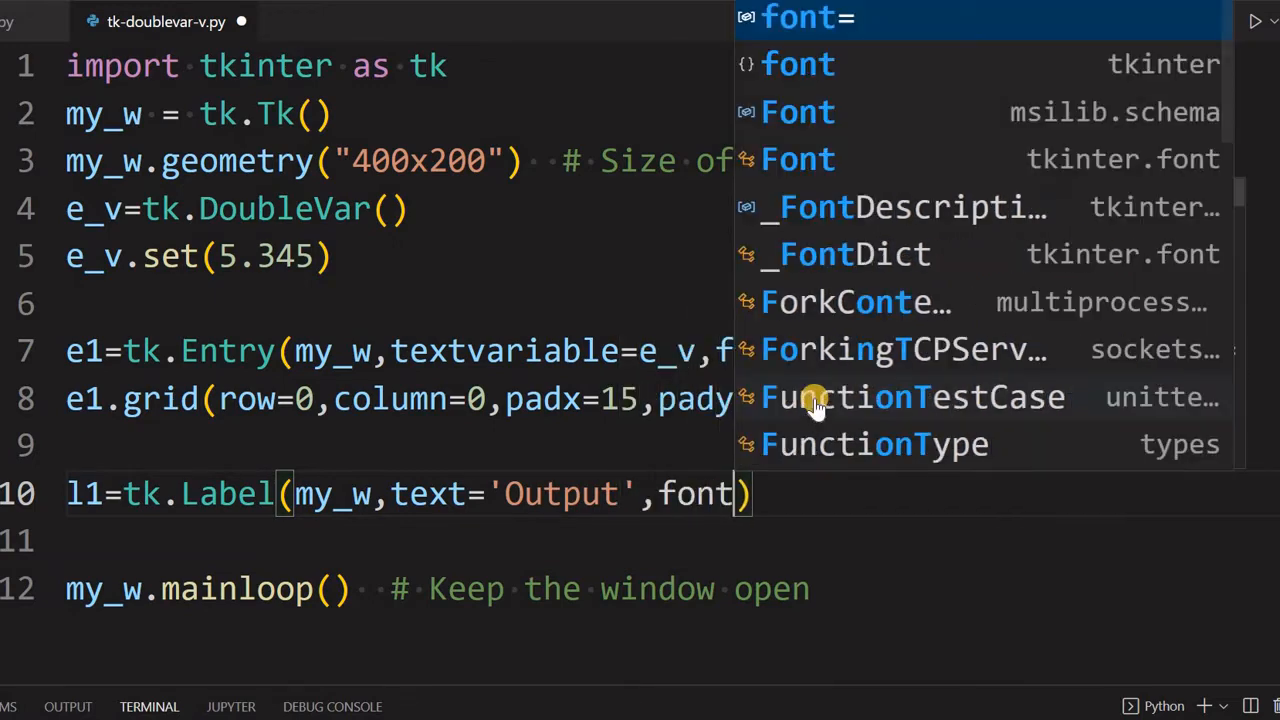
type("=22,b")
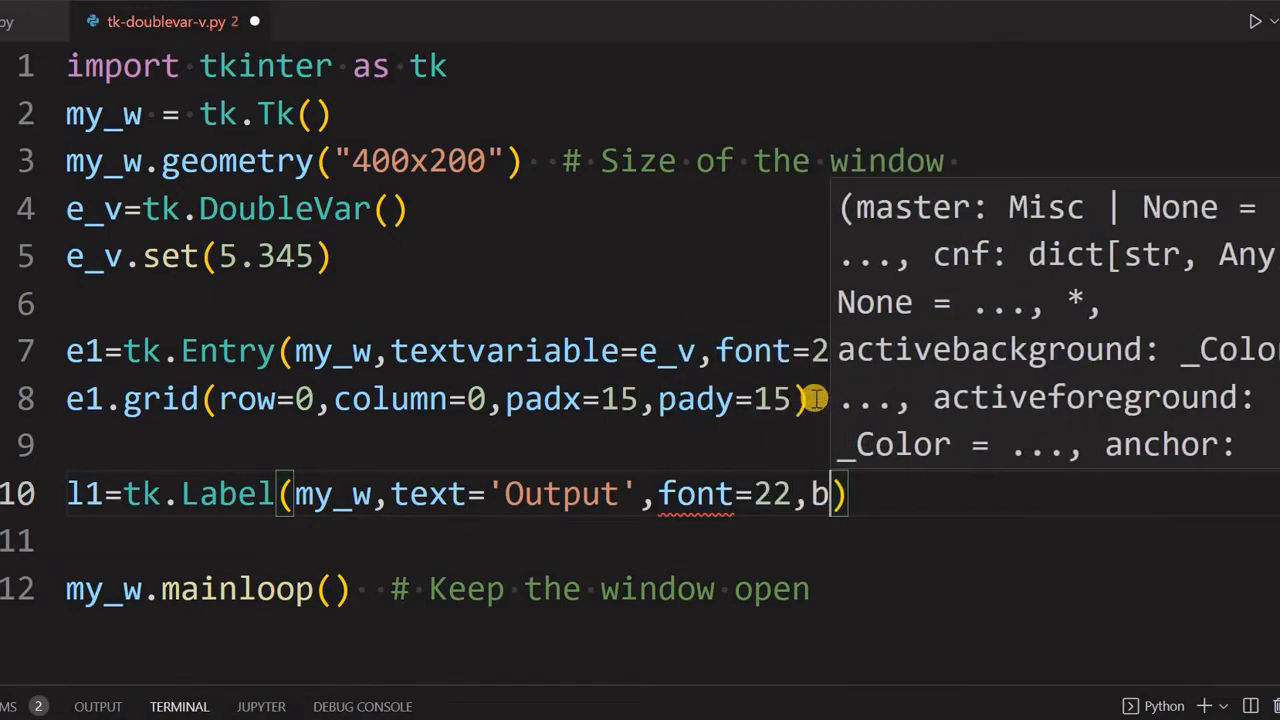
type("g='yellow")
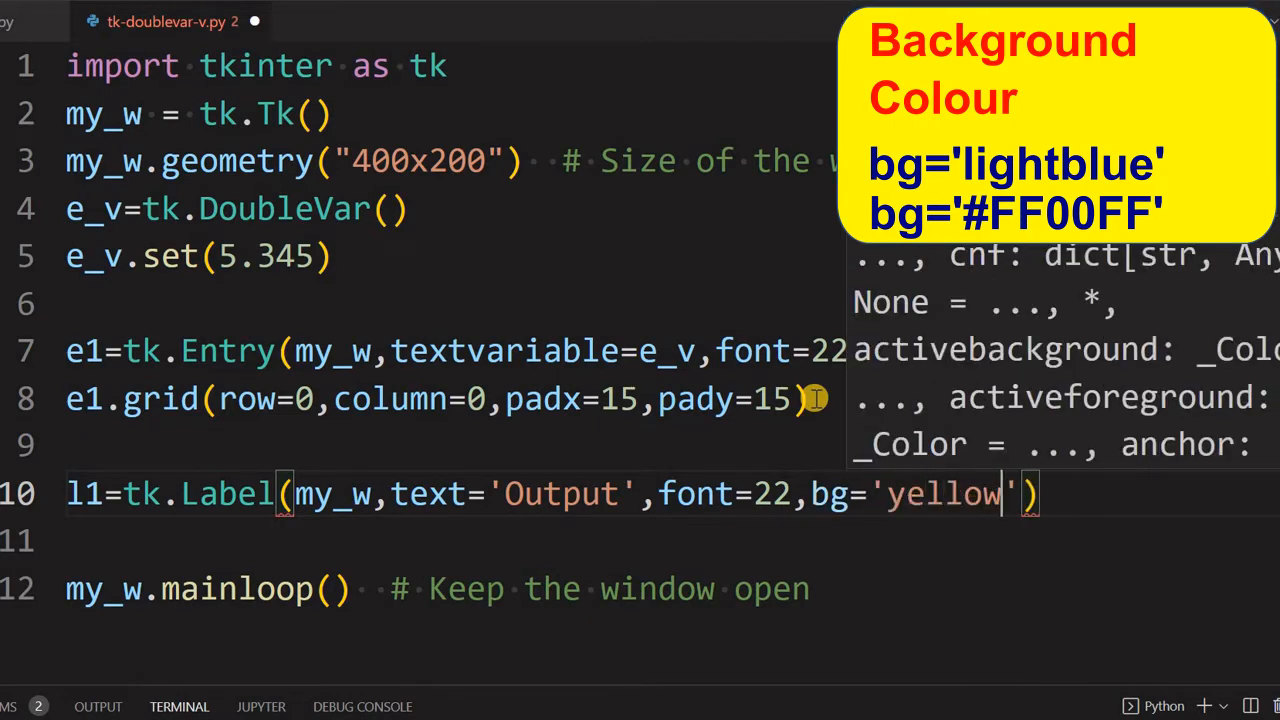
key("Enter")
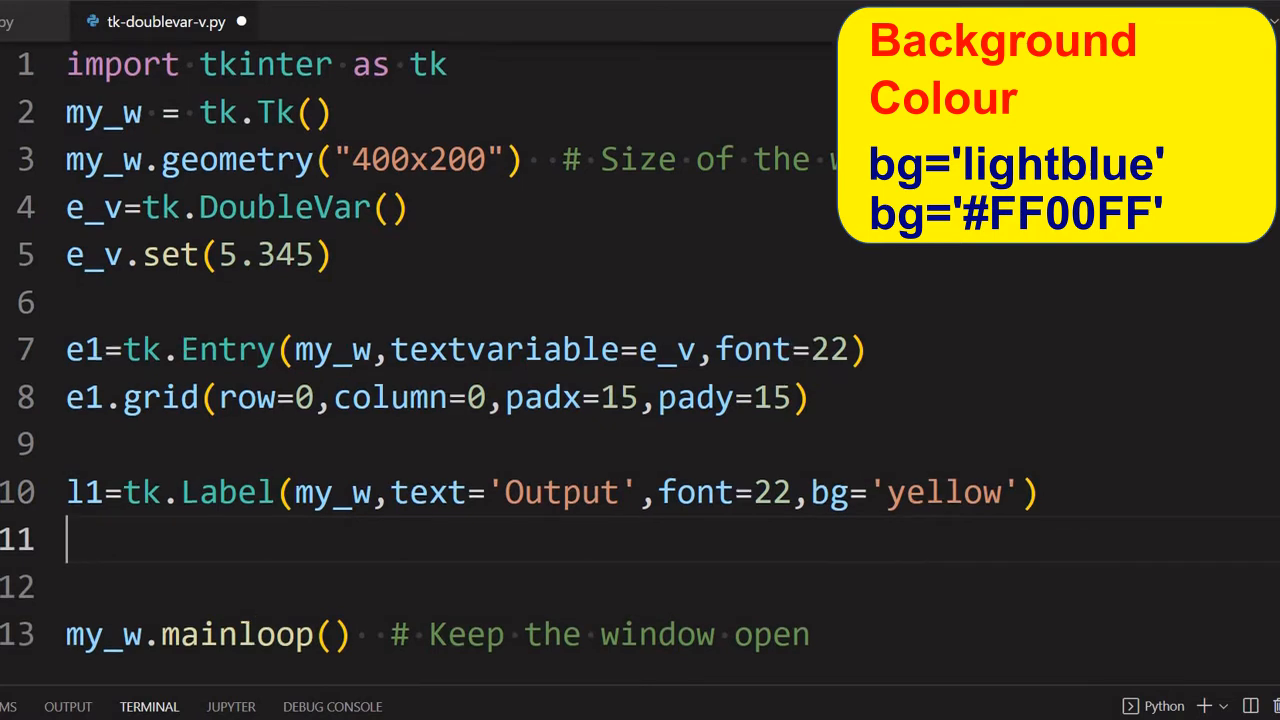
Write l1.grid(row=1,column=0,padx=15,sticky='ew') on line 11.
type("l1.grid(")
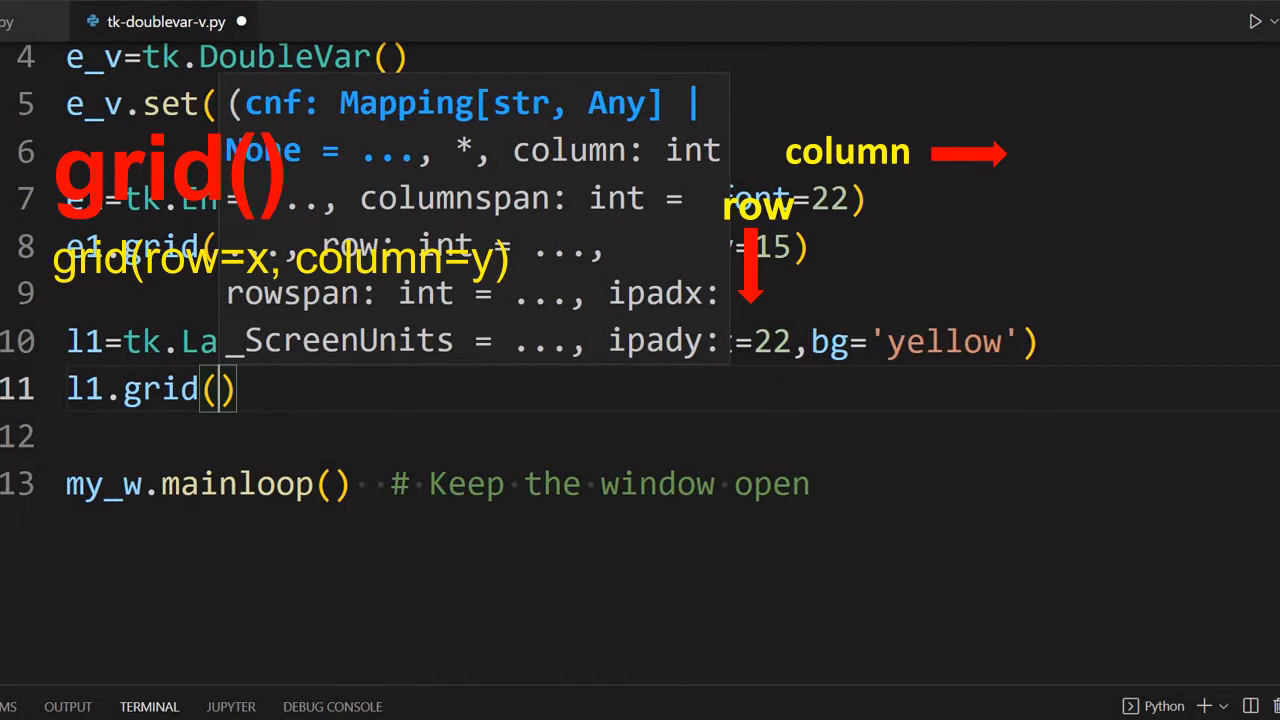
type("row=1,column=")
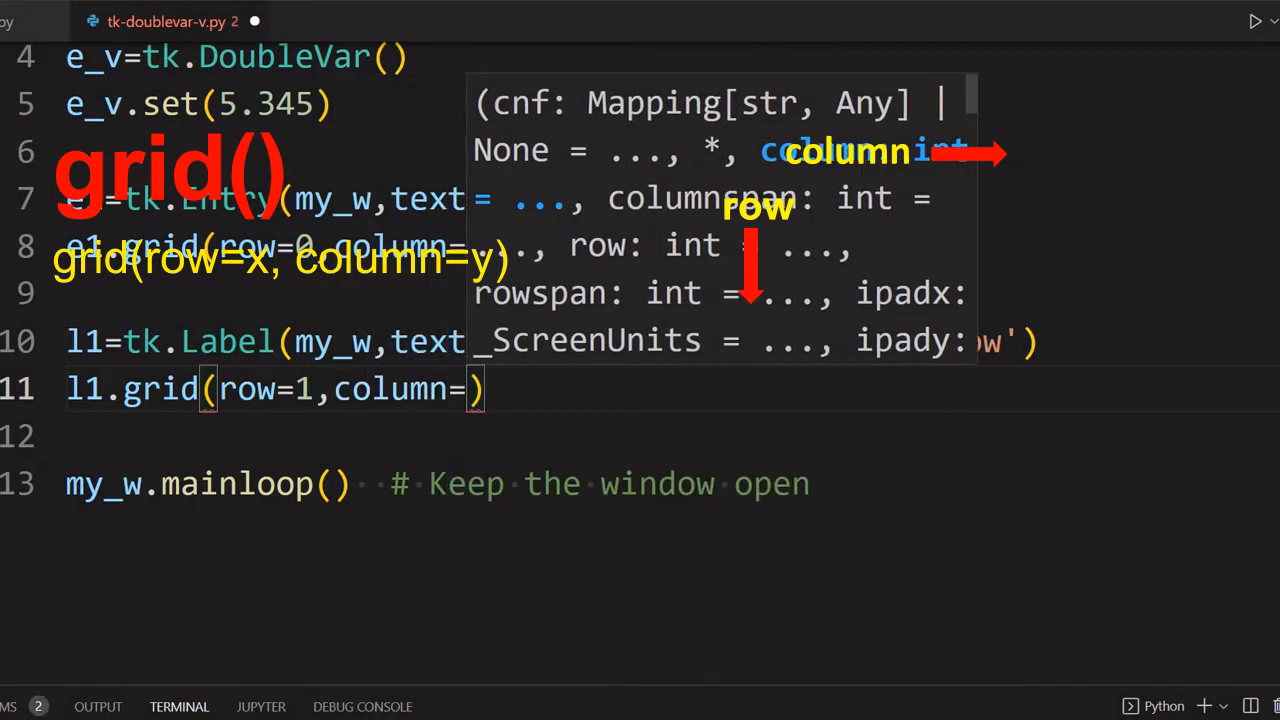
type("pa")
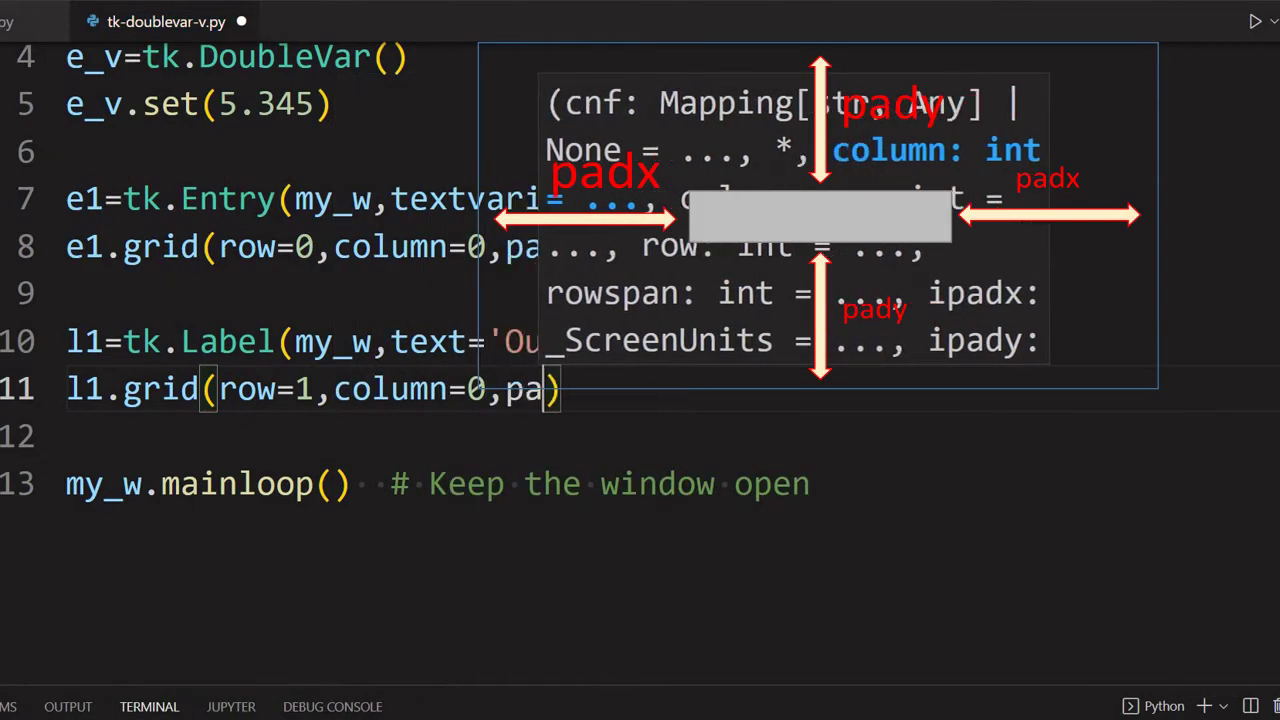
type("15,sticky='ew")
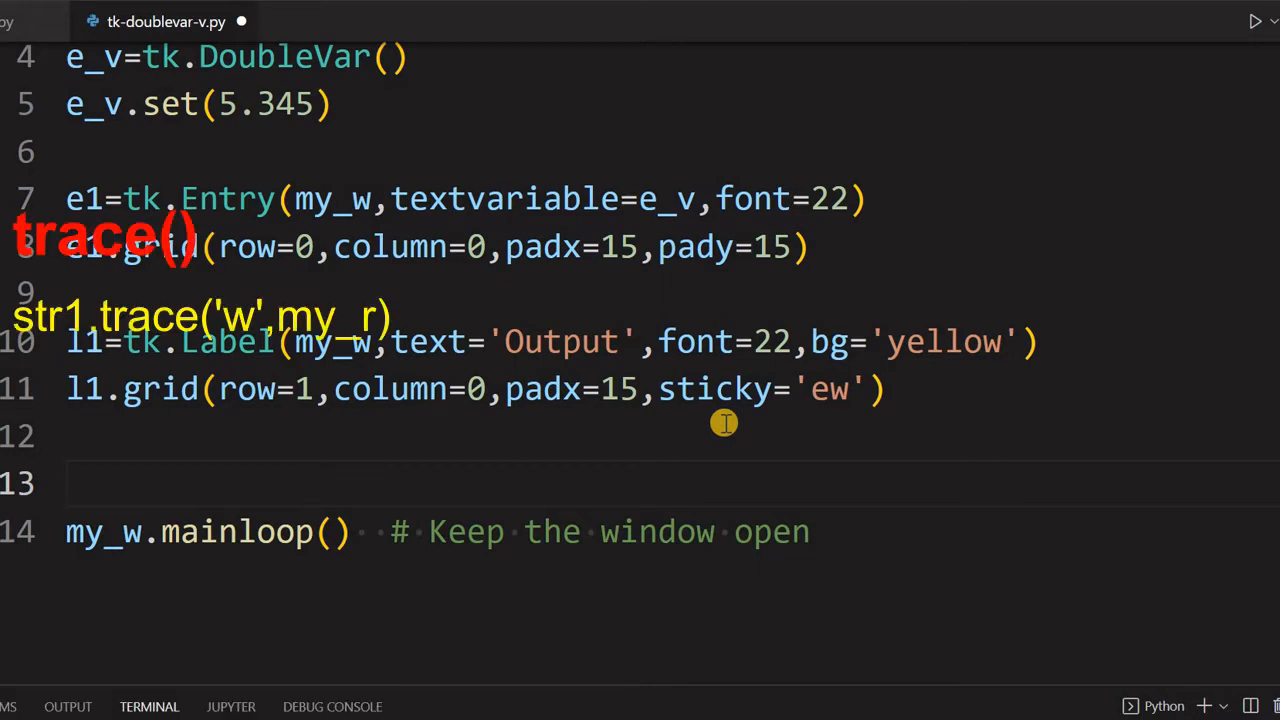
Start e_v.trace() with 'w' write mode as its first argument.
type("e_v")
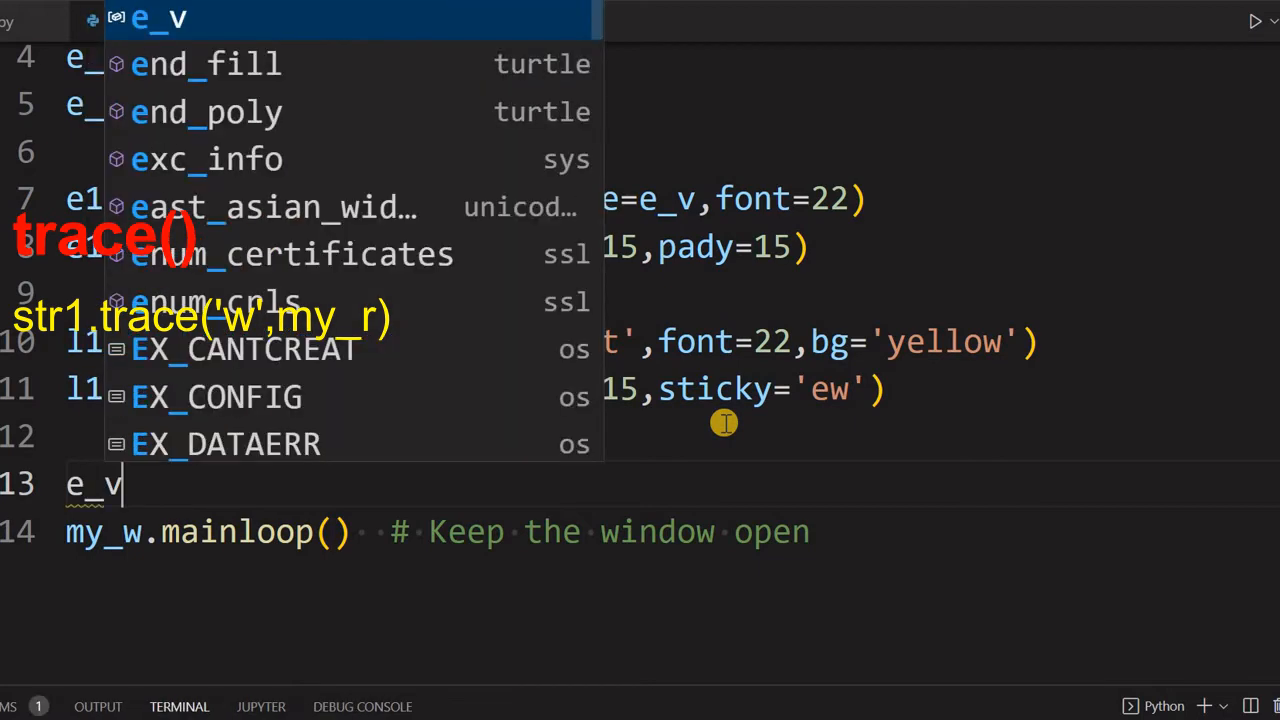
type("trace(")
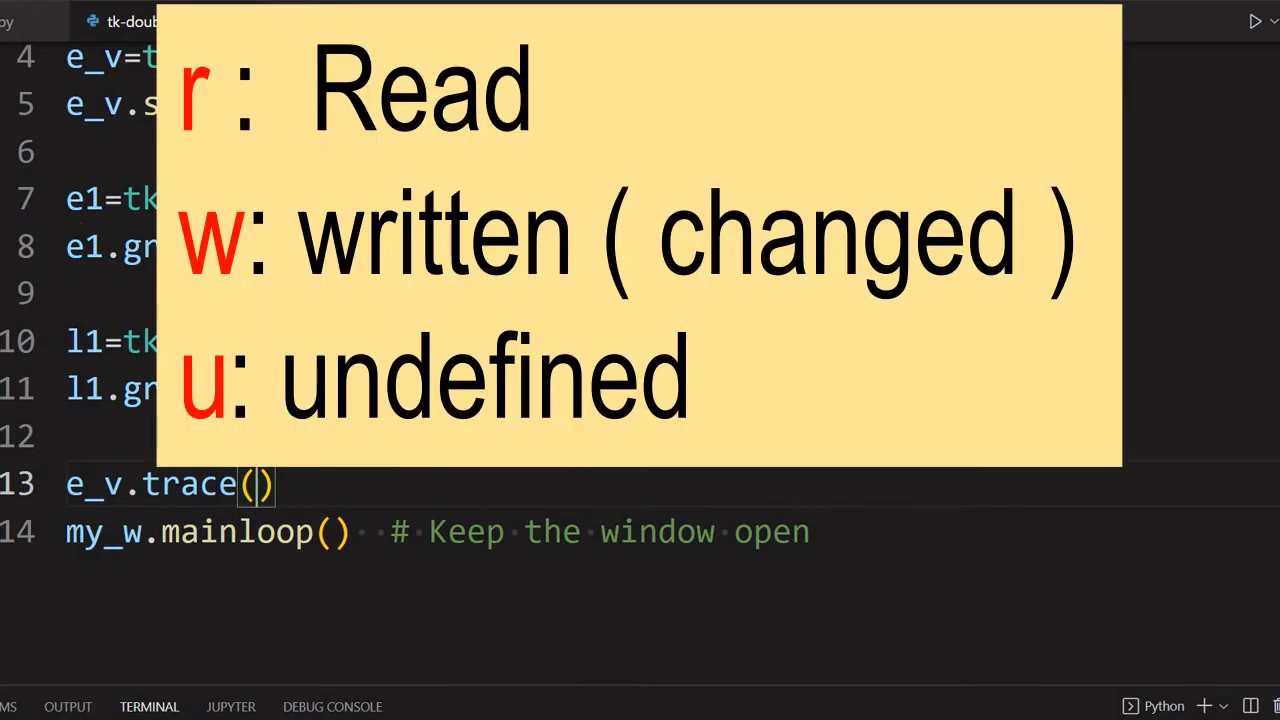
type("''")
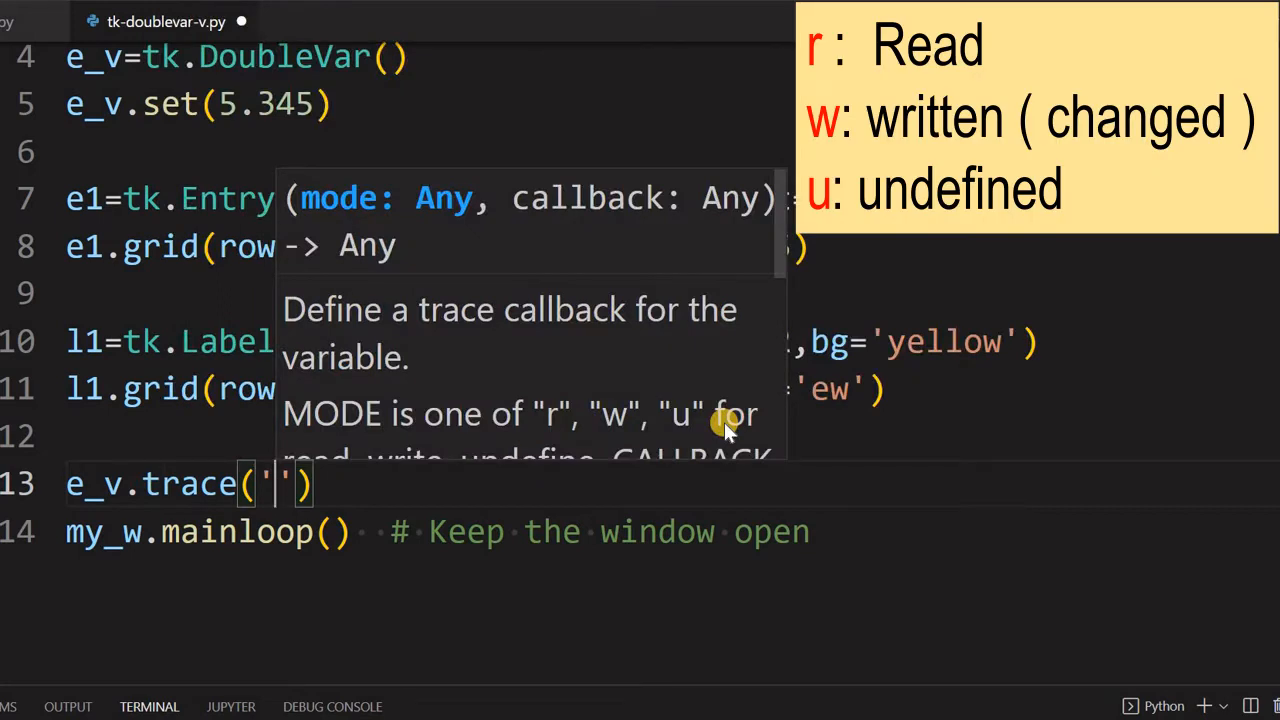
type("a")
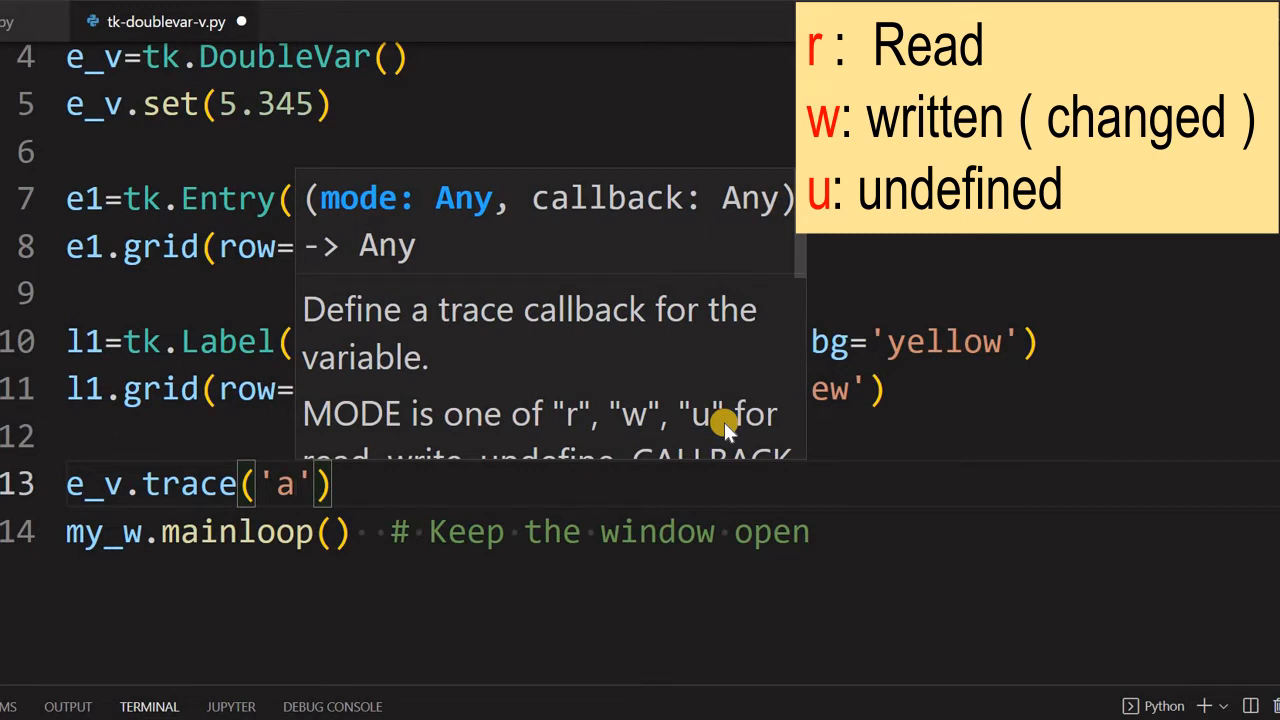
type("w")
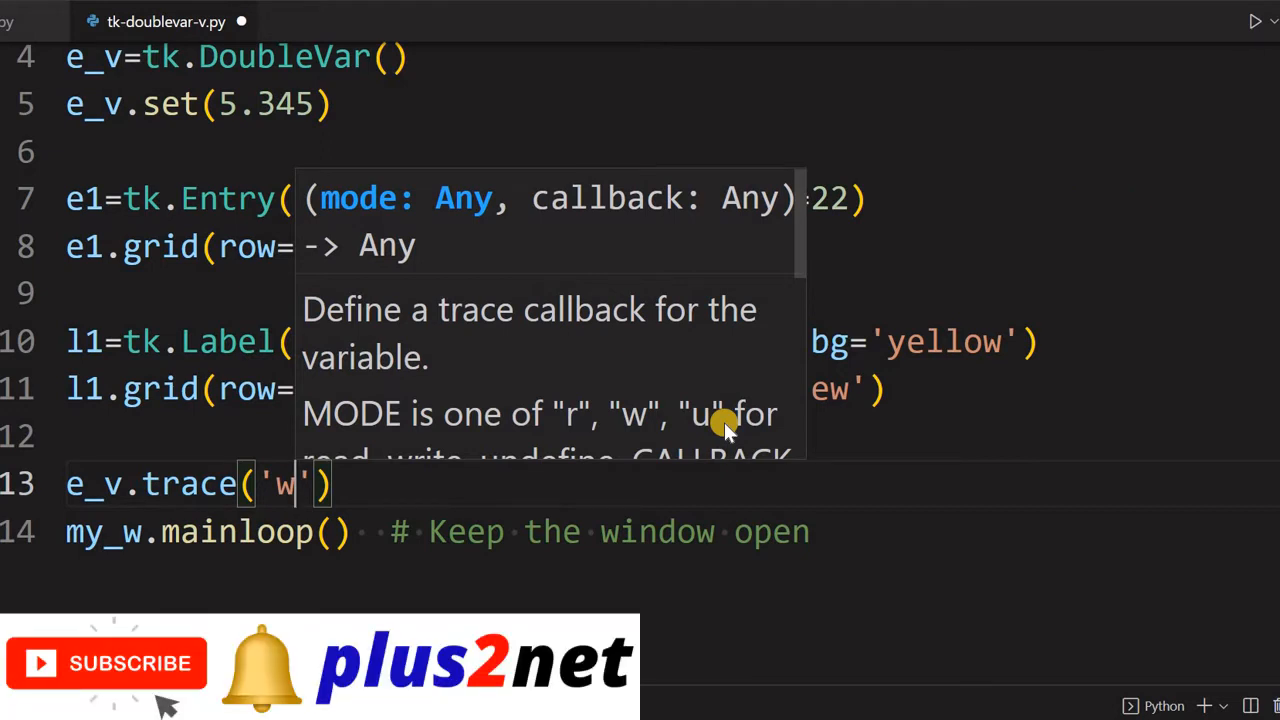
type("u")
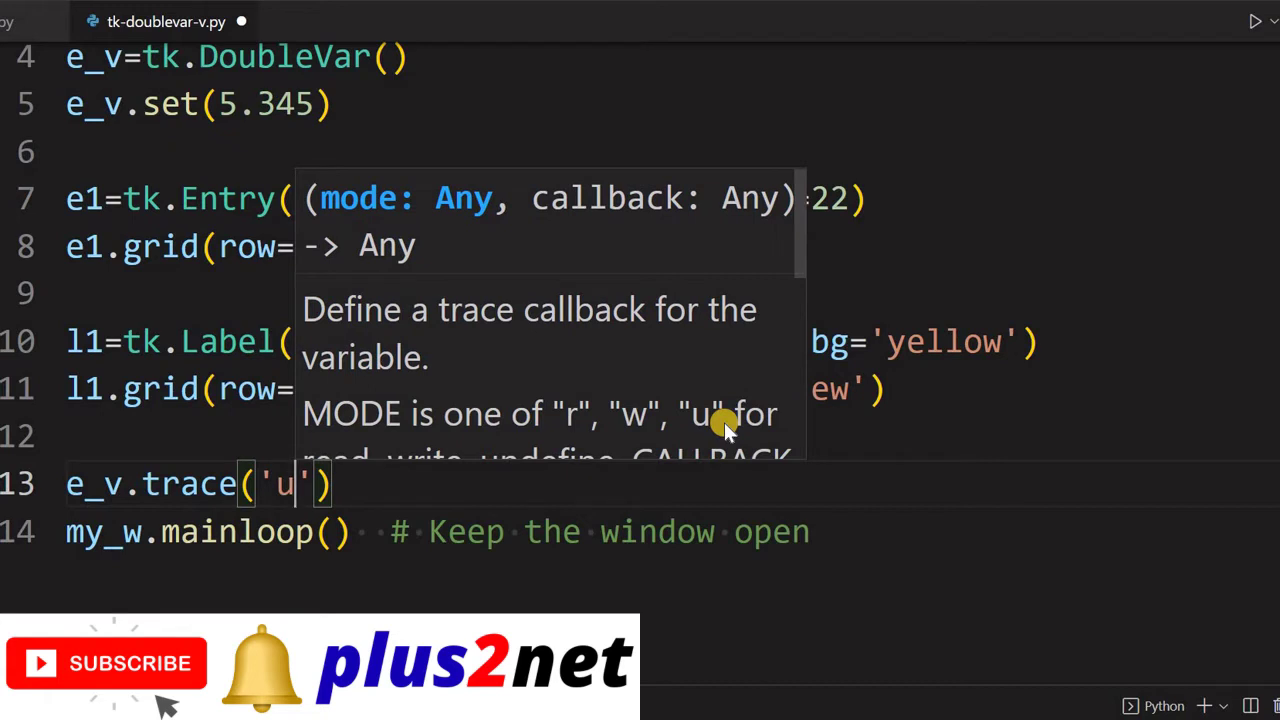
type("w")
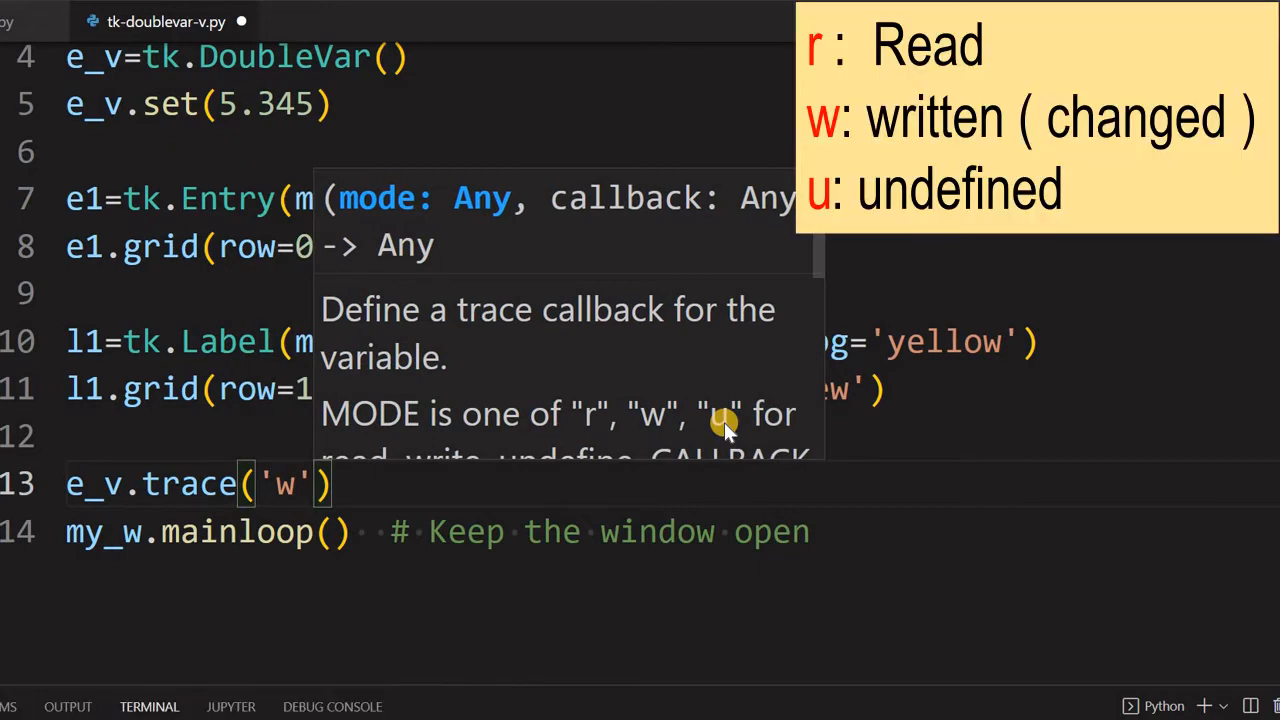
Pass my_upd as the trace callback, dismissing the unrelated completion.
type(",")
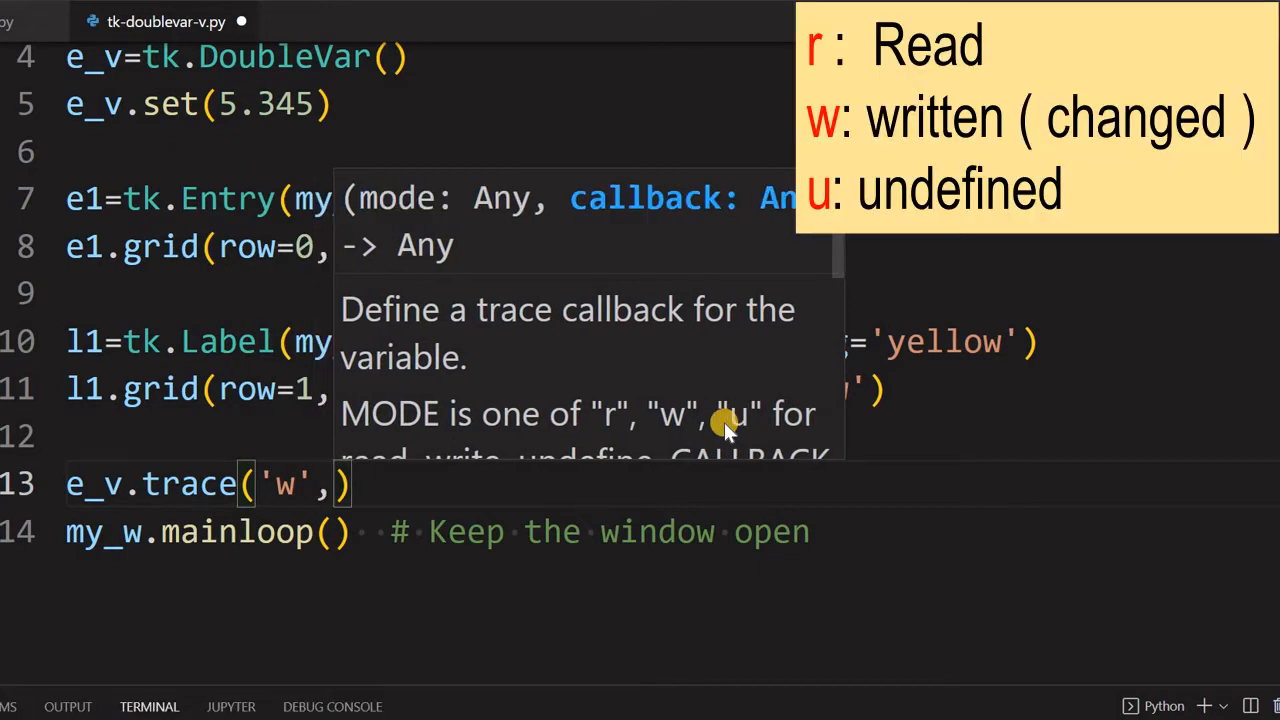
type("my_upd")
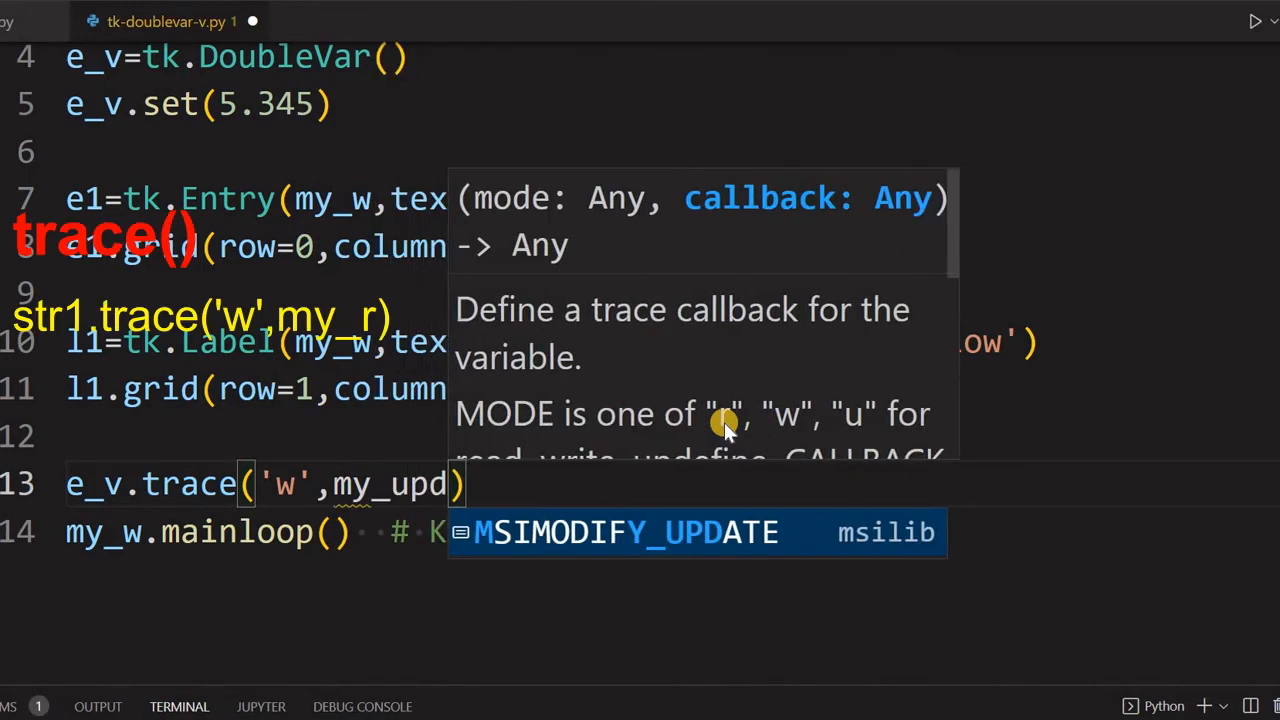
key("Escape")
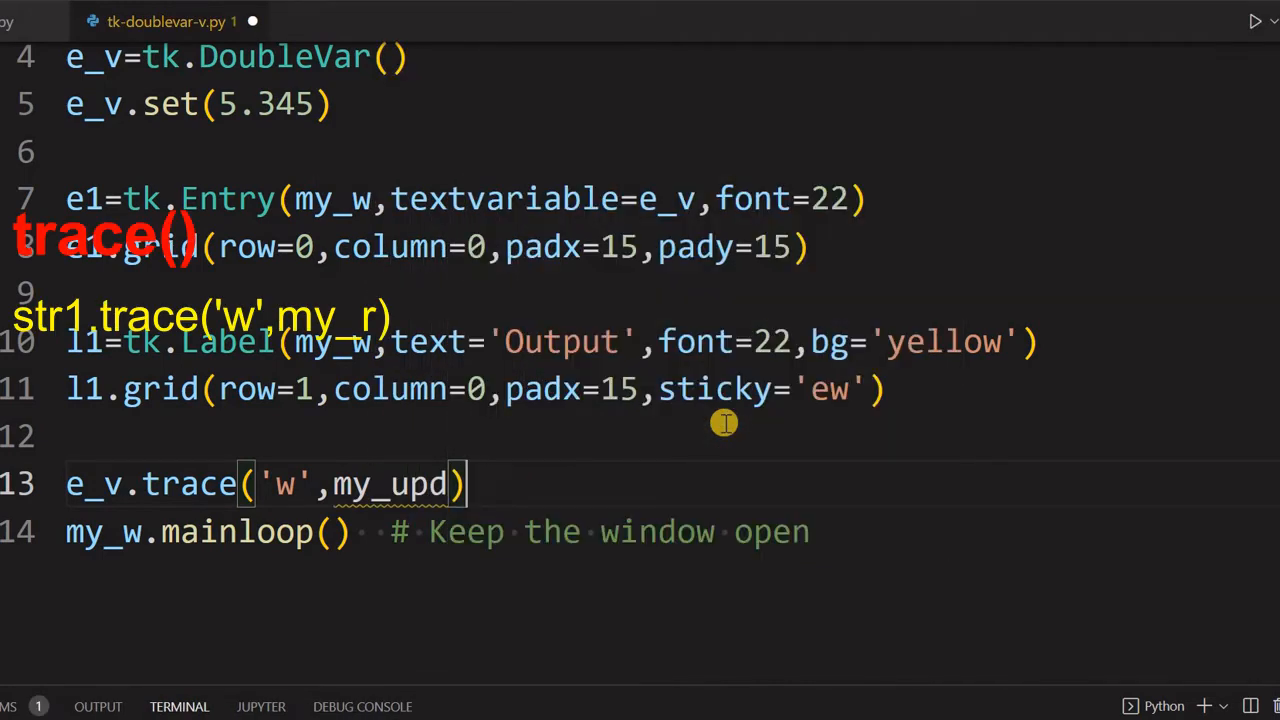
Define def my_upd(*args): on a new line above the trace call.
key("Enter")
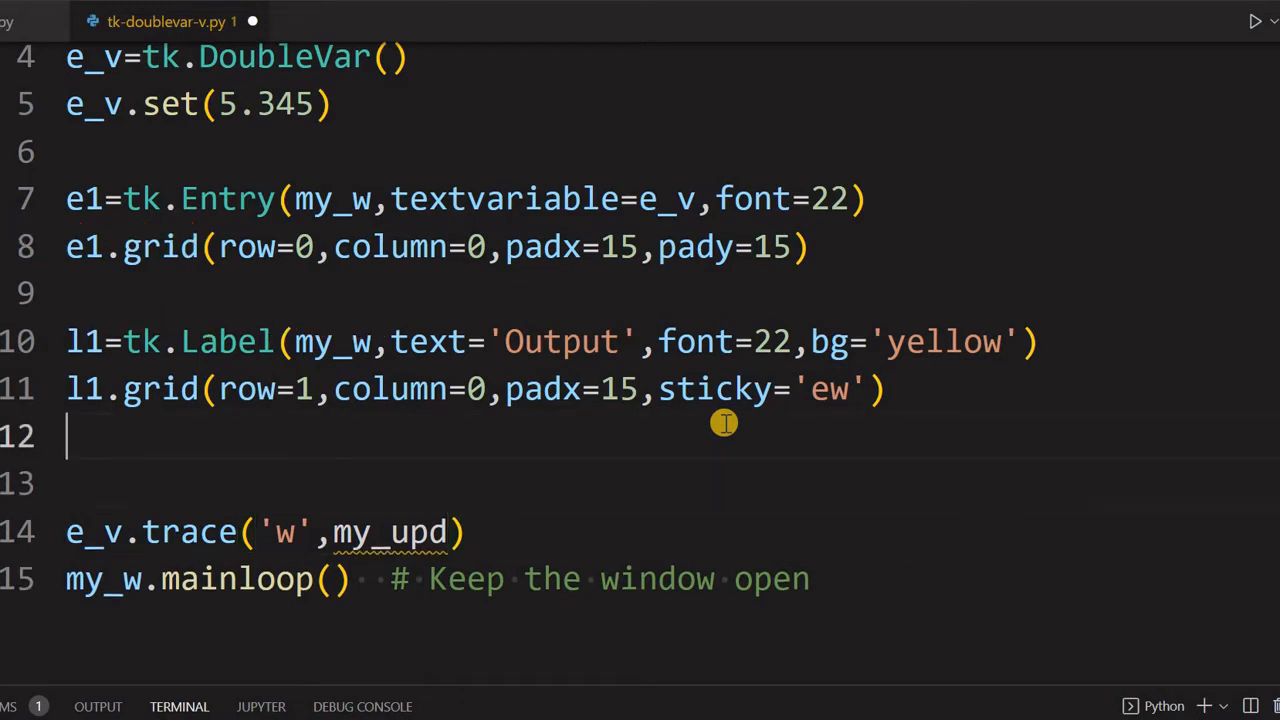
type("def")
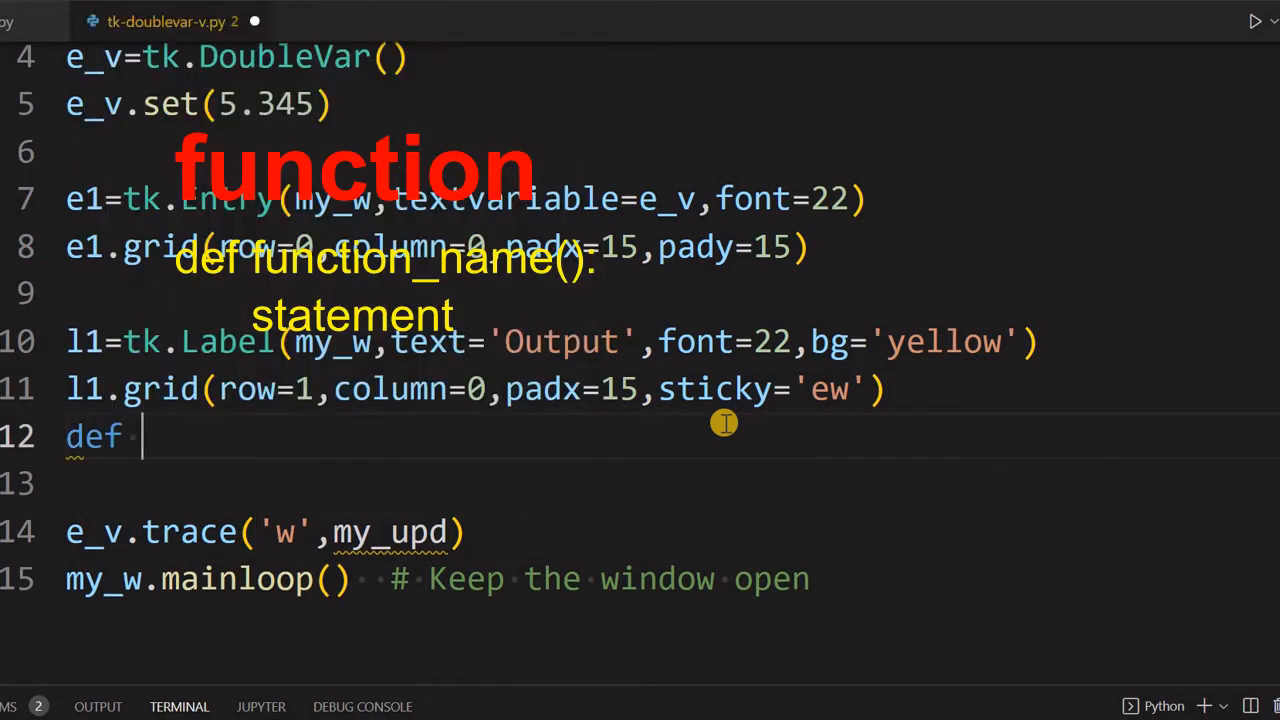
type("my_u")
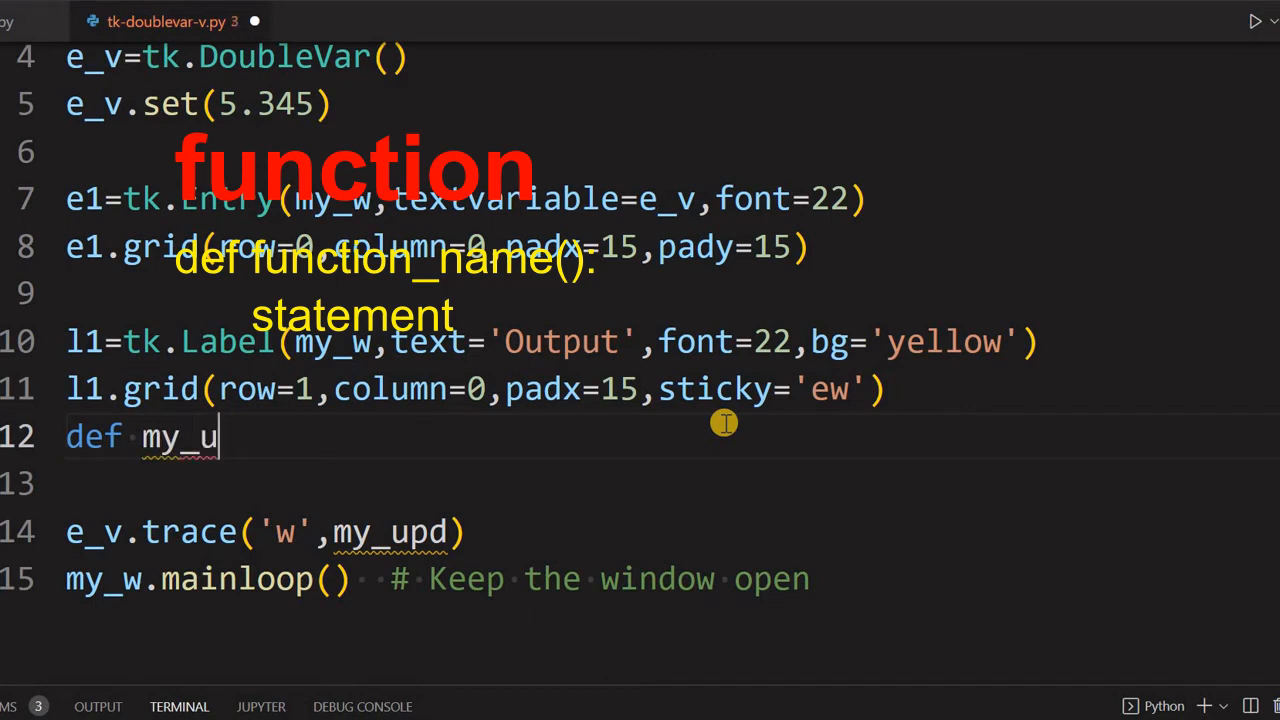
type("pd(\"\")")
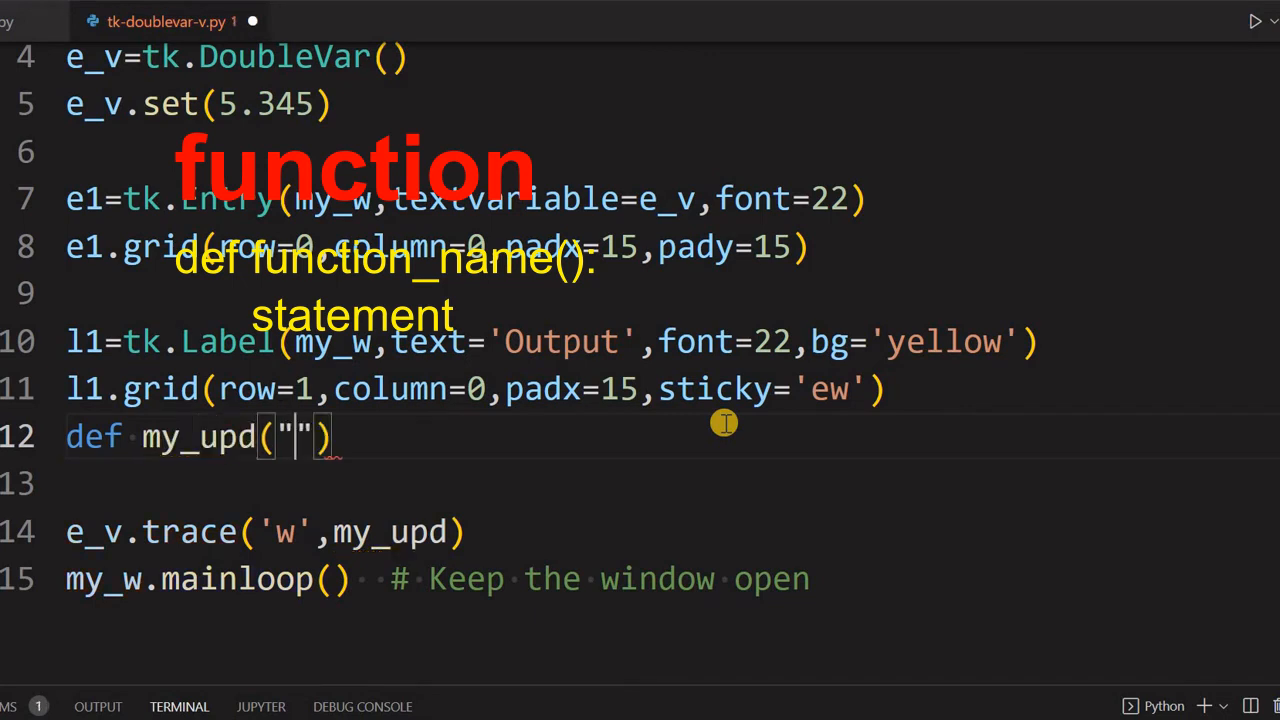
type("*a")
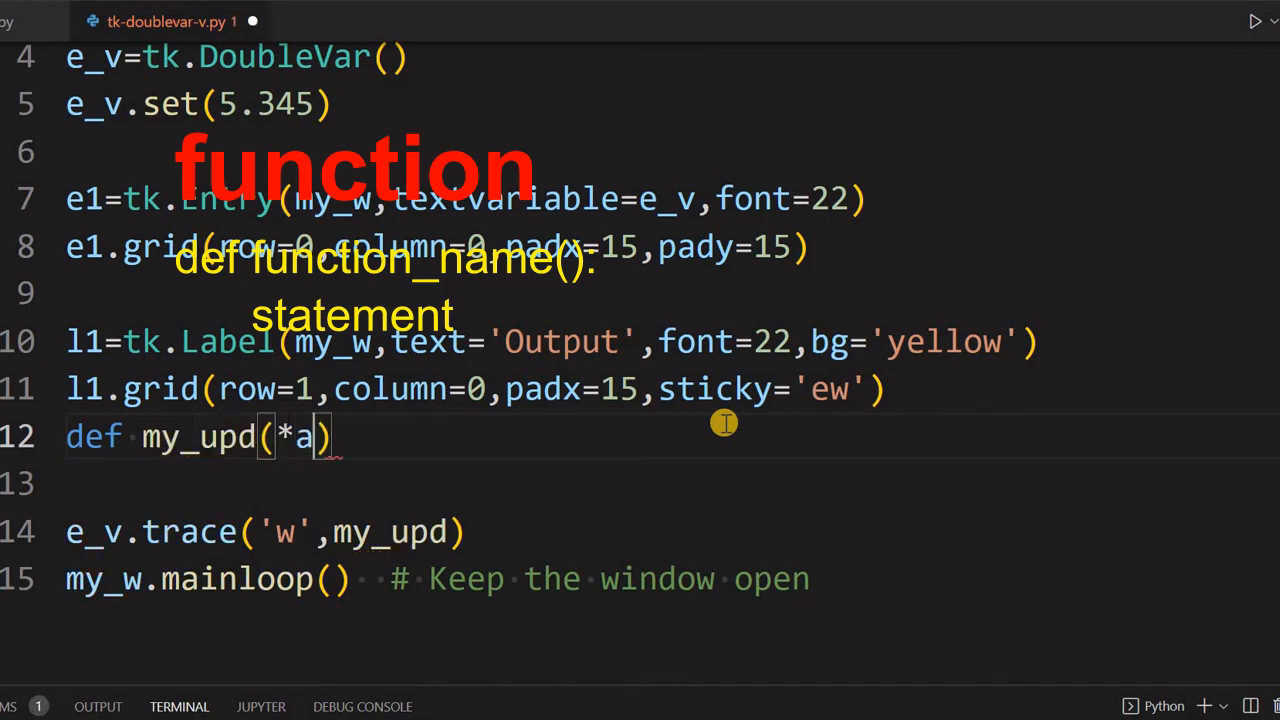
type("rgs):")
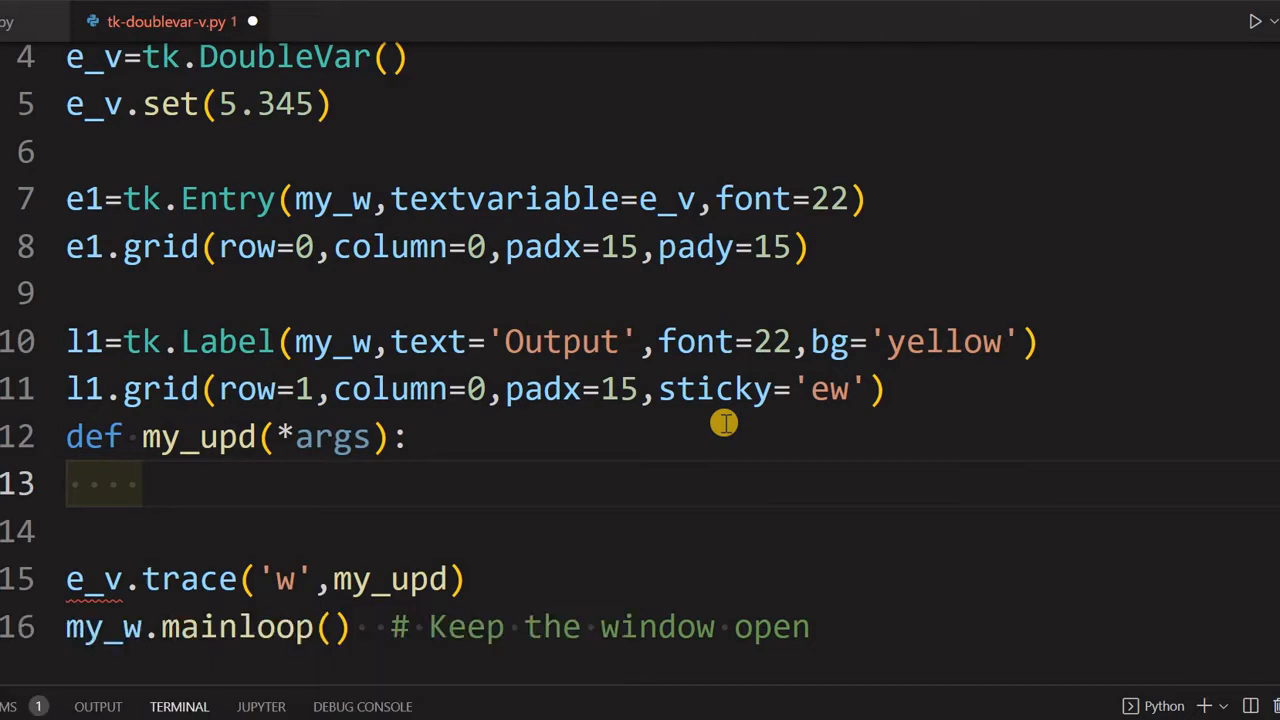
Add my_data=e_v.get() # reading value as the function's first line and begin the next.
type("my_data=e_v")
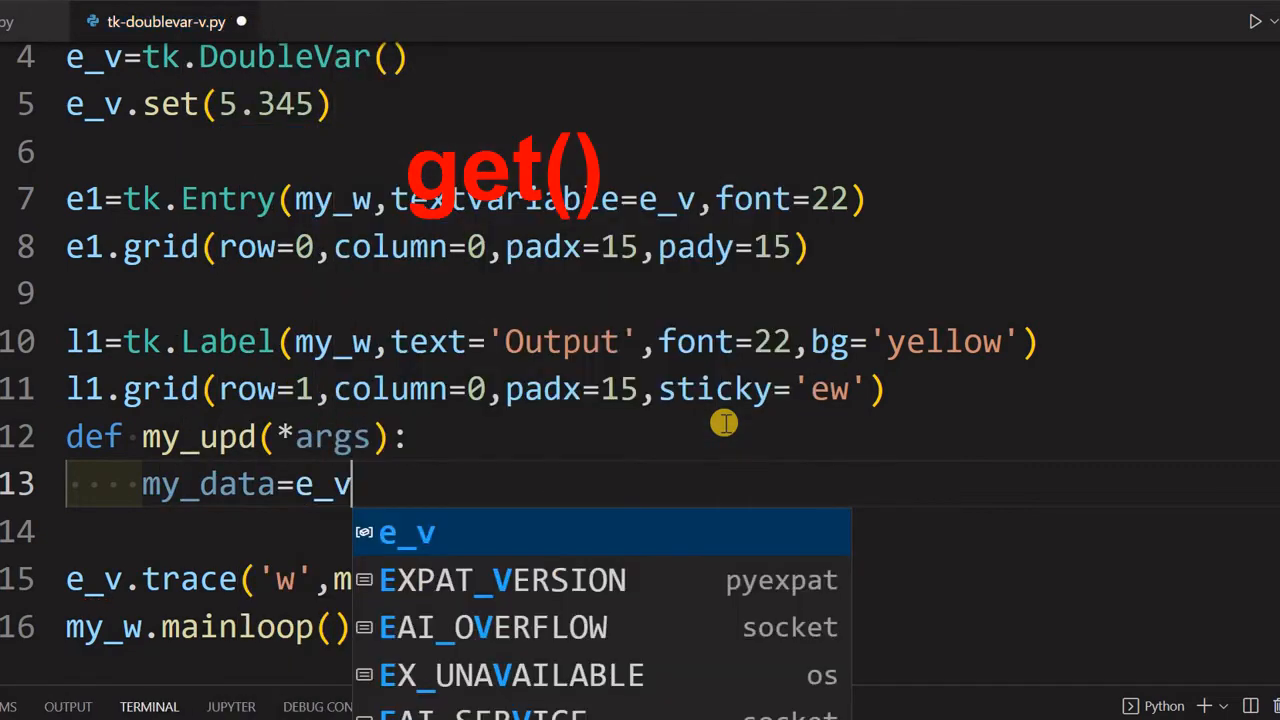
type(".get()")
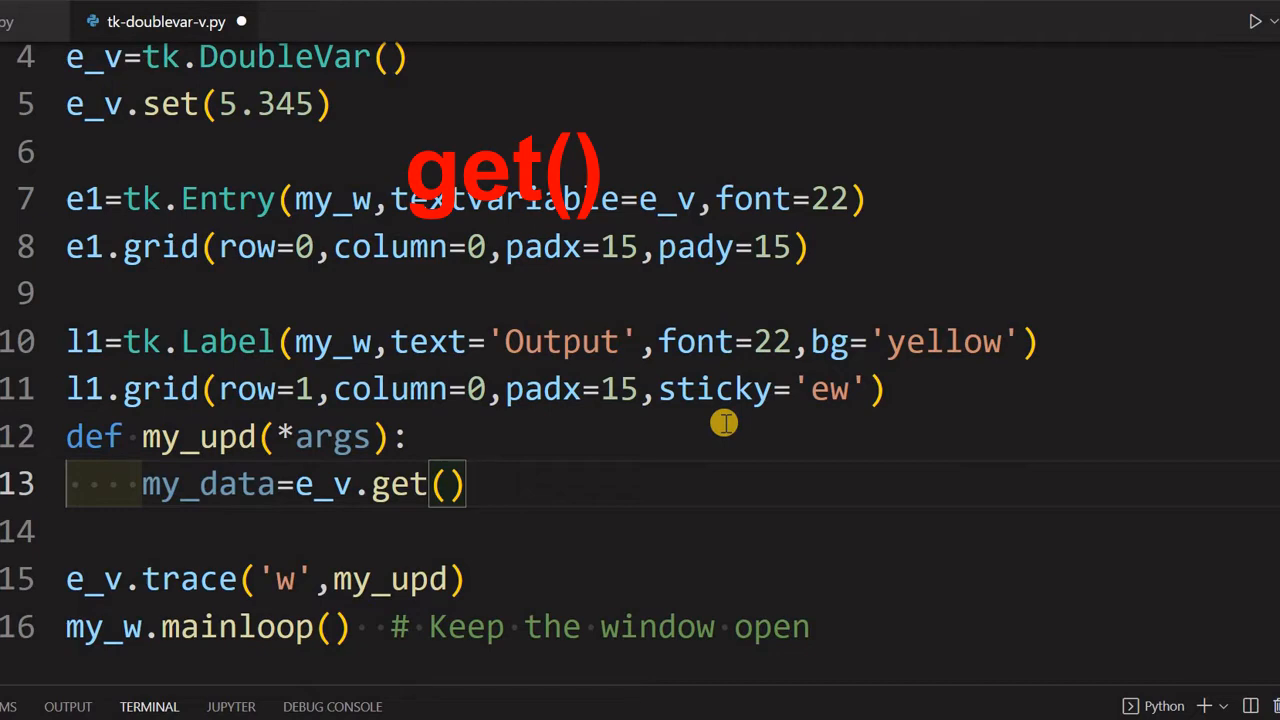
type("#")
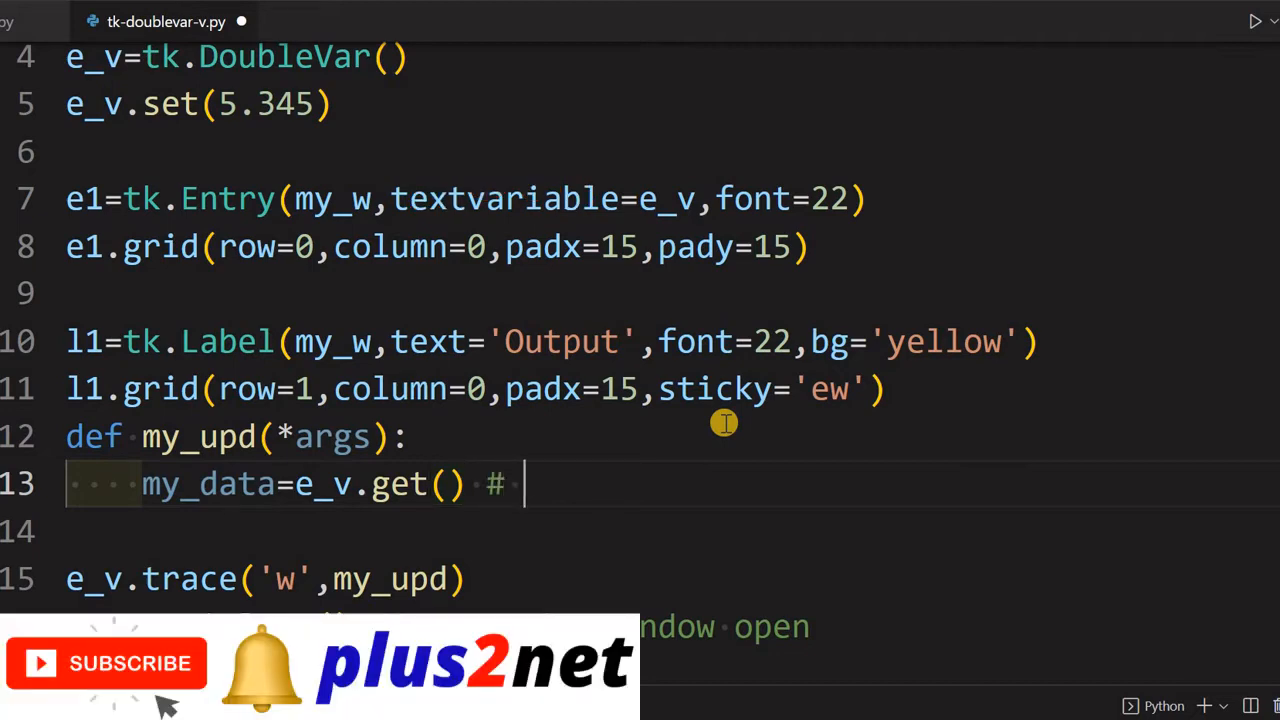
type("readi")
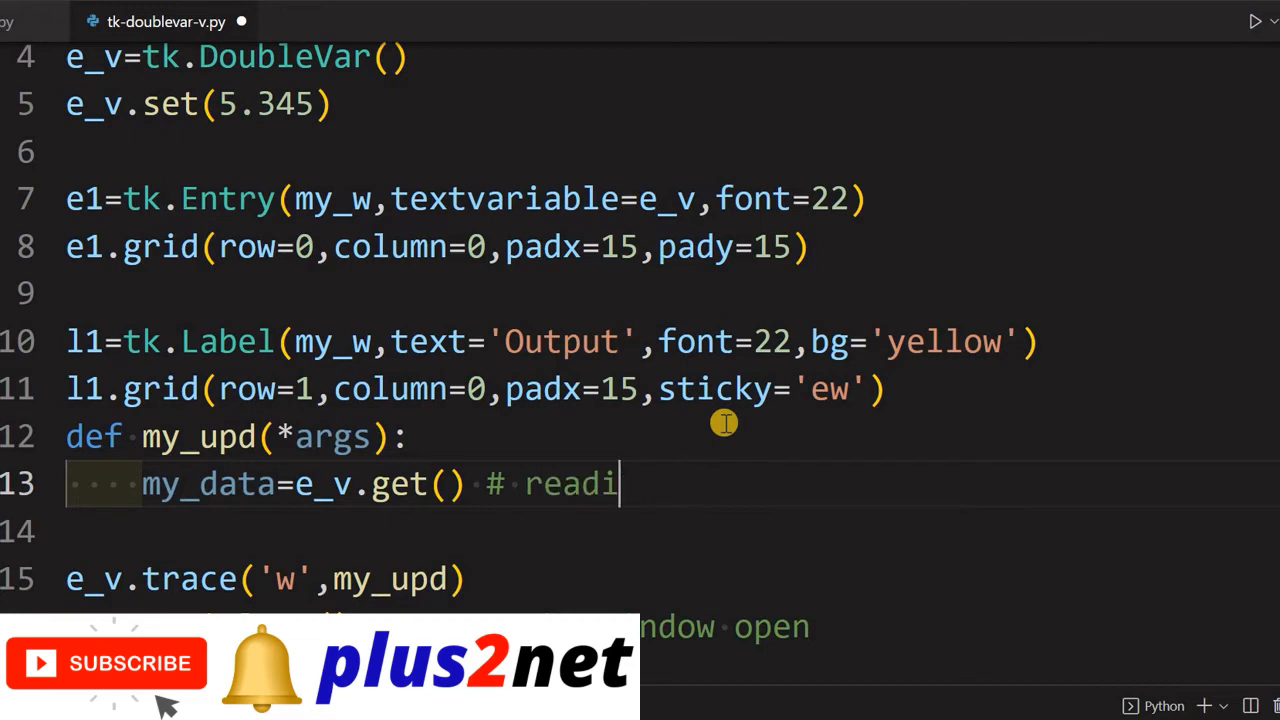
type("ng value")
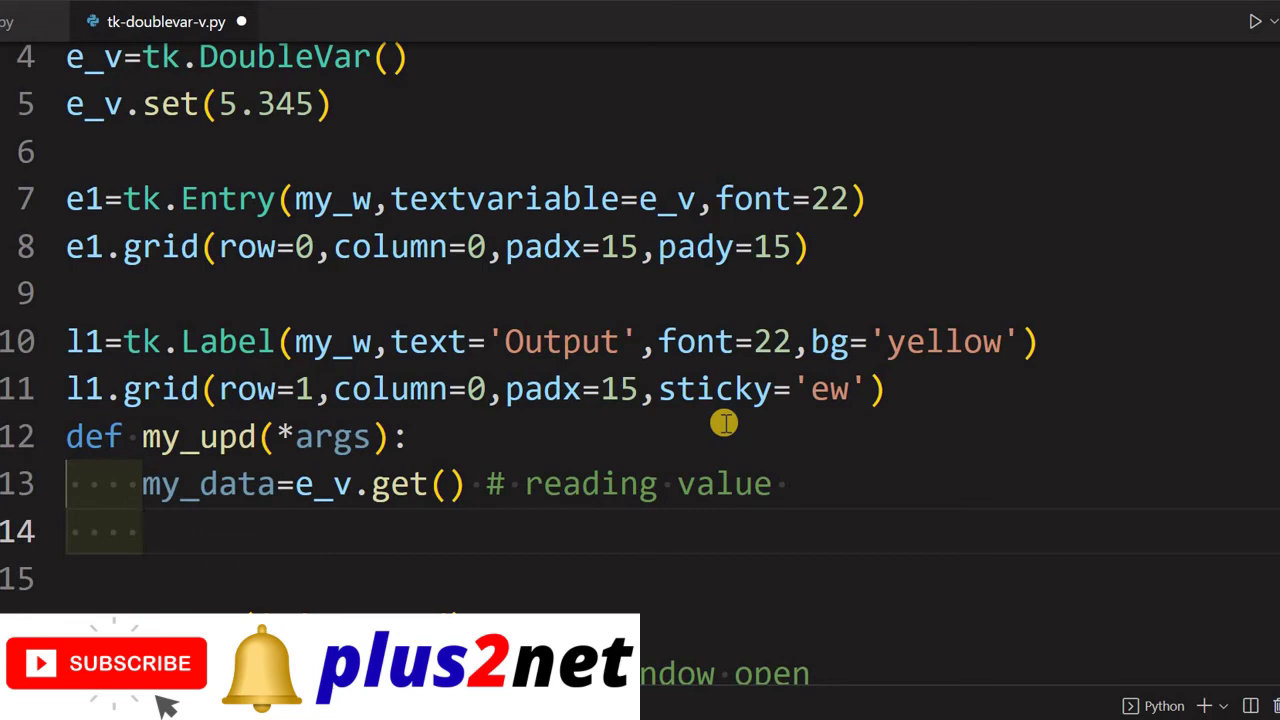
type("l")
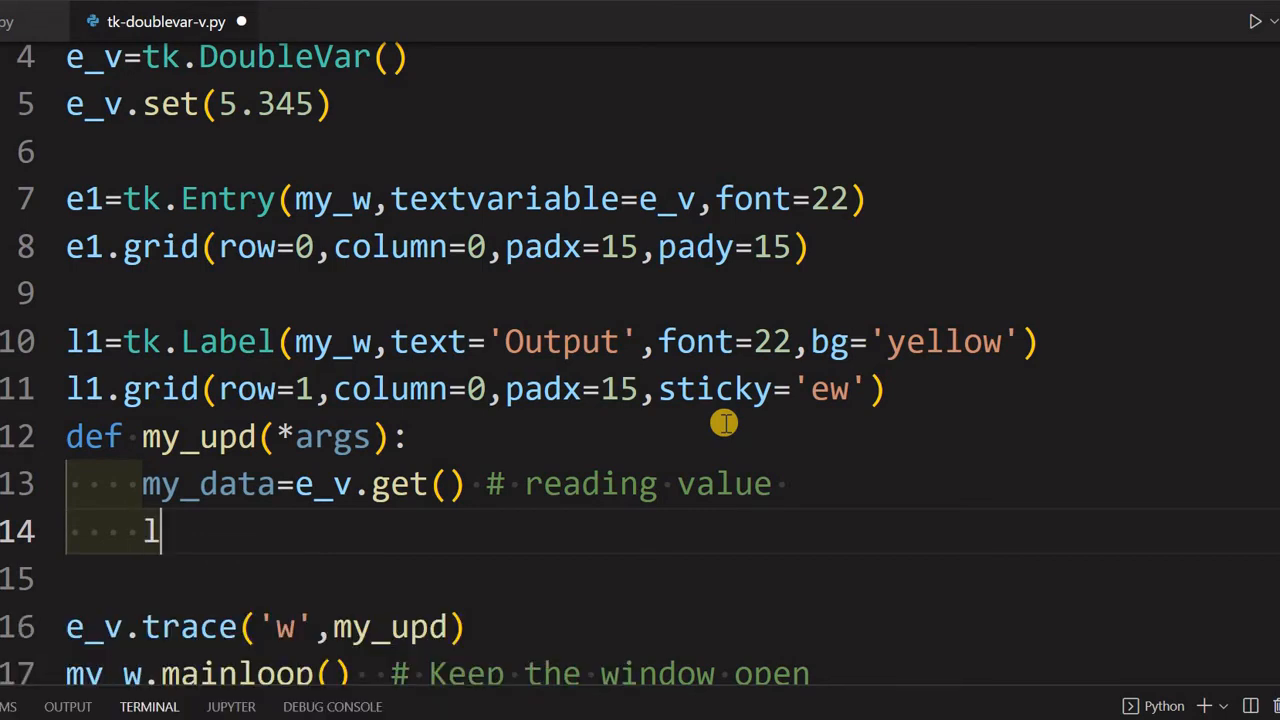
Continue the line as l1.config(text inside my_upd.
type("1.gcon")
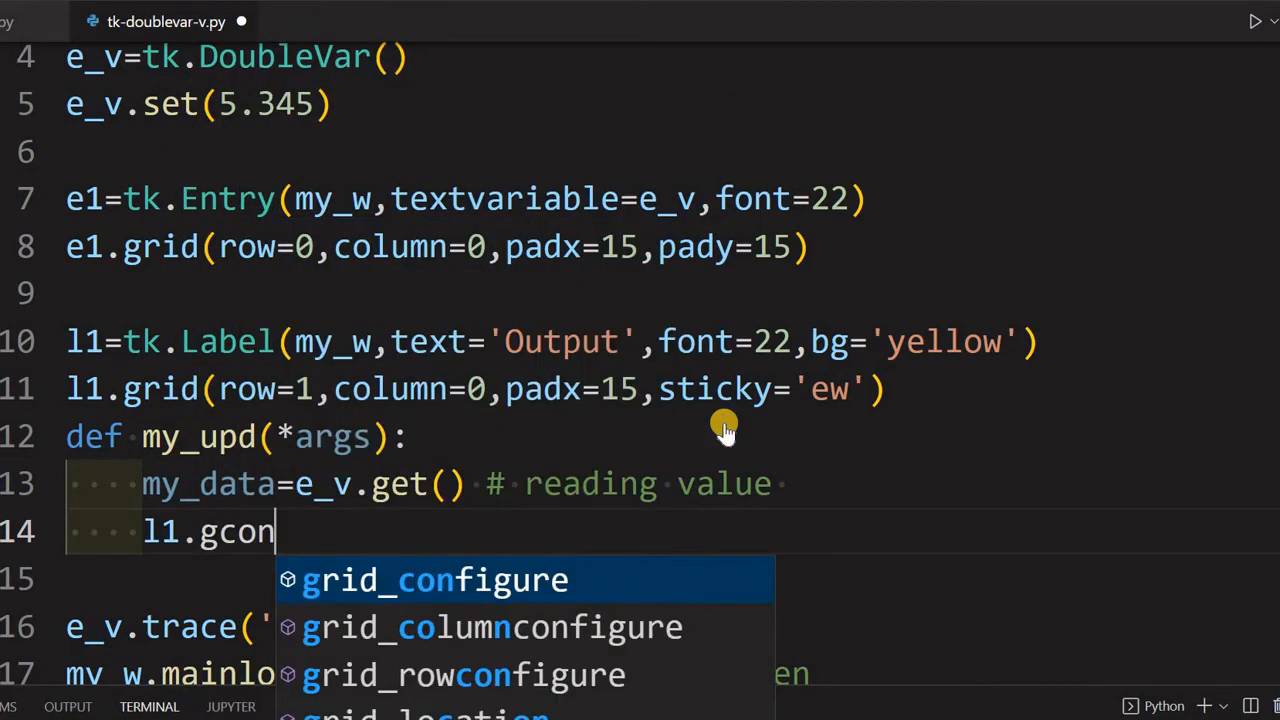
type("config()")
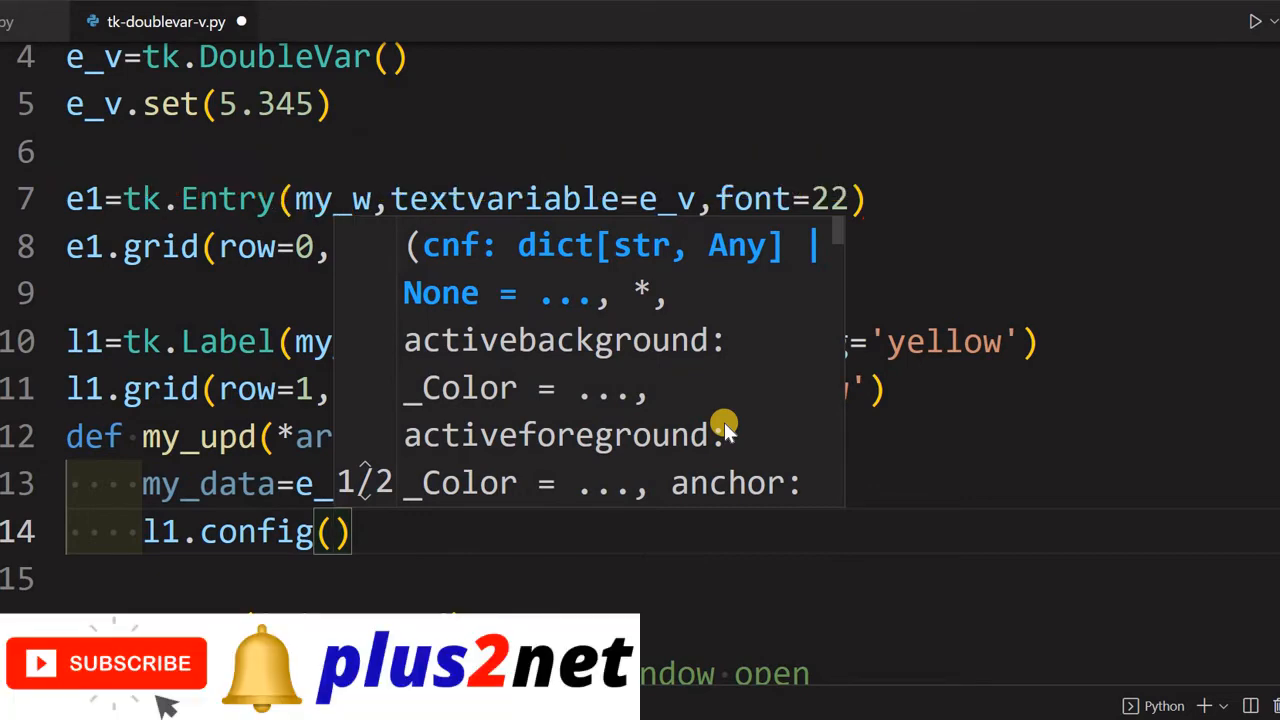
type("t")
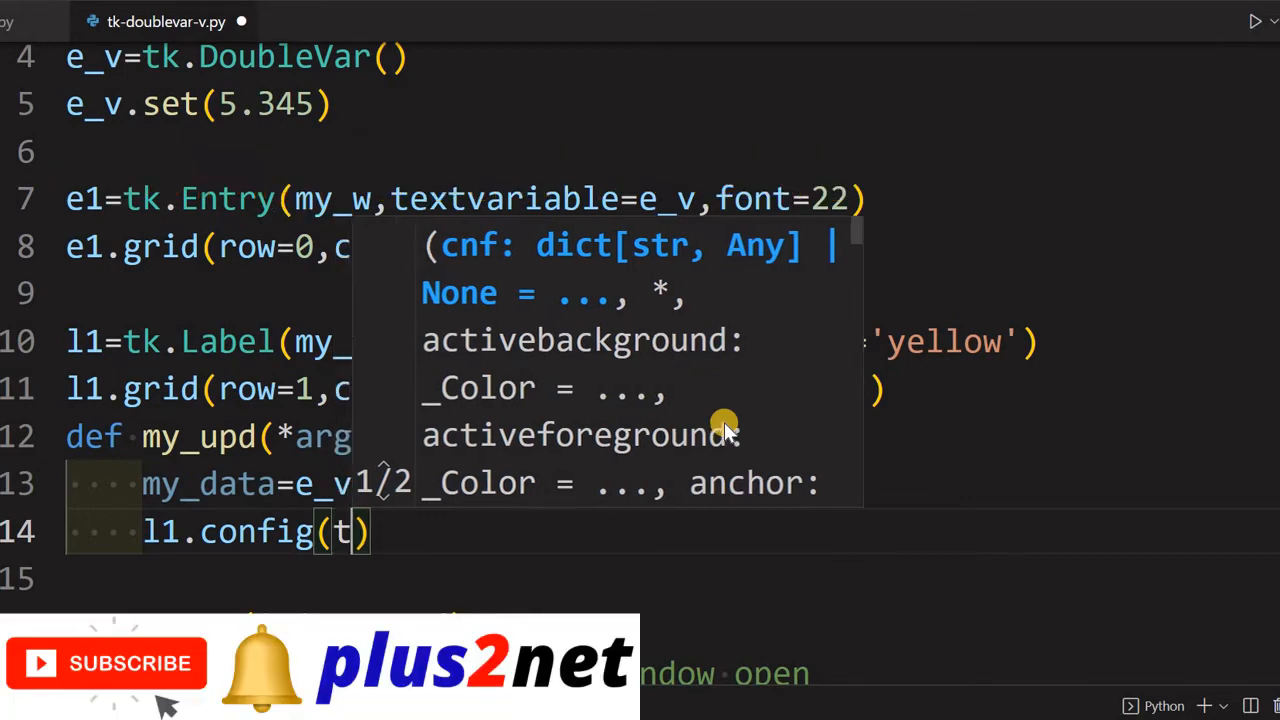
type("ext")
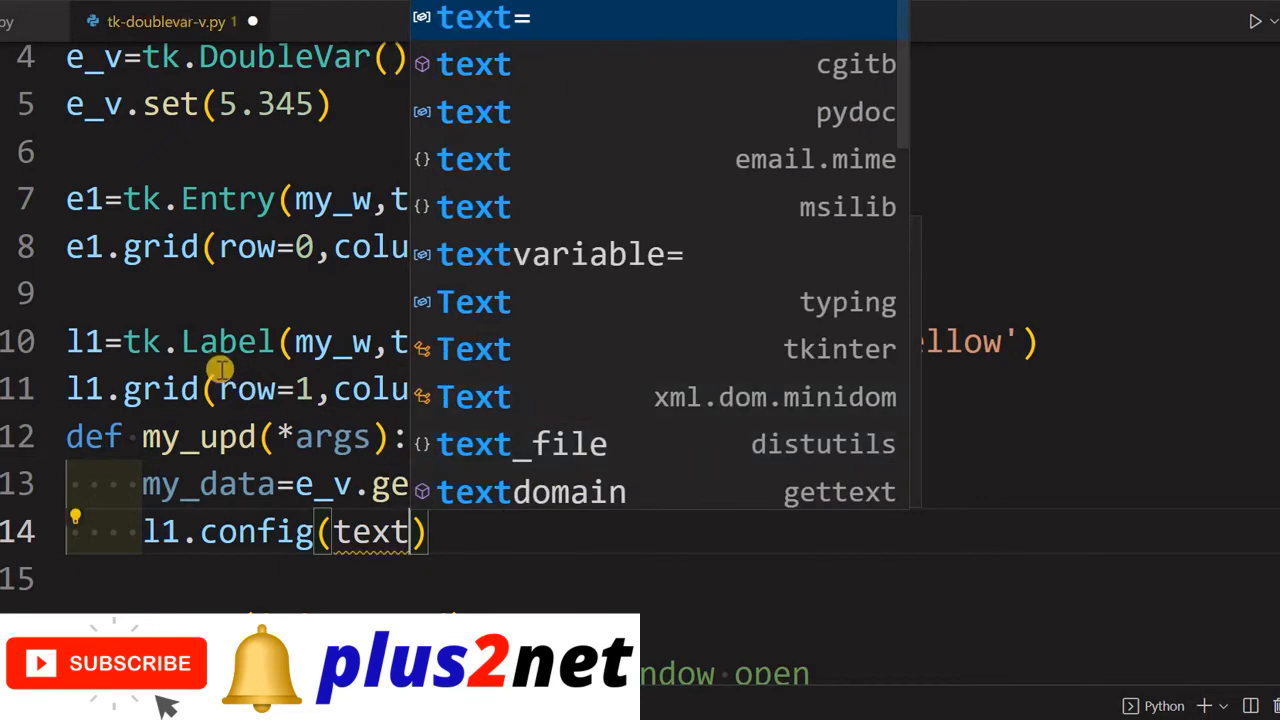
key("Escape")
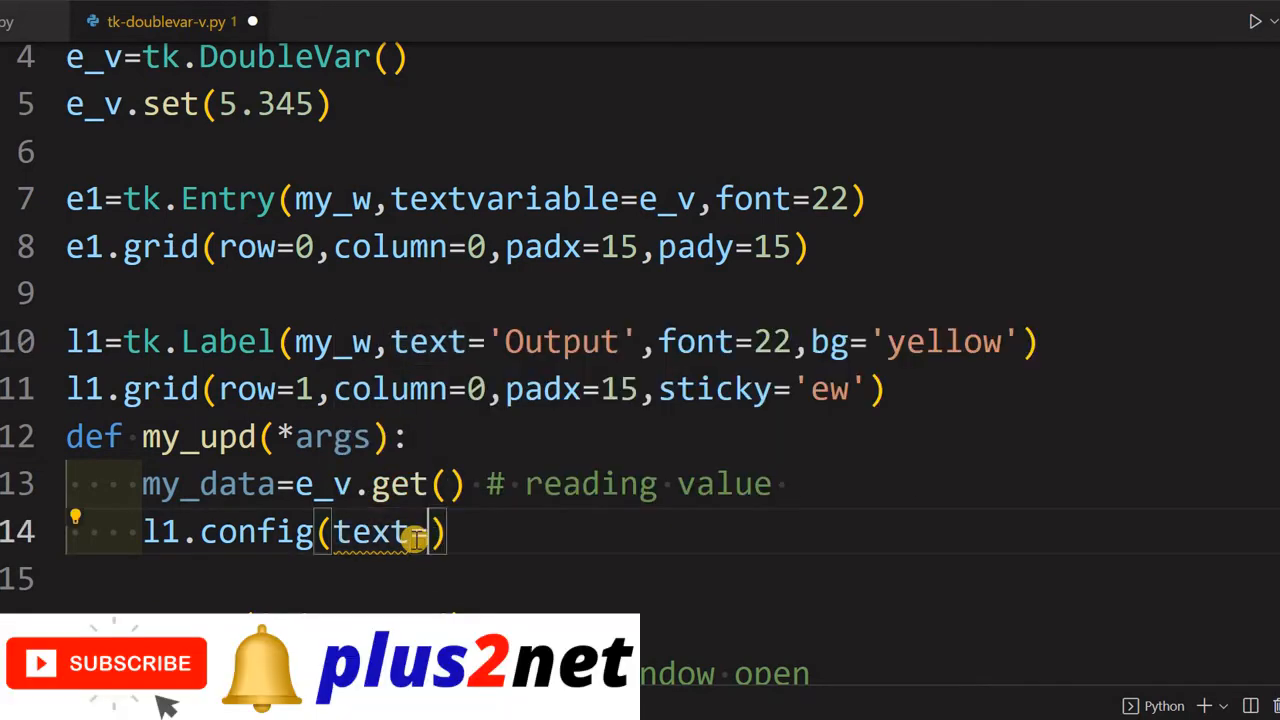
Complete it as l1.config(text=str(my_data)) so the label shows the entry value.
type("=m")
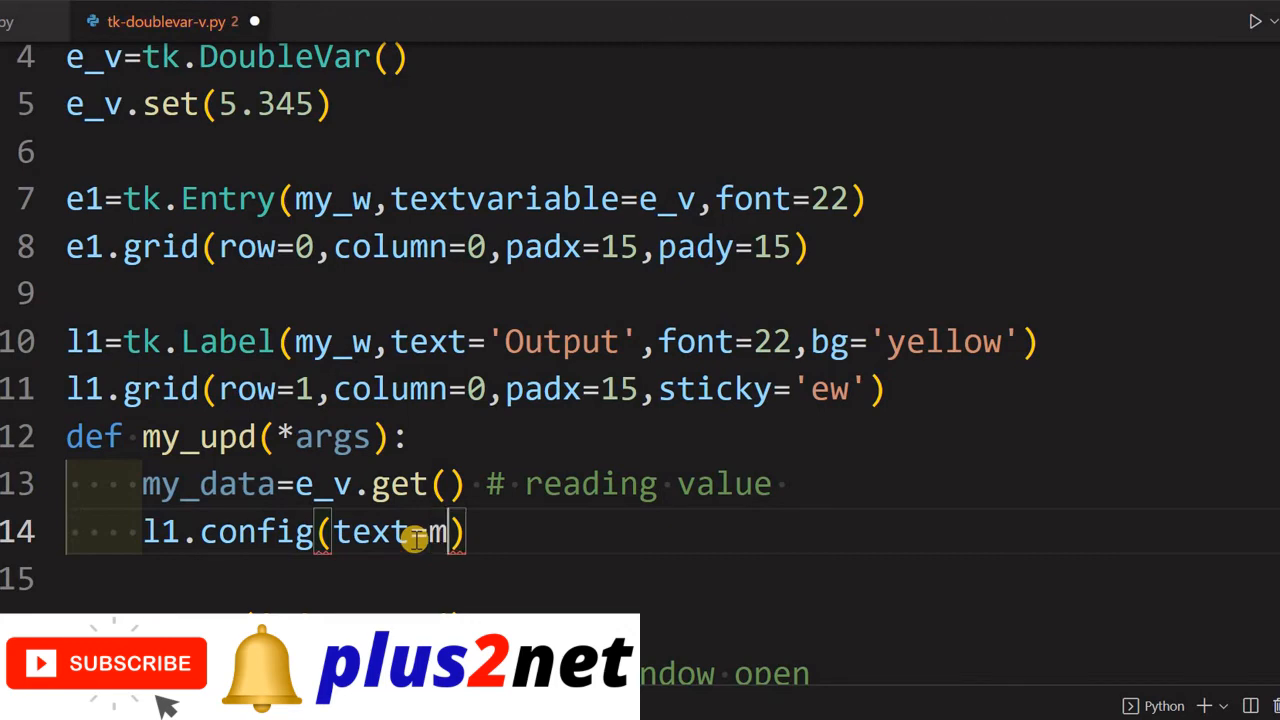
type("y_data")
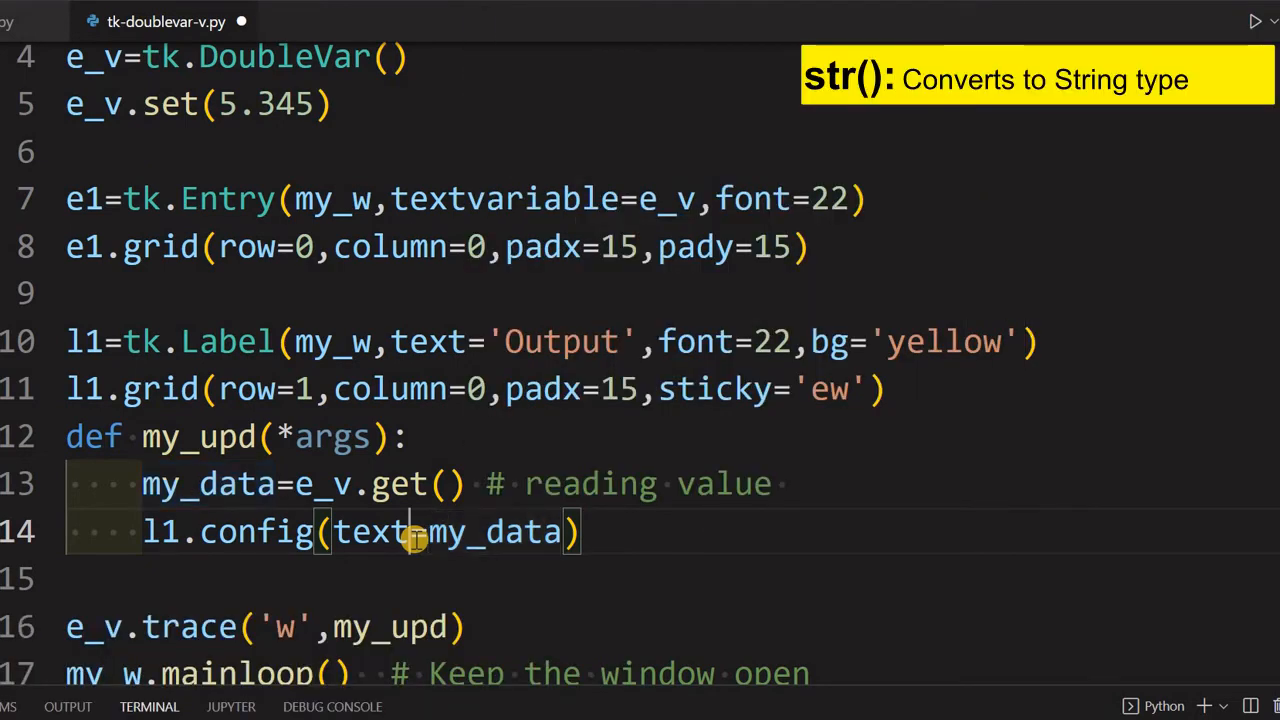
type("str(")
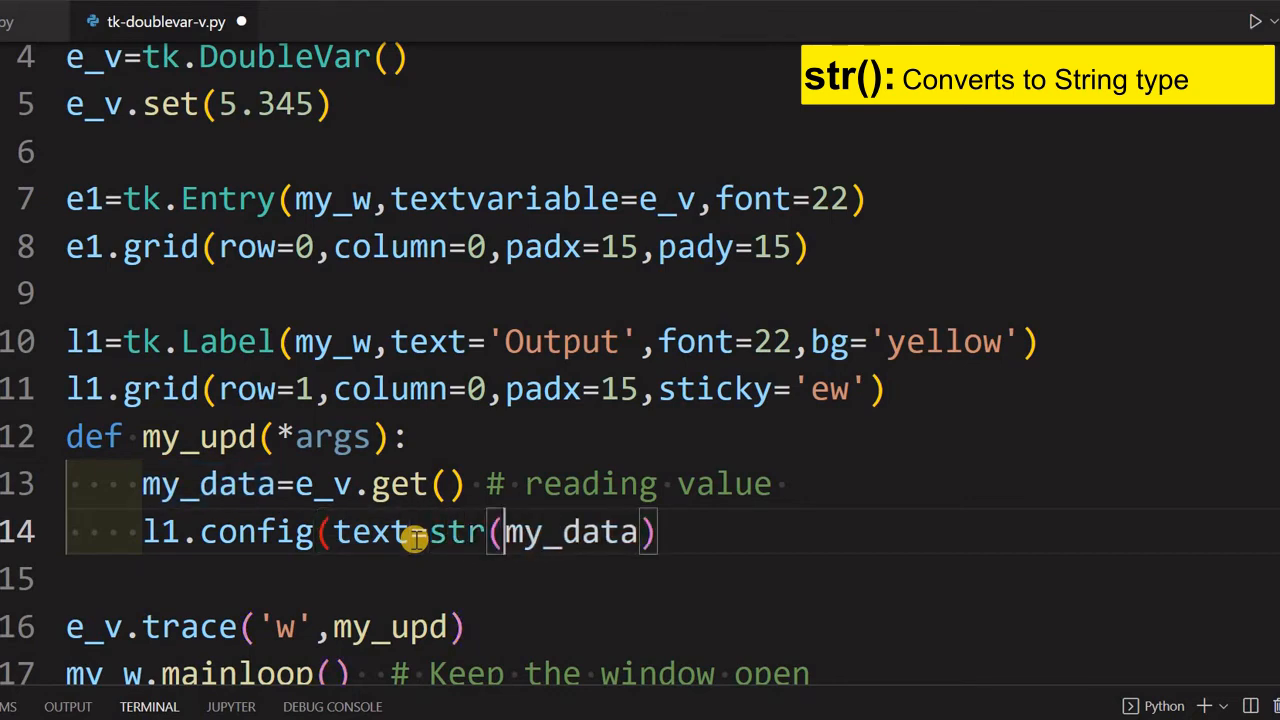
type(")")
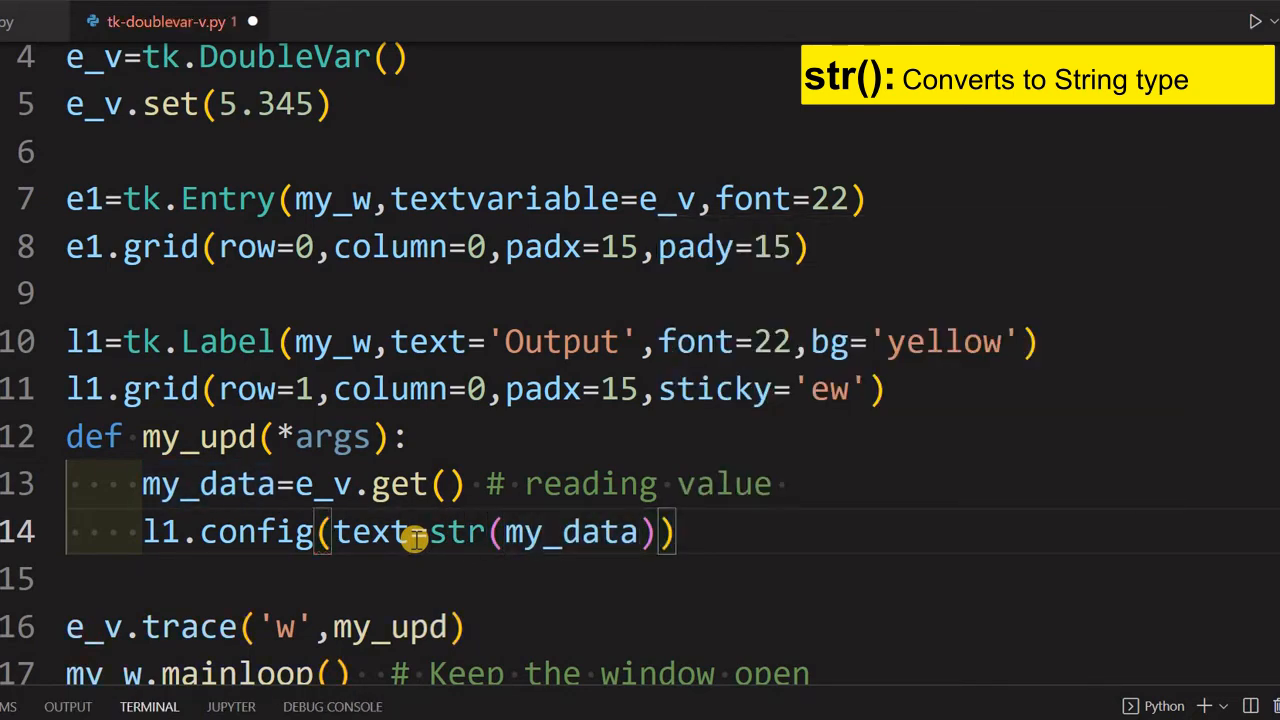
double_click(568, 532)
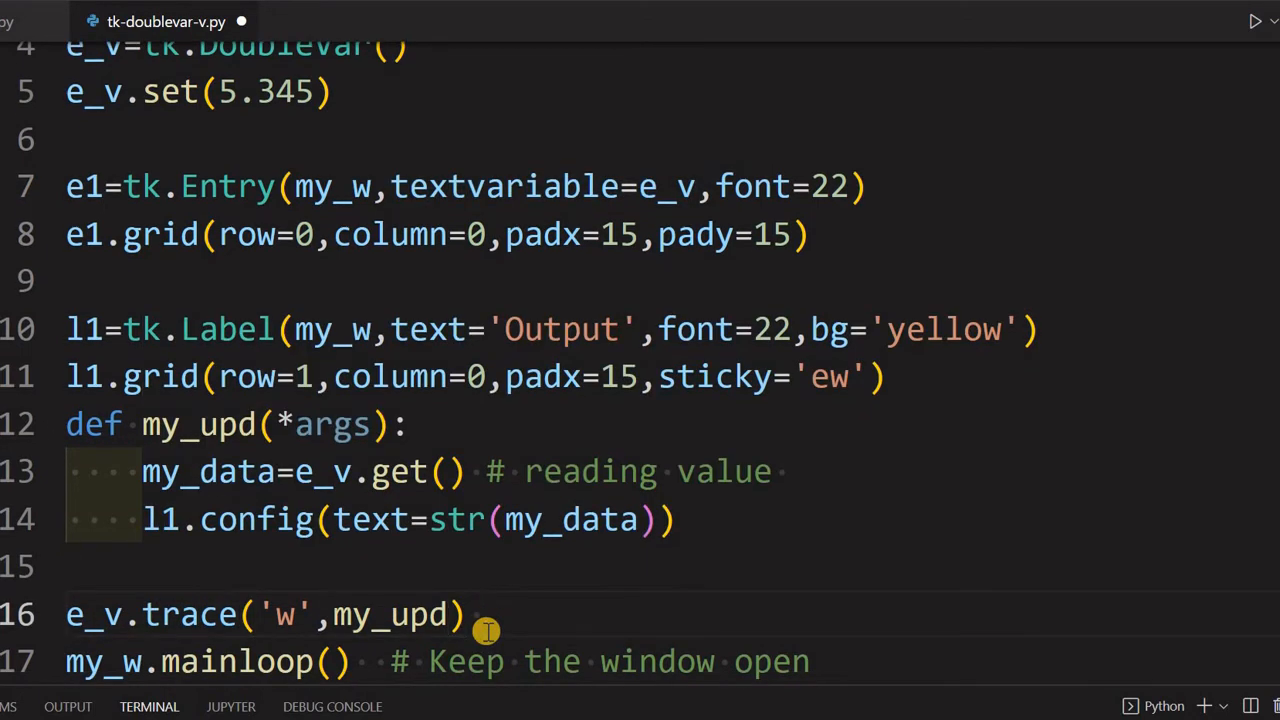
Add the comment '# call the function when data changes' after e_v.trace('w',my_upd).
type("#")
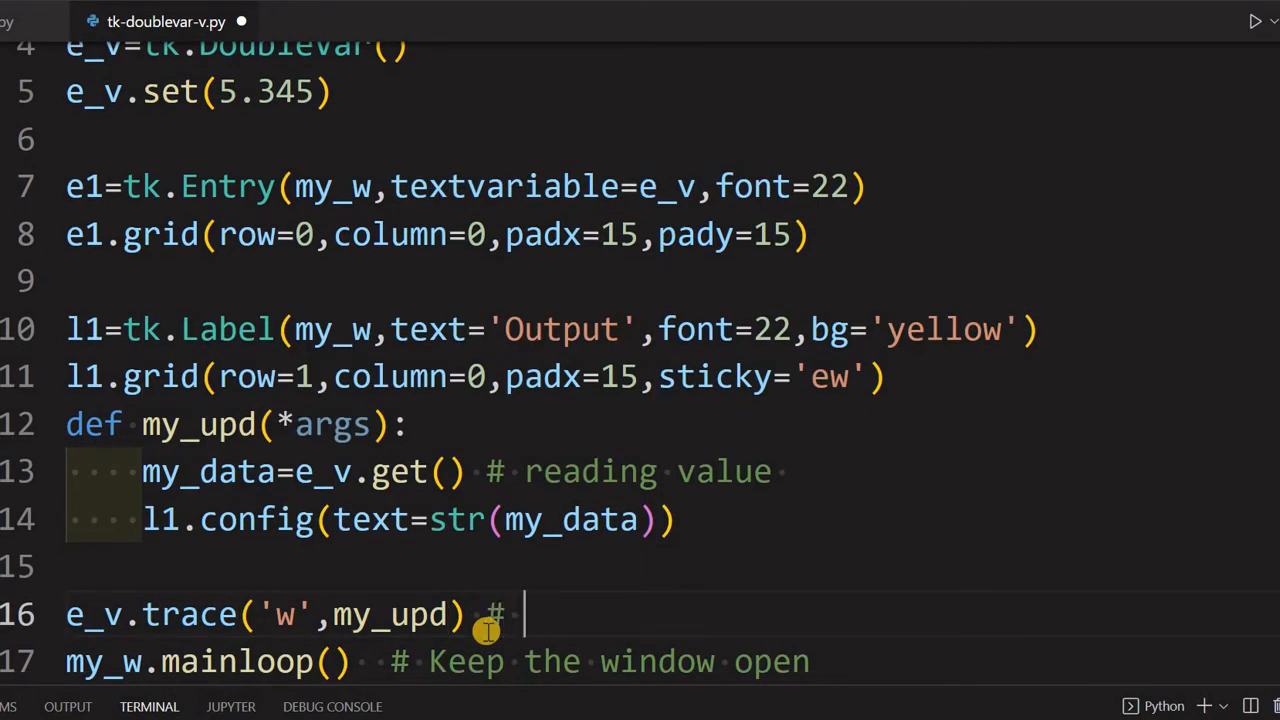
type("call")
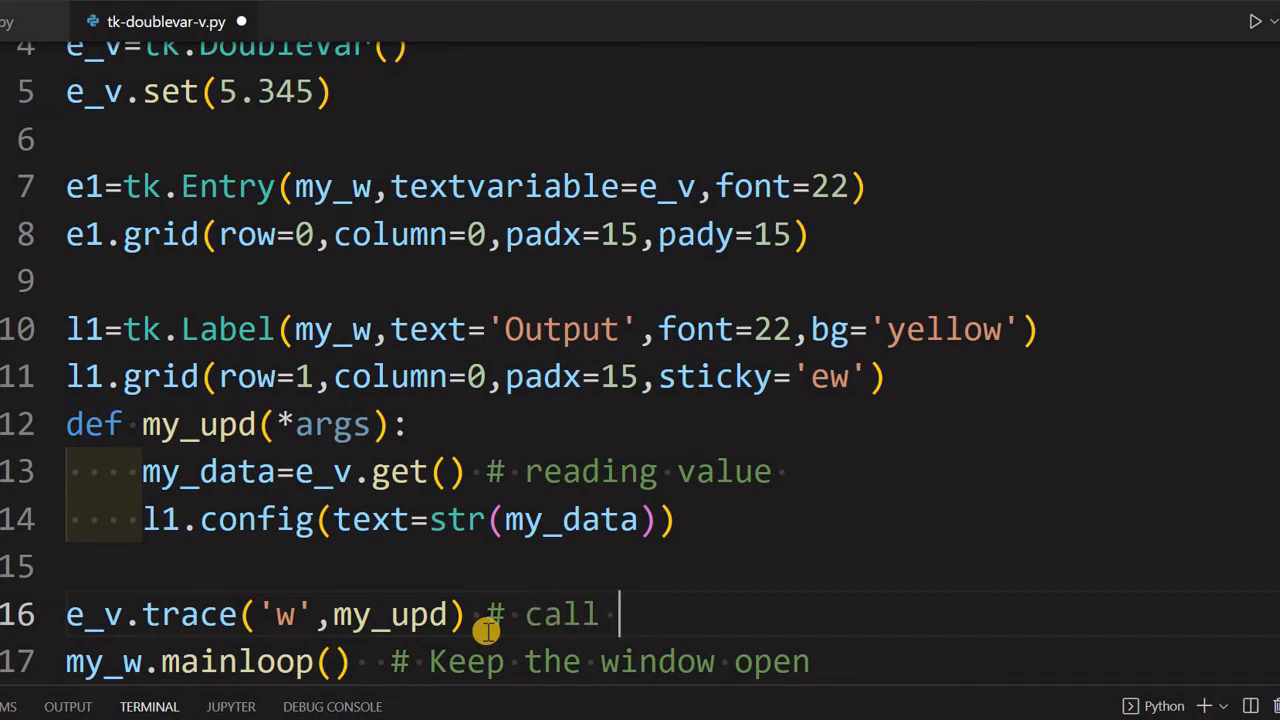
type("the function when")
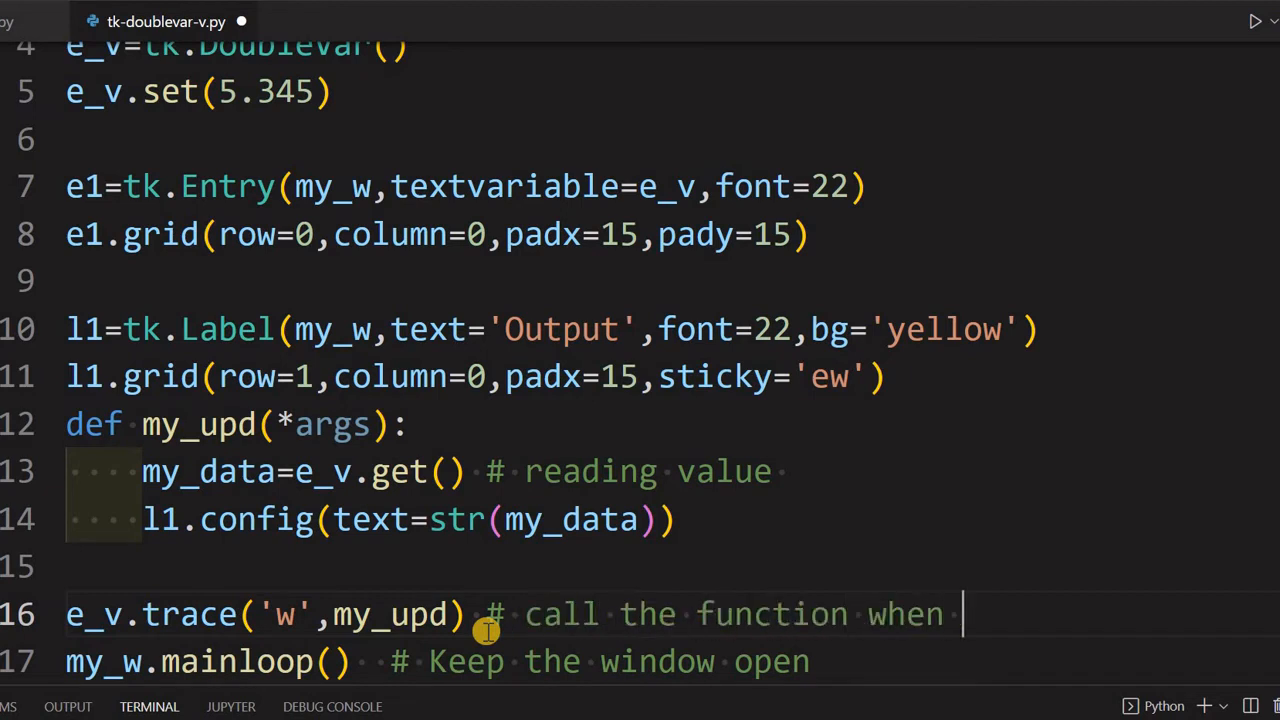
type("data changes")
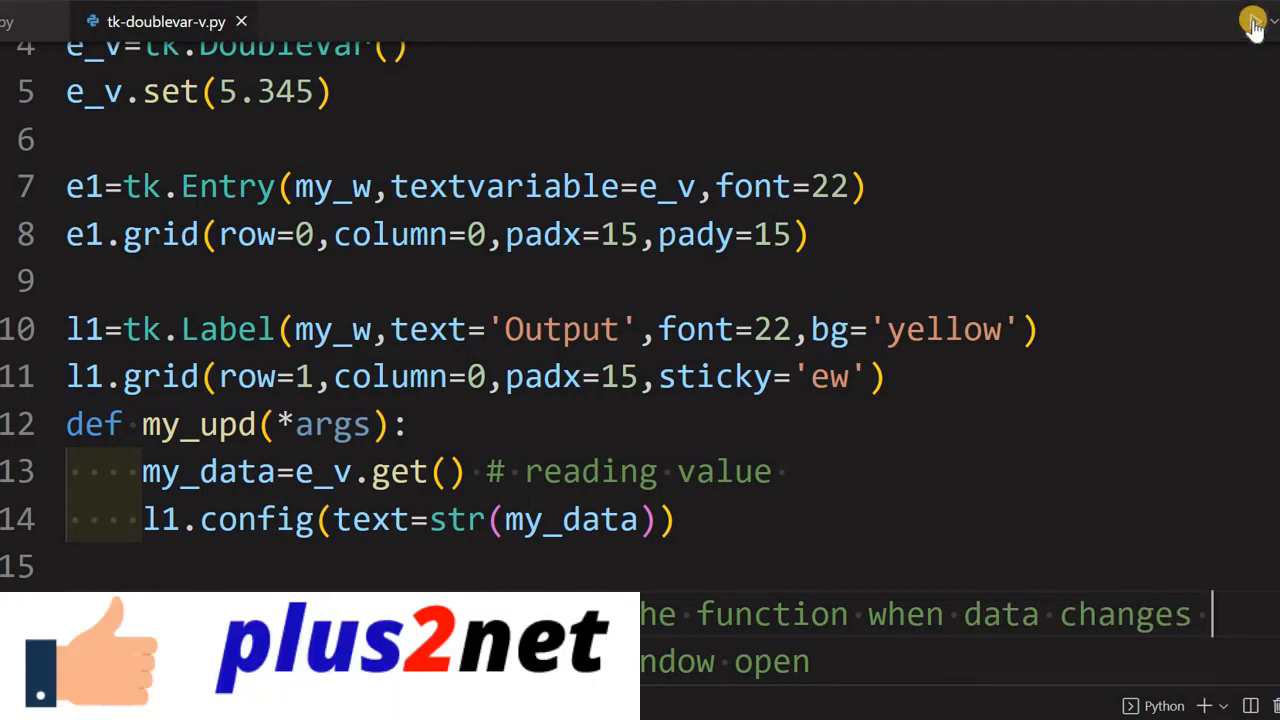
left_click(1254, 20)
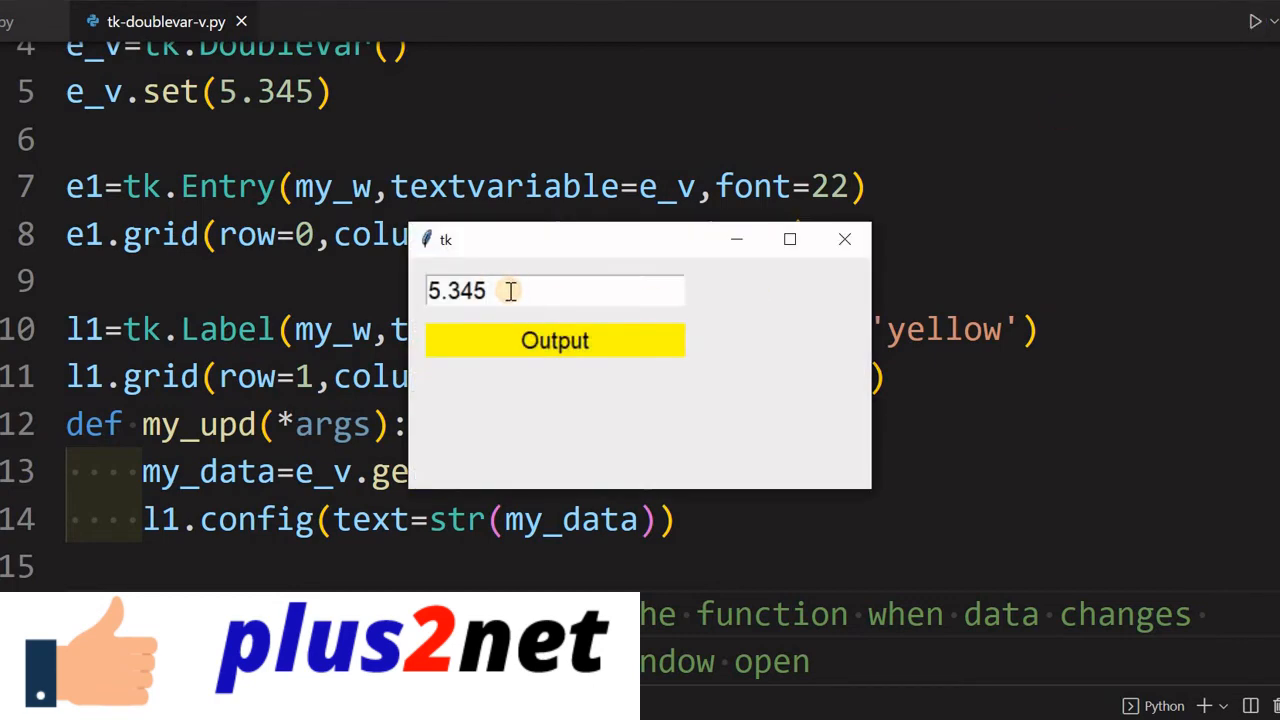
key("Backspace")
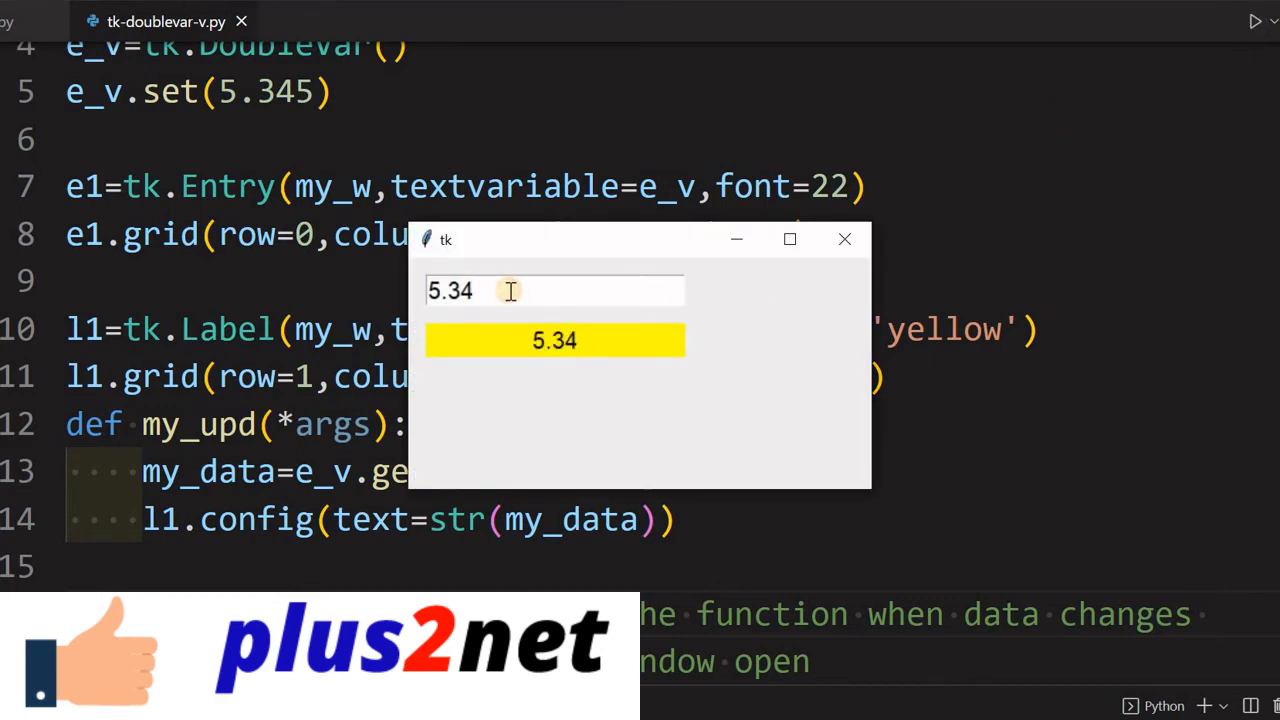
type("80")
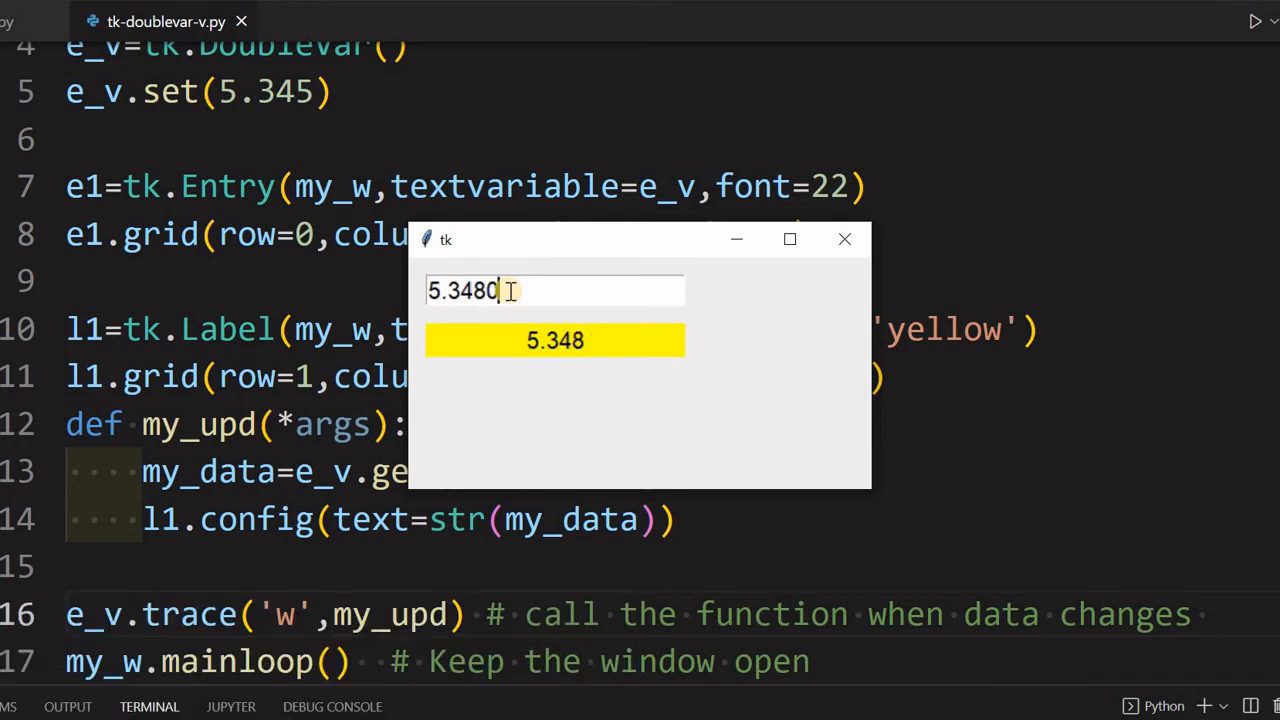
type("7")
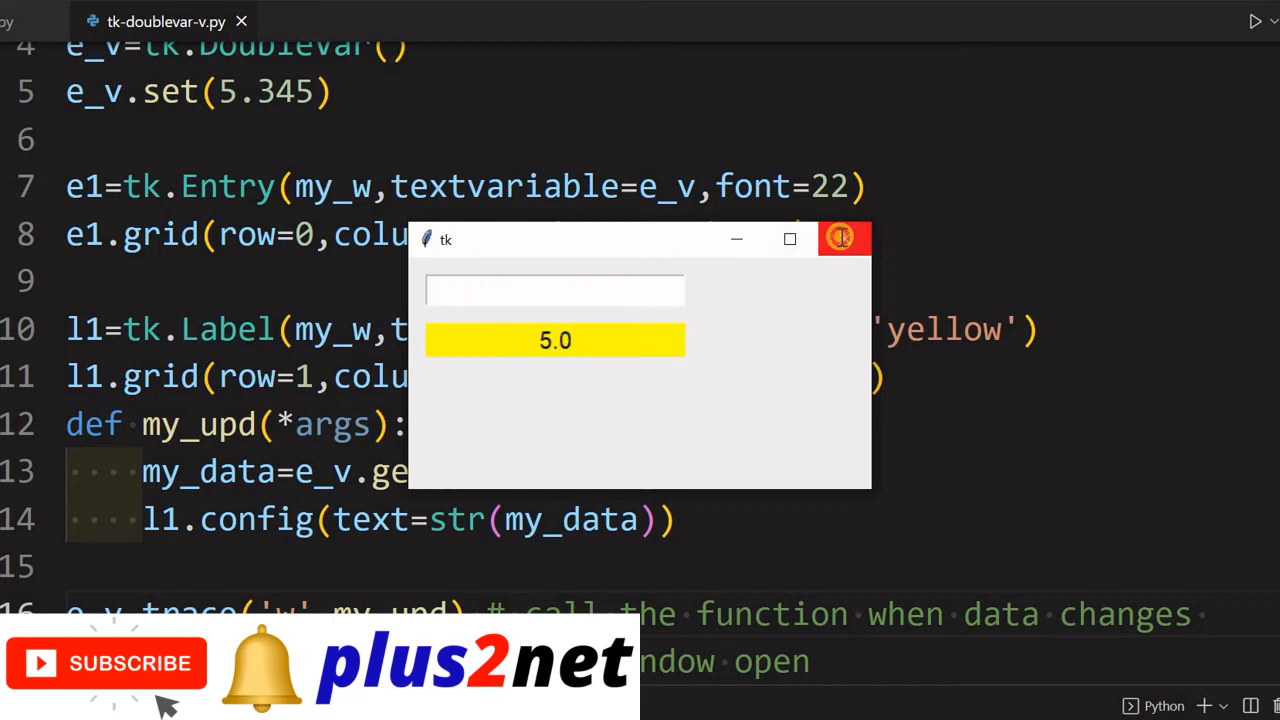
left_click(844, 238)
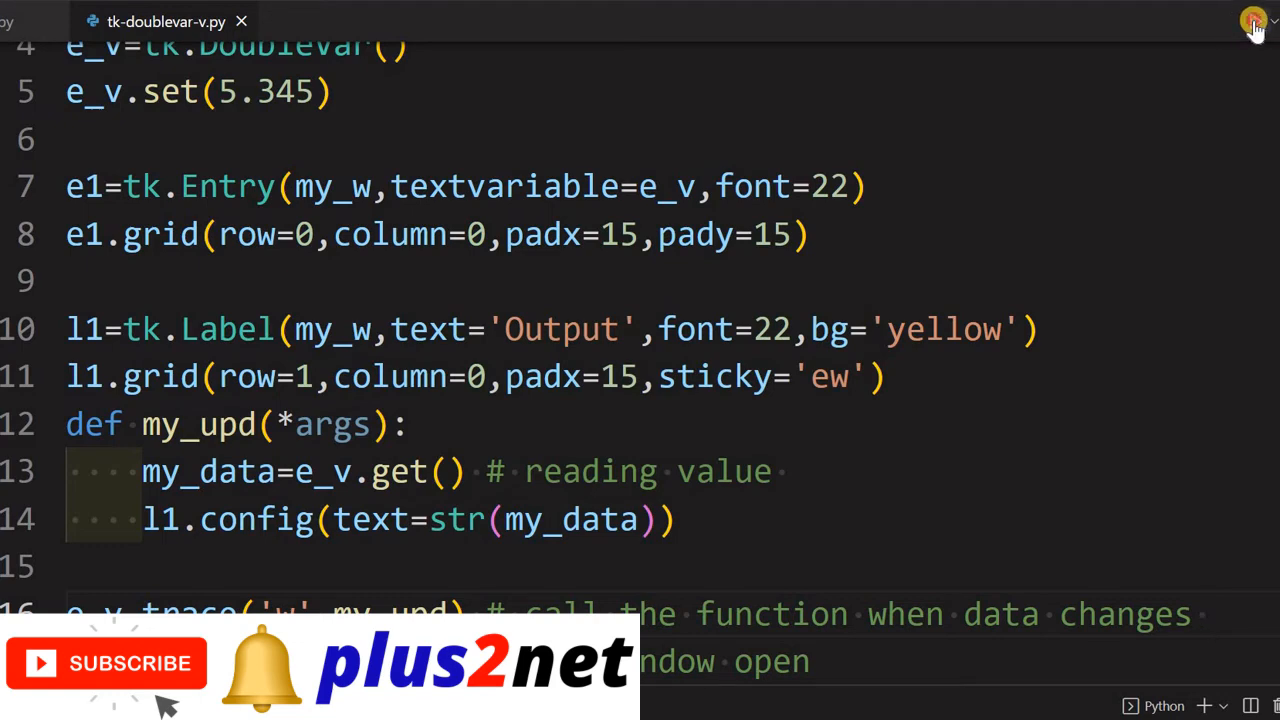
left_click(1254, 20)
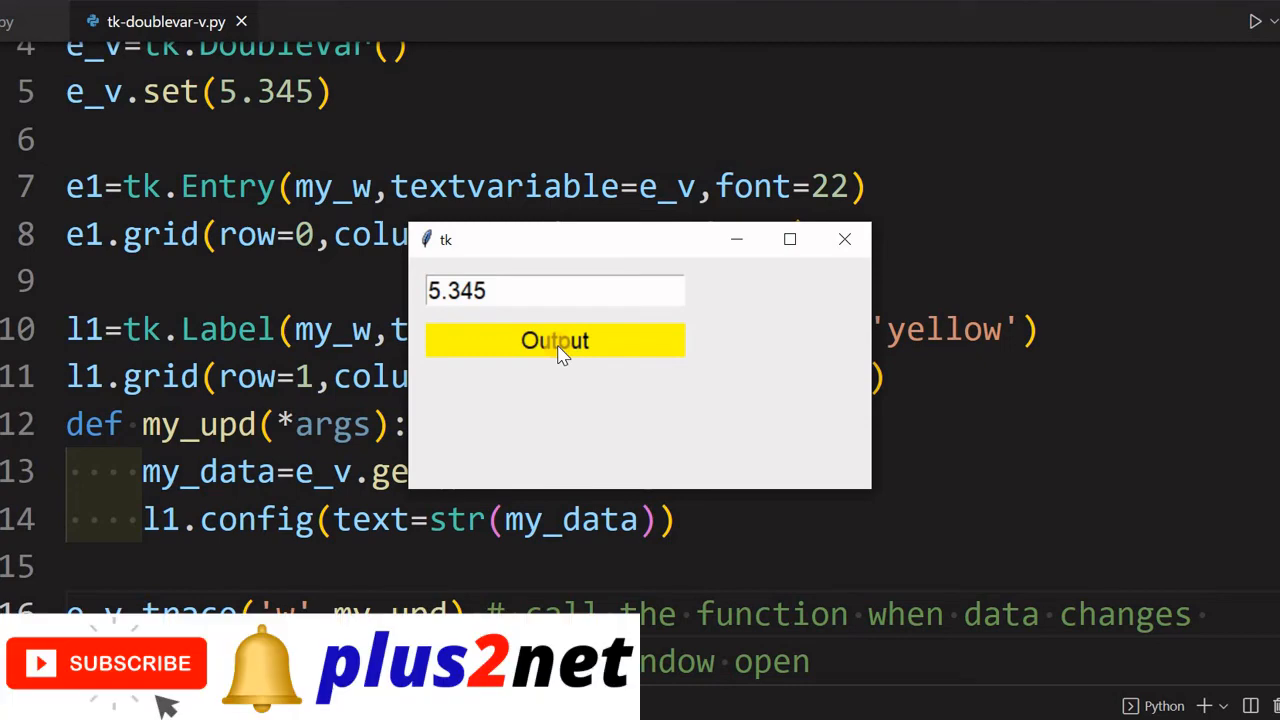
mouse_move(844, 236)
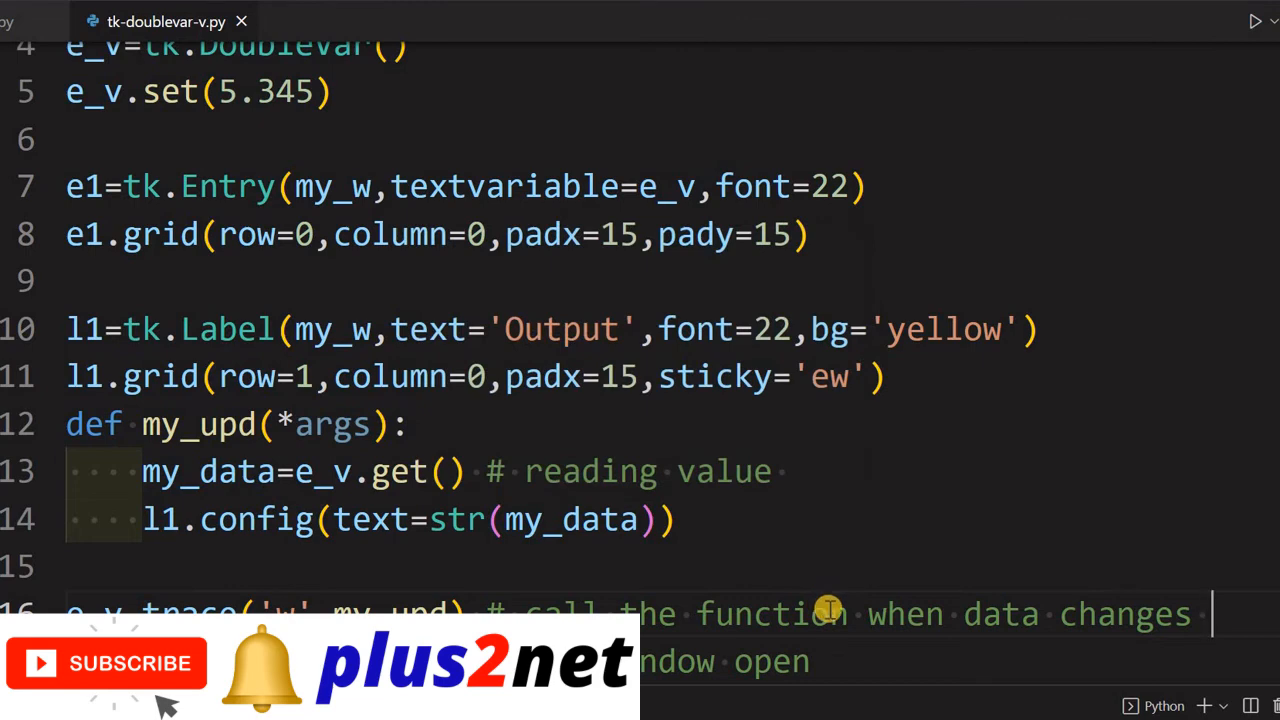
Start typing a direct my_upd() call on a new line between the trace call and mainloop.
scroll("up", 3)
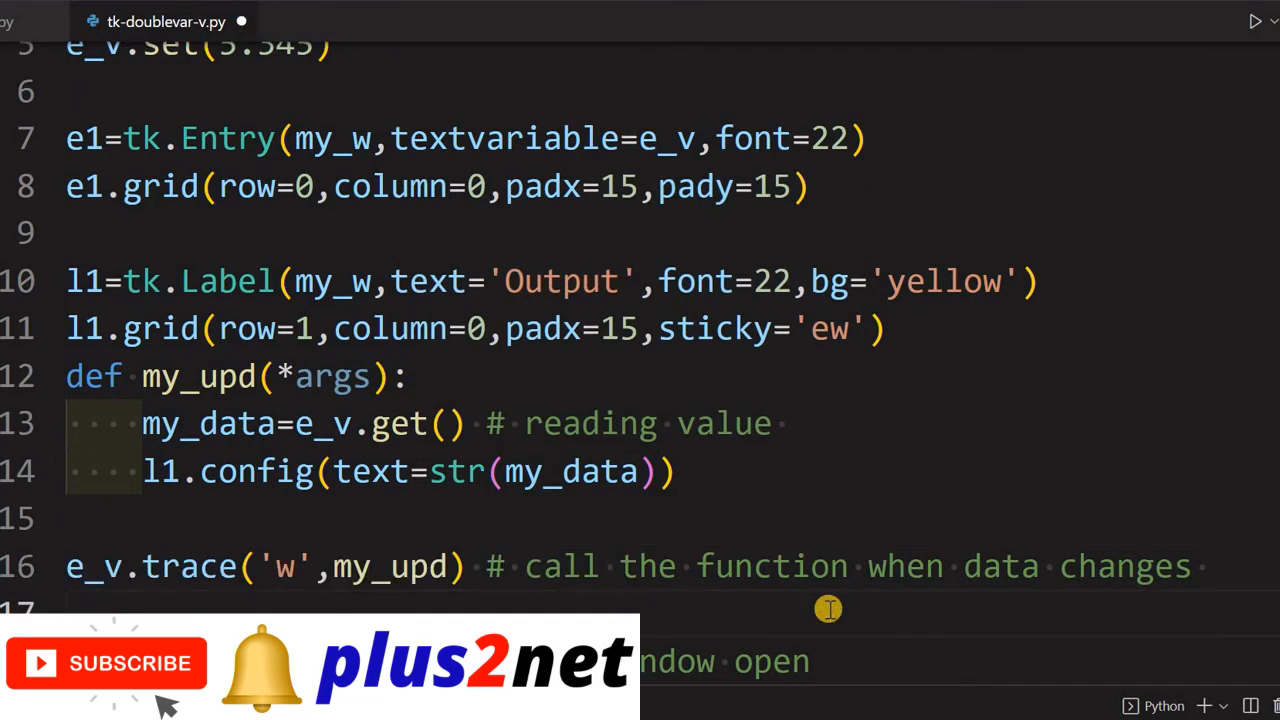
scroll("down", 3)
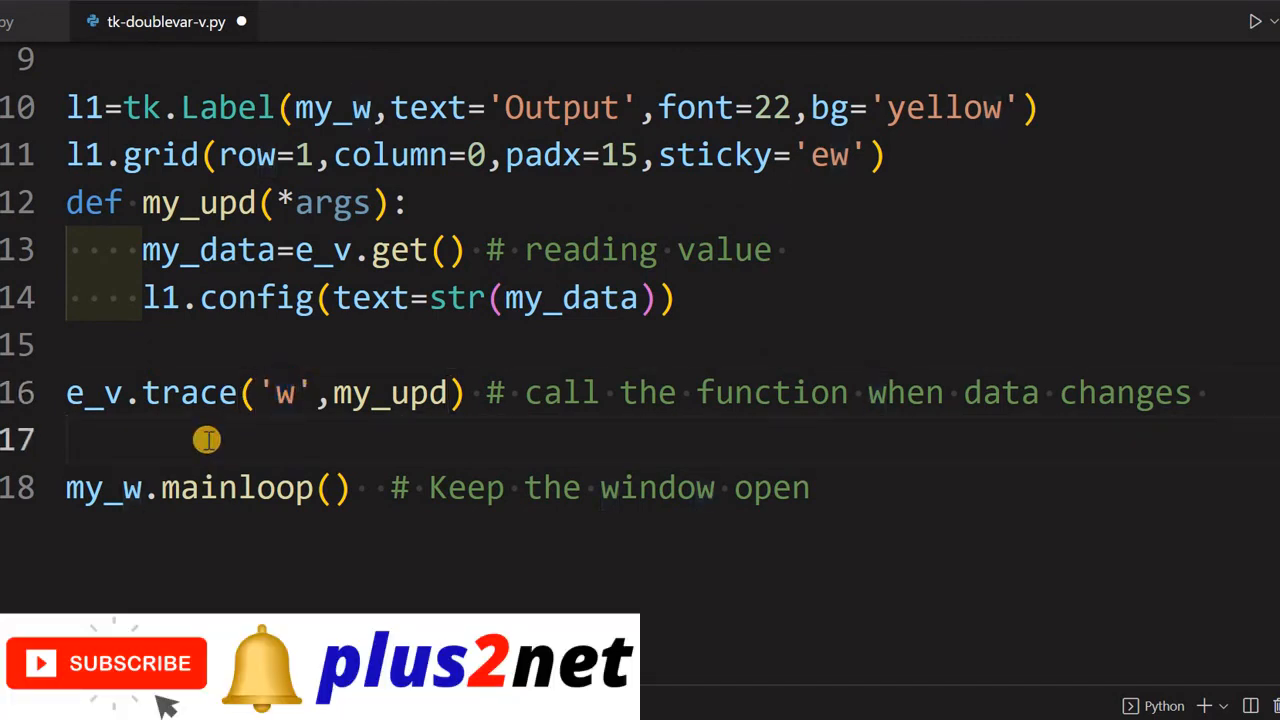
type("my_upd(")
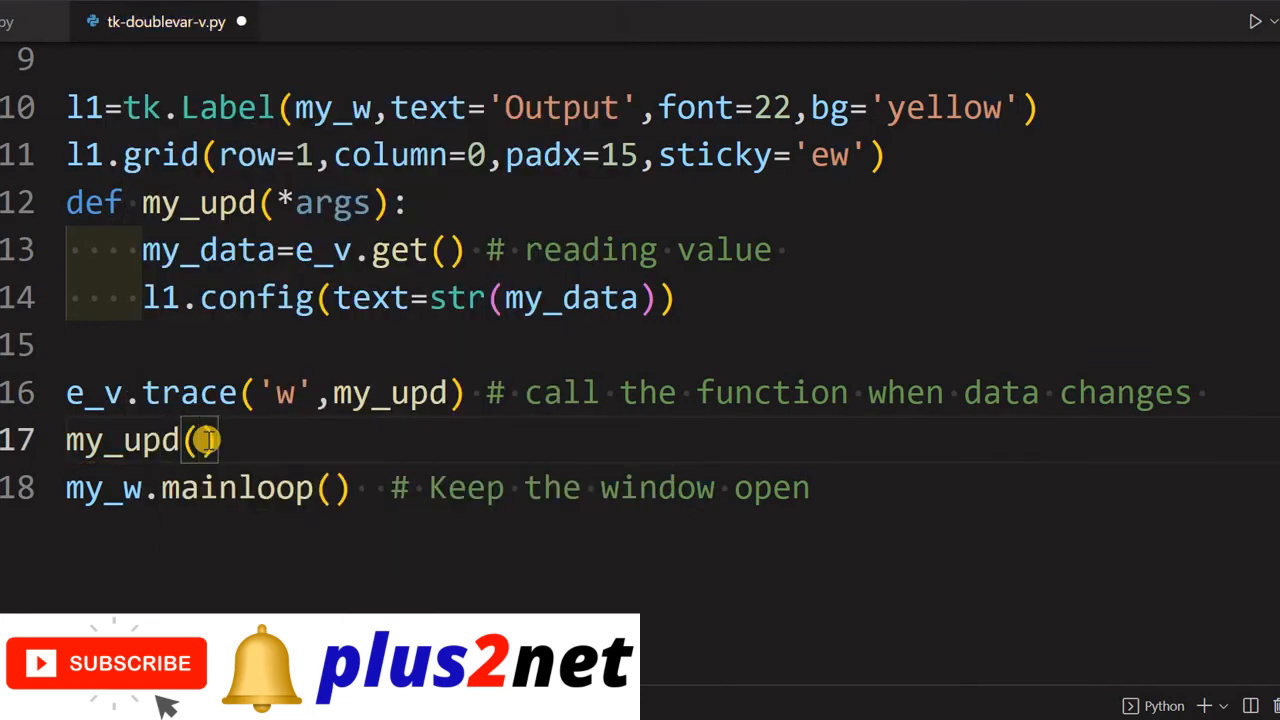
mouse_move(248, 232)
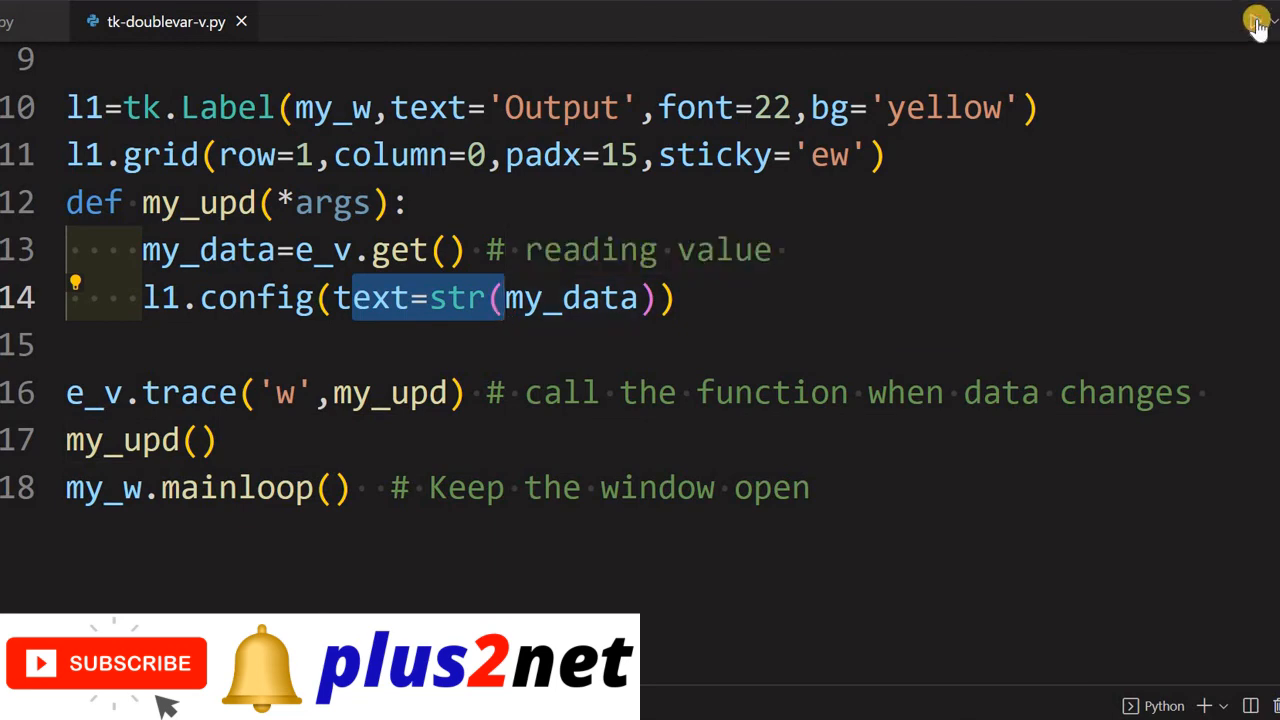
Run the script and delete Entry digits so the label shows 5.345 then 5.3.
left_click(1256, 20)
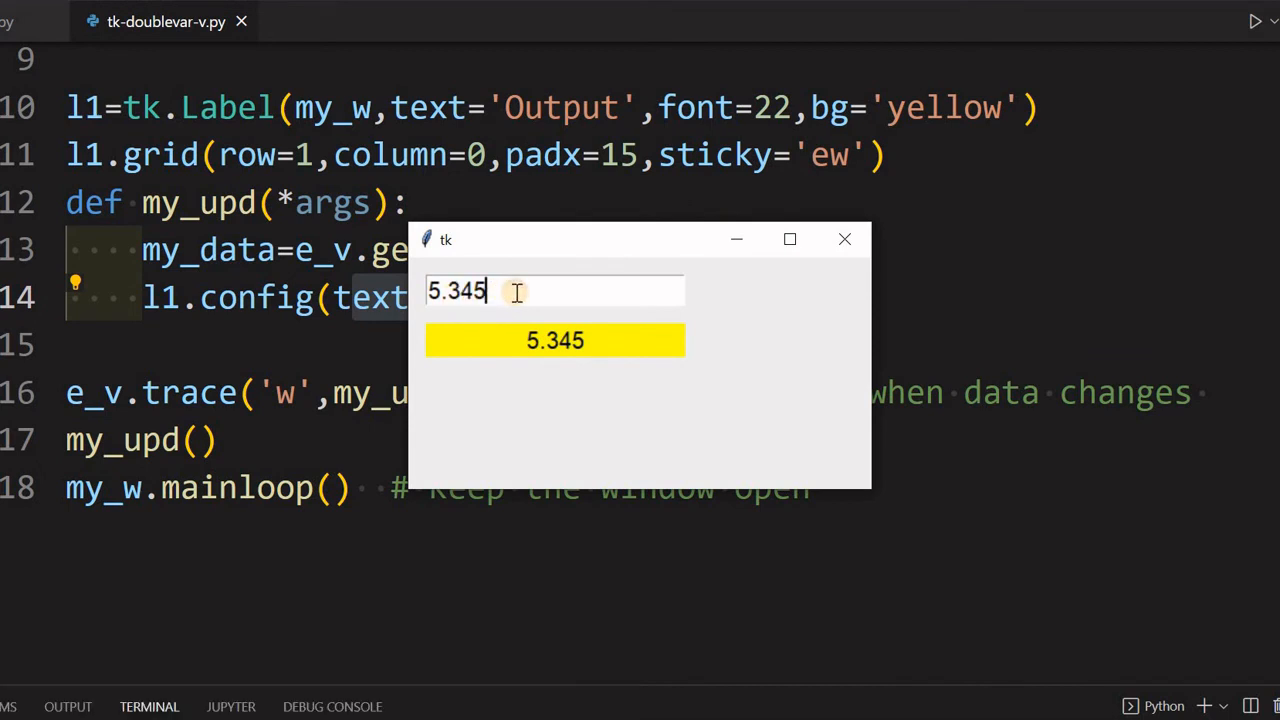
key("Backspace")
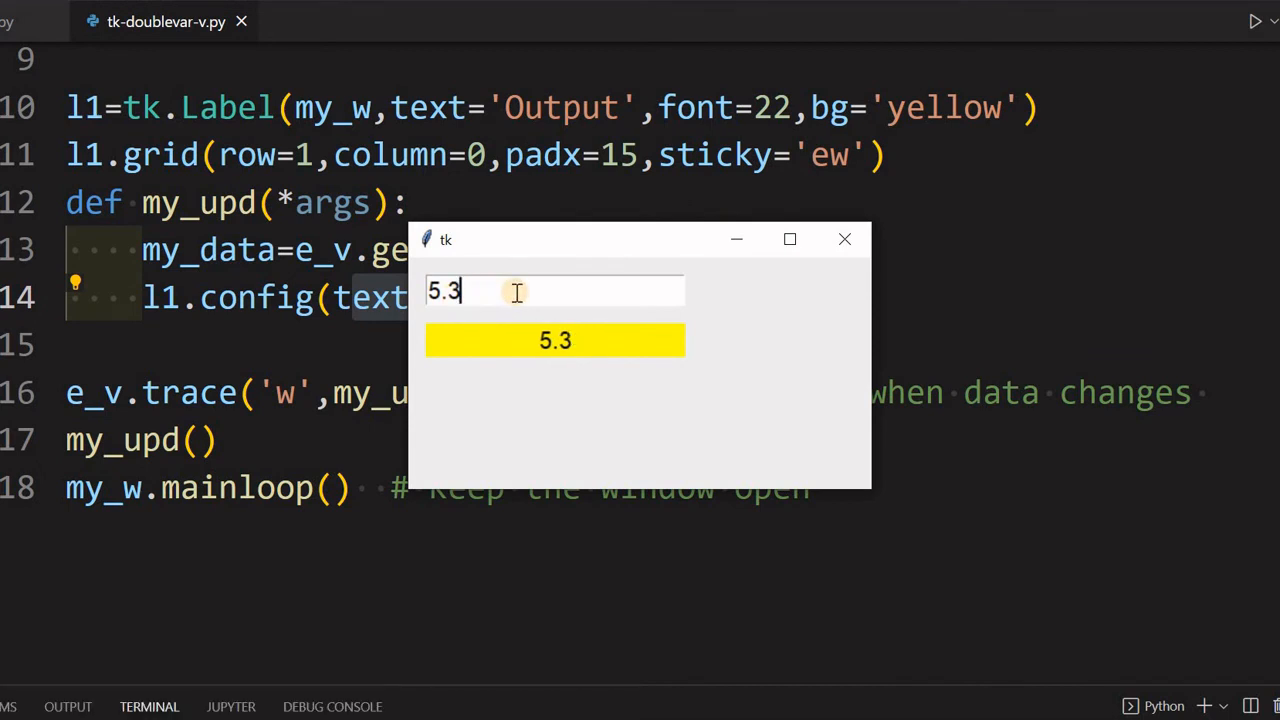